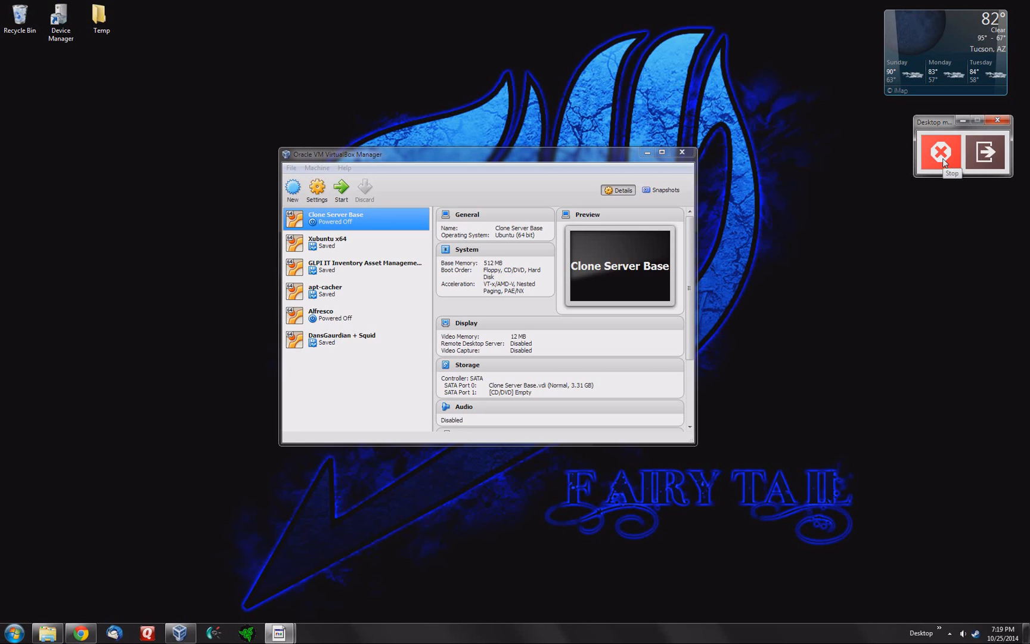
pyautogui.moveTo(885, 139)
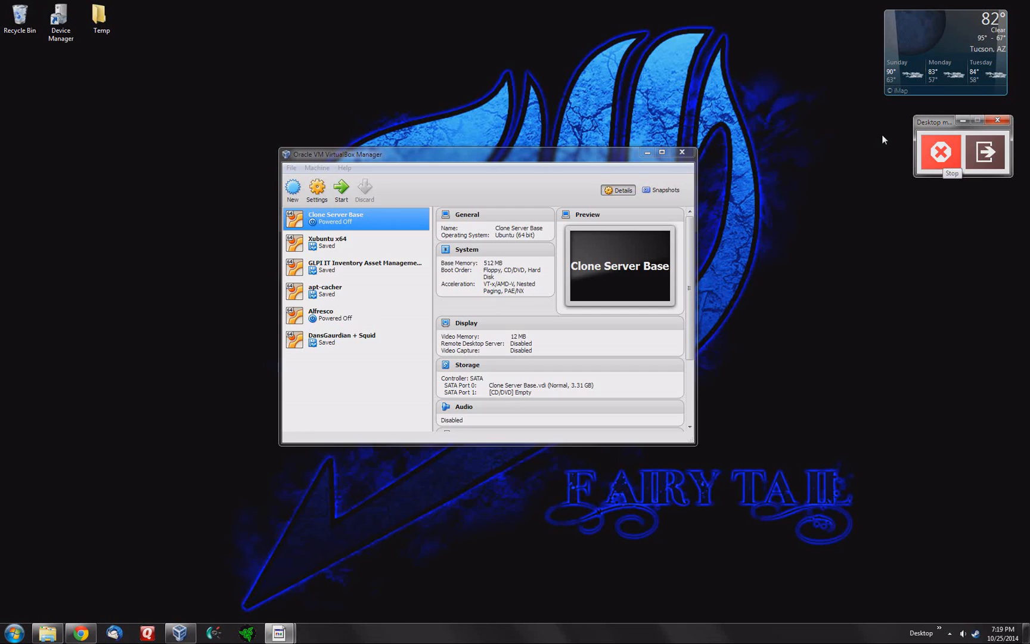
pyautogui.moveTo(340, 191)
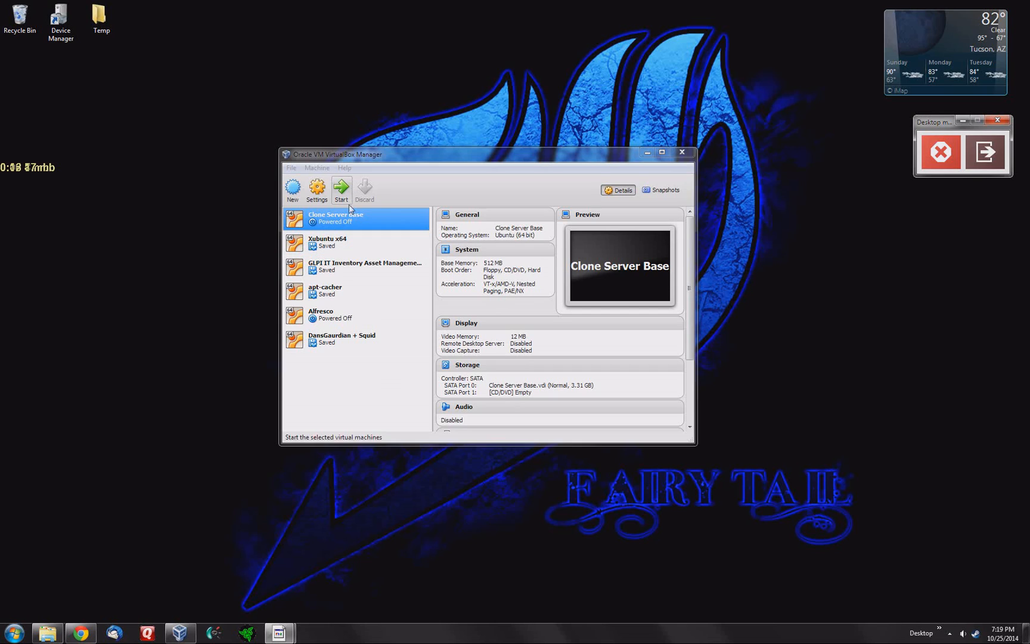
pyautogui.moveTo(360, 225)
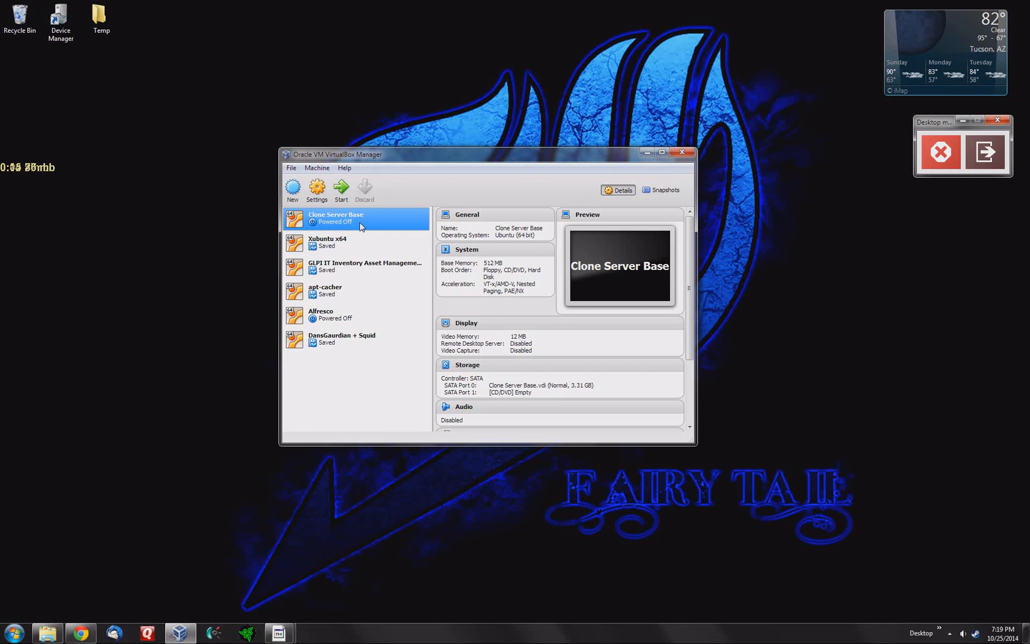
pyautogui.moveTo(359, 223)
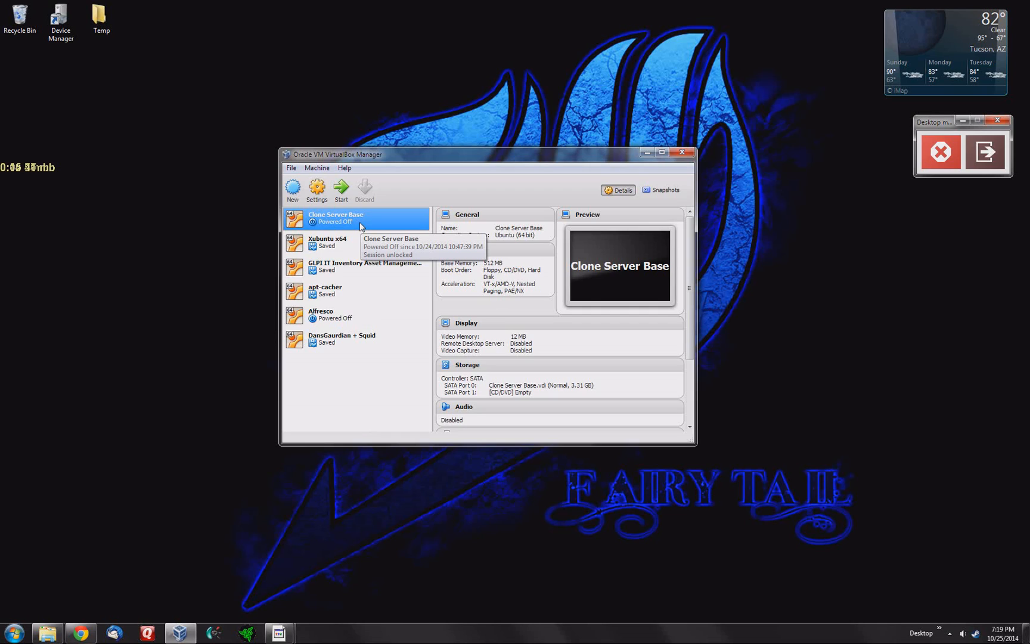
pyautogui.moveTo(403, 247)
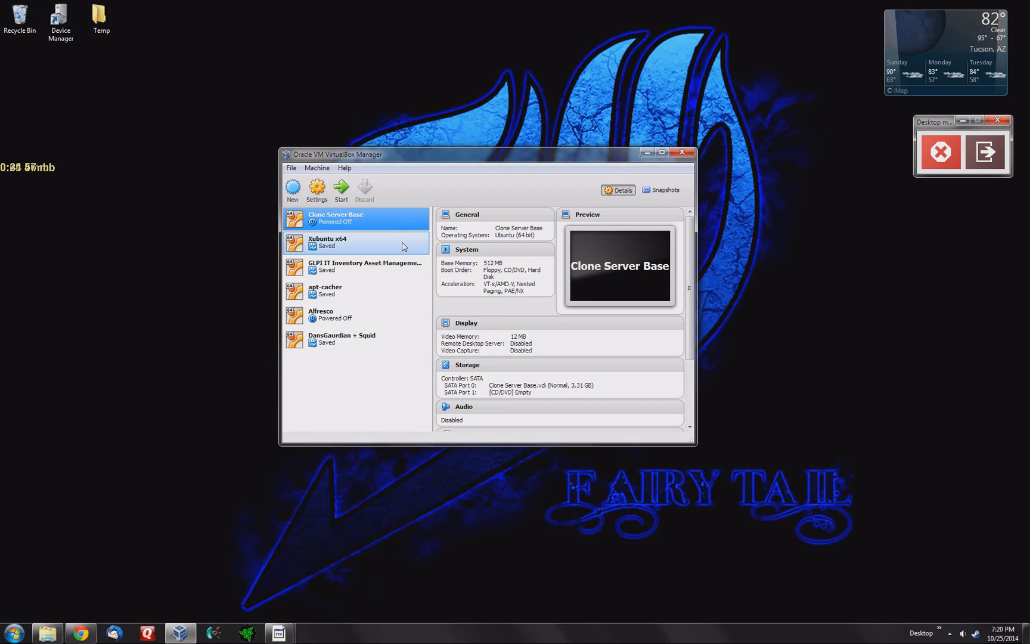
pyautogui.moveTo(358, 223)
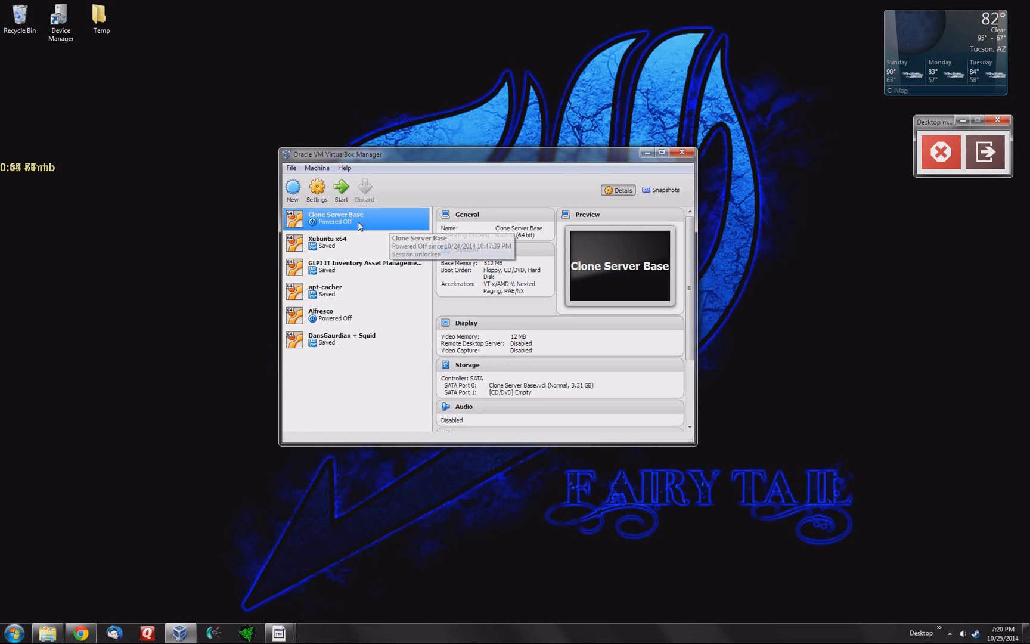
pyautogui.moveTo(350, 247)
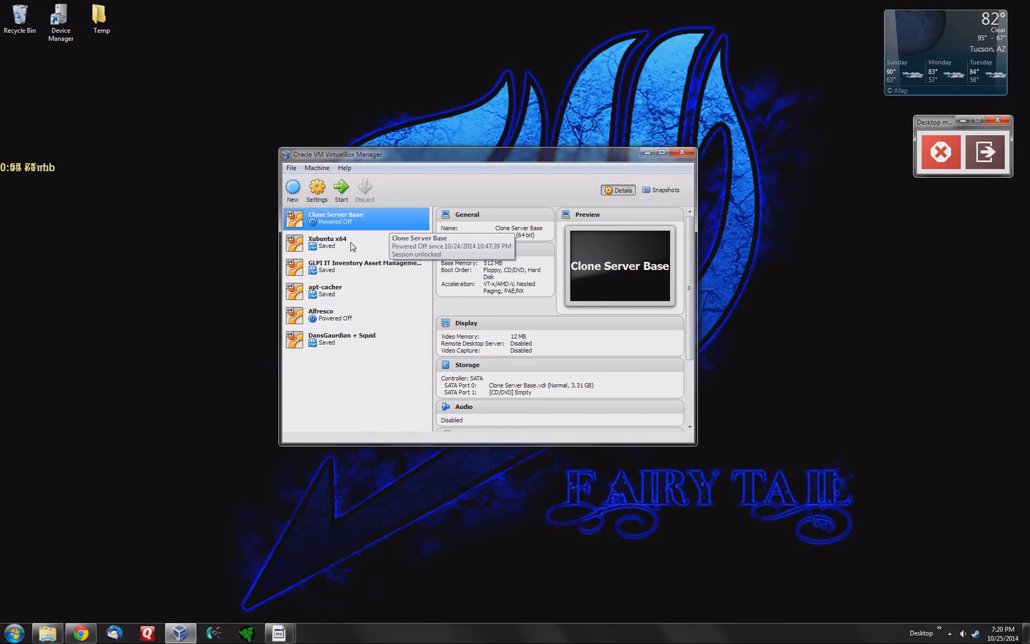
# Step: Review the details of Xubuntu x64 and return to Clone Server Base
pyautogui.click(326, 243)
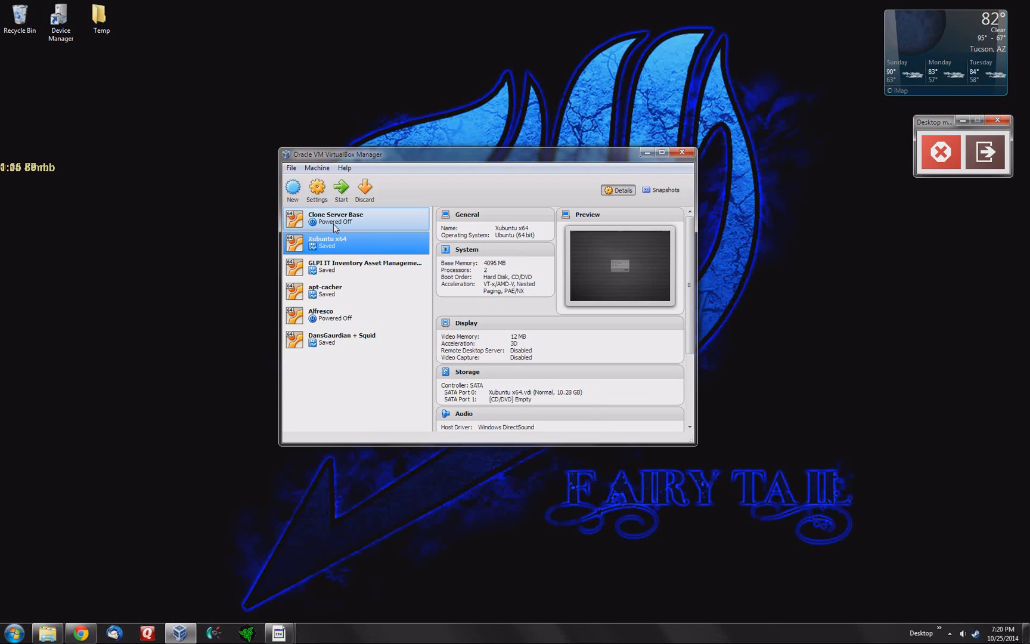
pyautogui.click(335, 217)
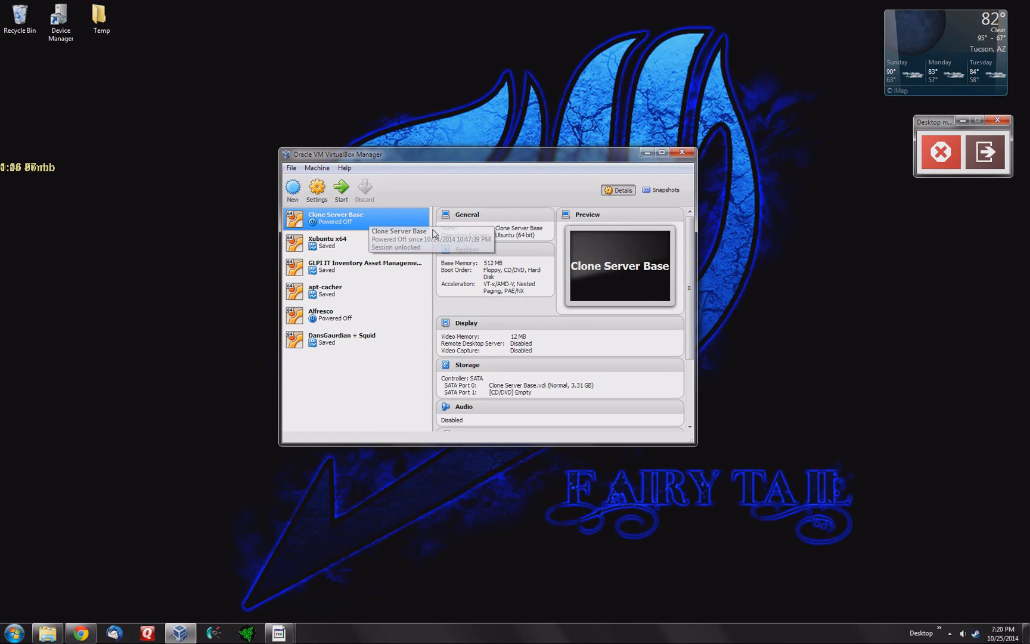
pyautogui.moveTo(489, 214)
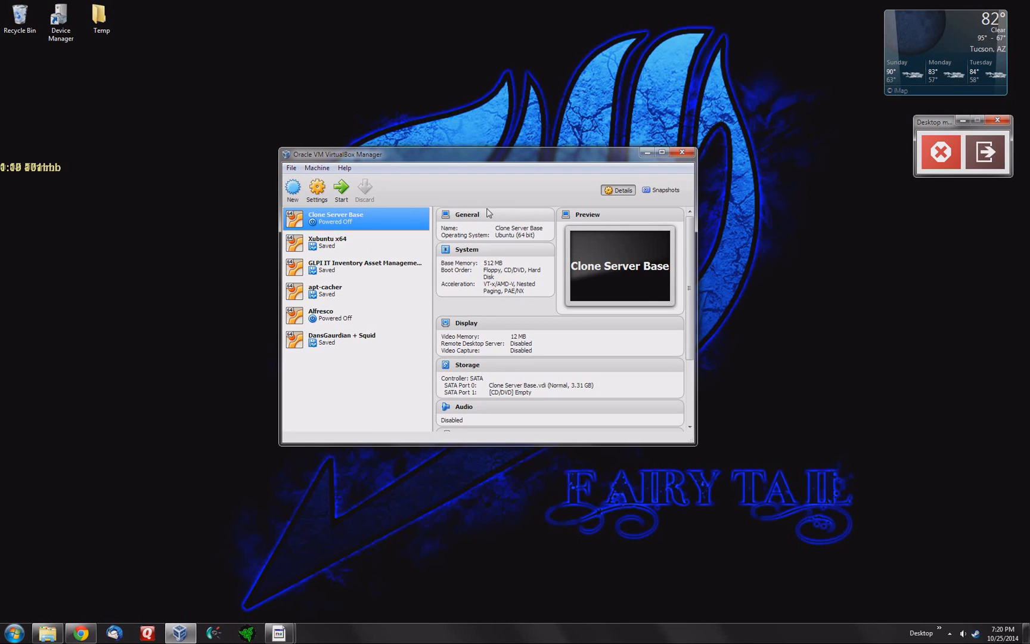
pyautogui.moveTo(375, 225)
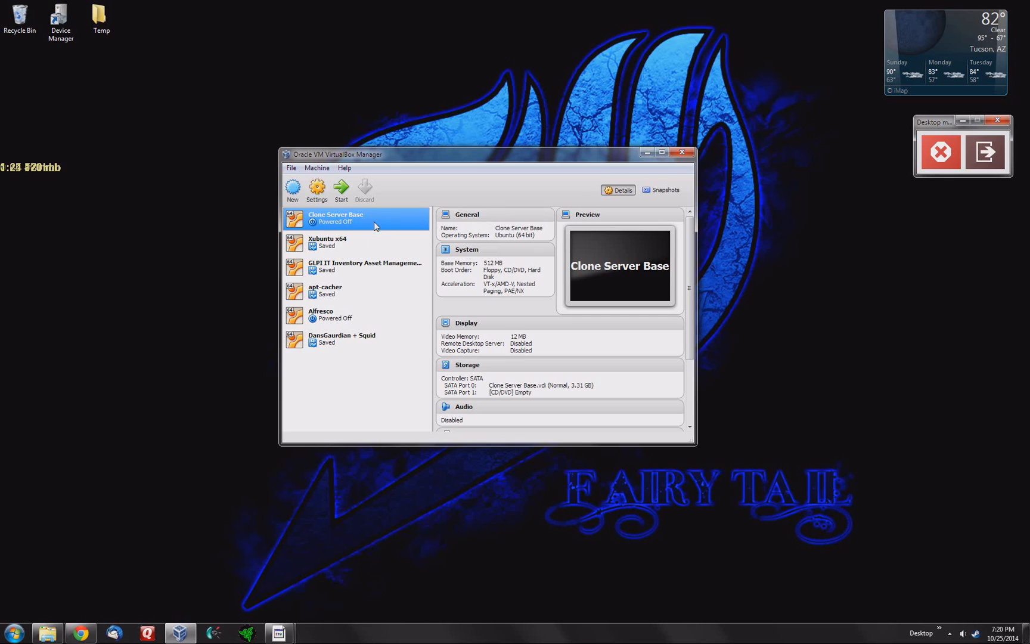
pyautogui.moveTo(322, 292)
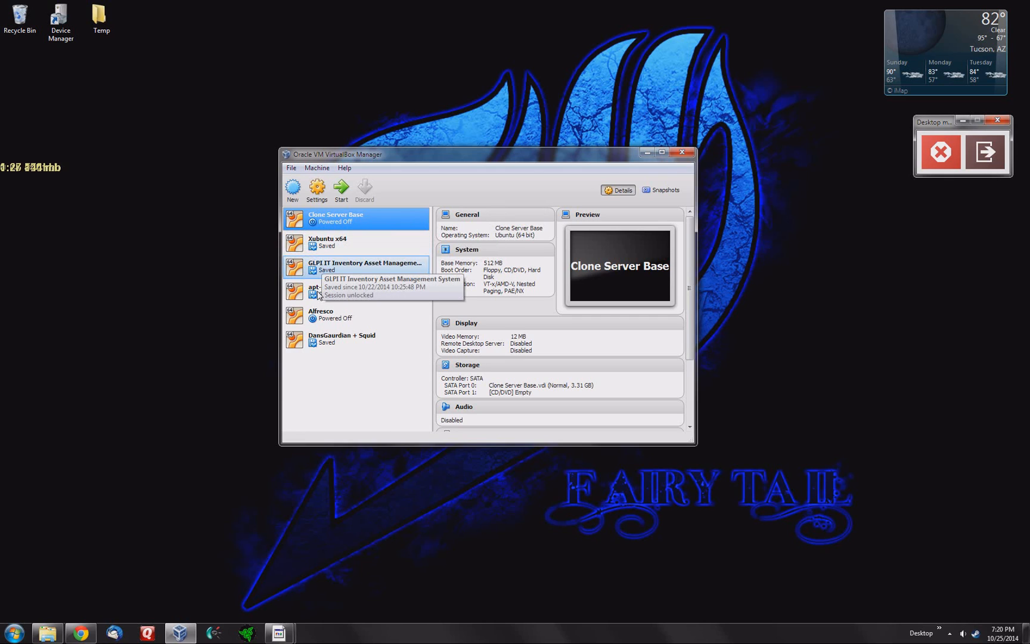
pyautogui.moveTo(341, 240)
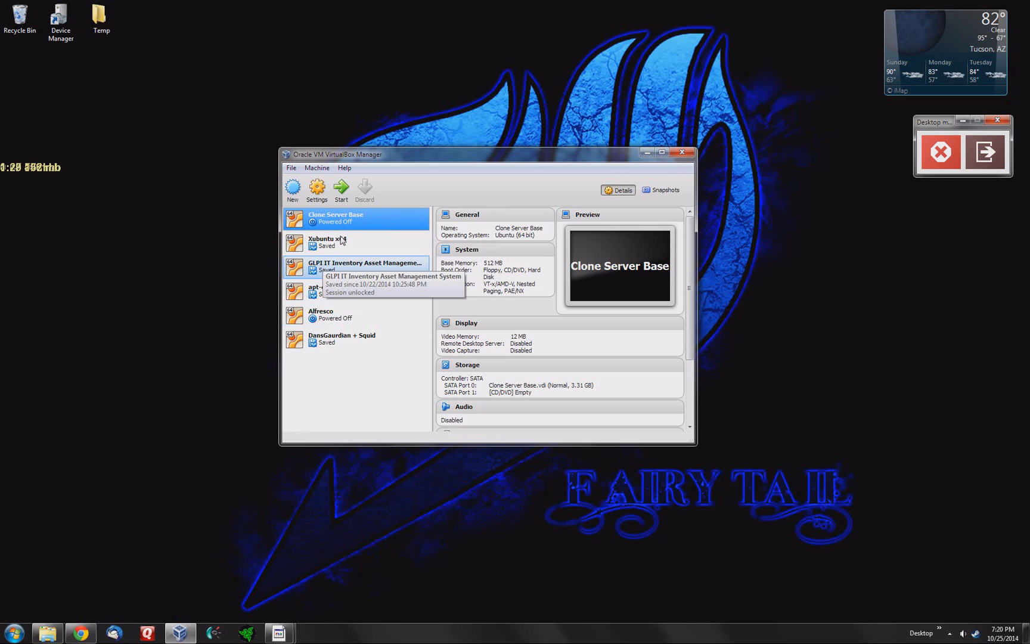
pyautogui.moveTo(337, 218)
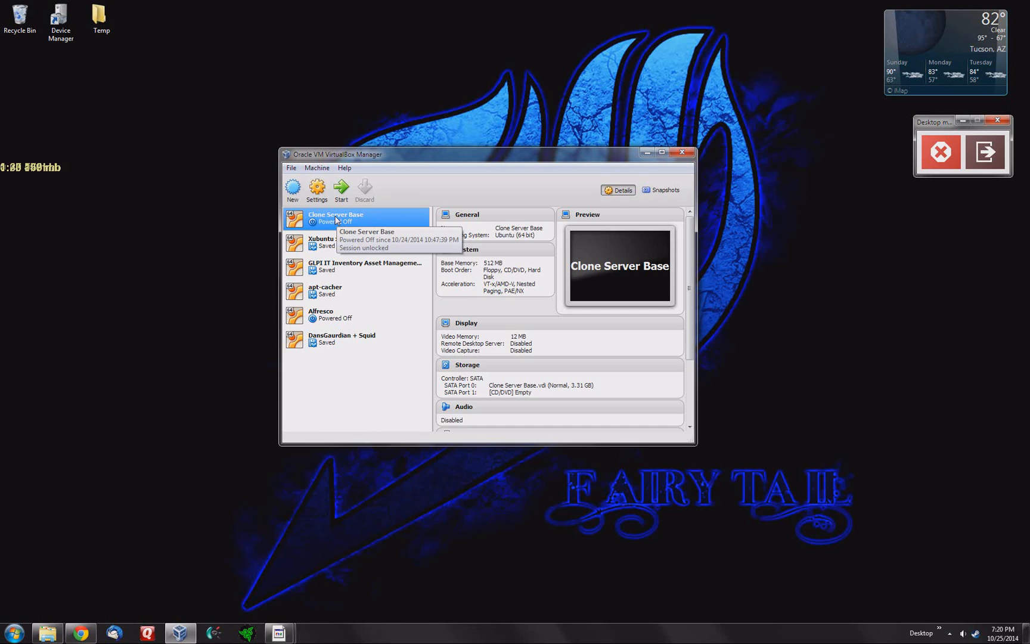
pyautogui.moveTo(359, 208)
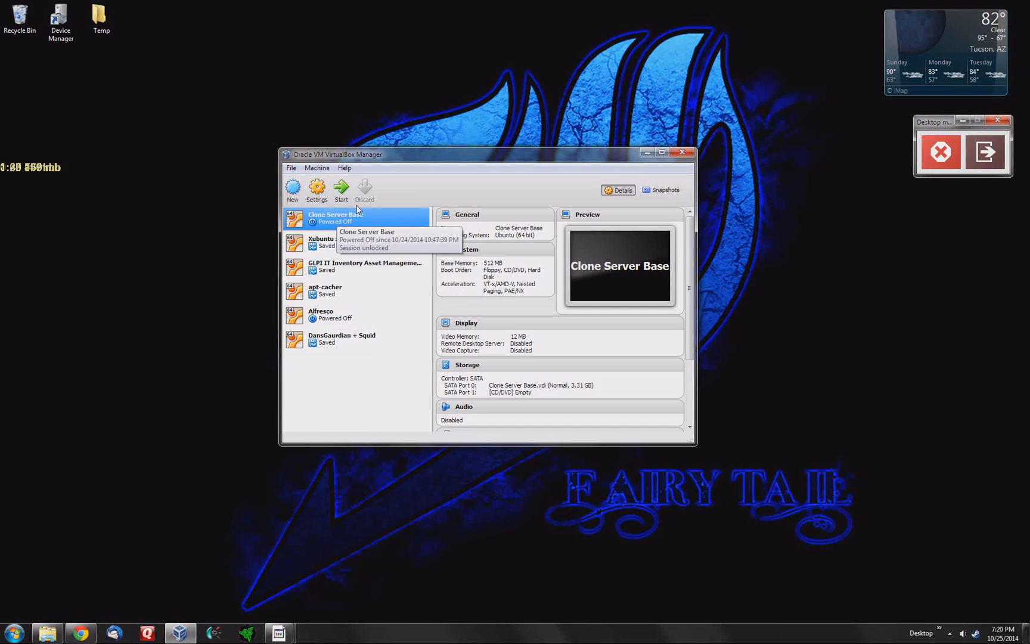
pyautogui.moveTo(341, 221)
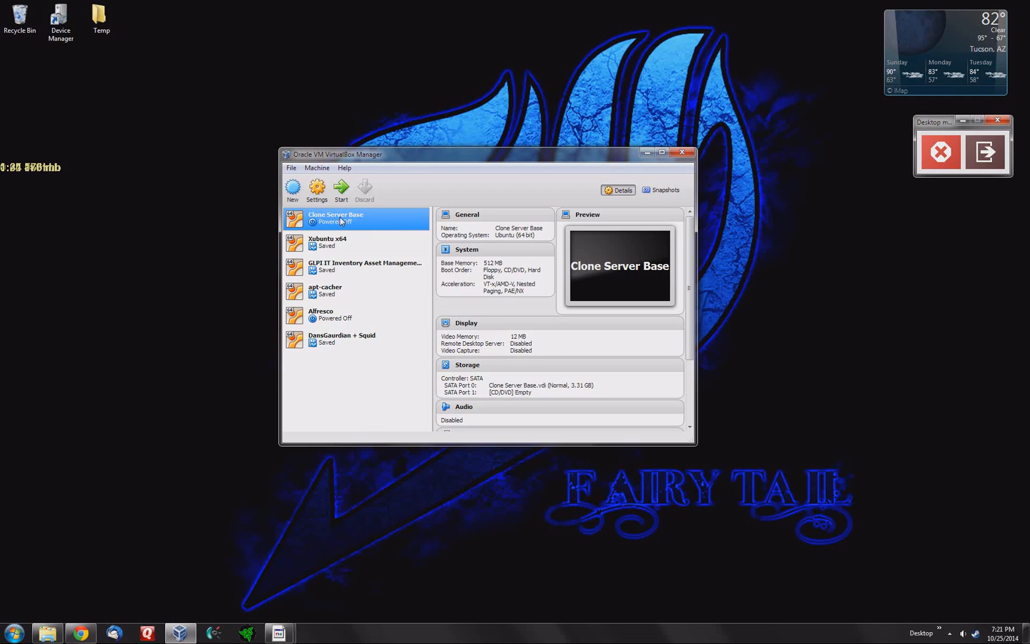
pyautogui.moveTo(340, 221)
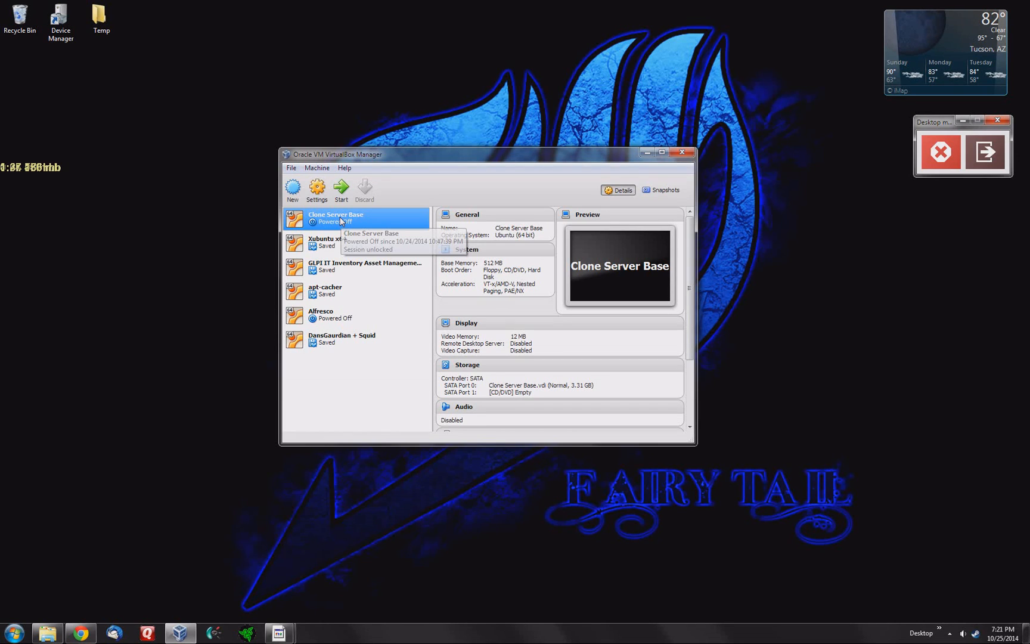
pyautogui.moveTo(369, 207)
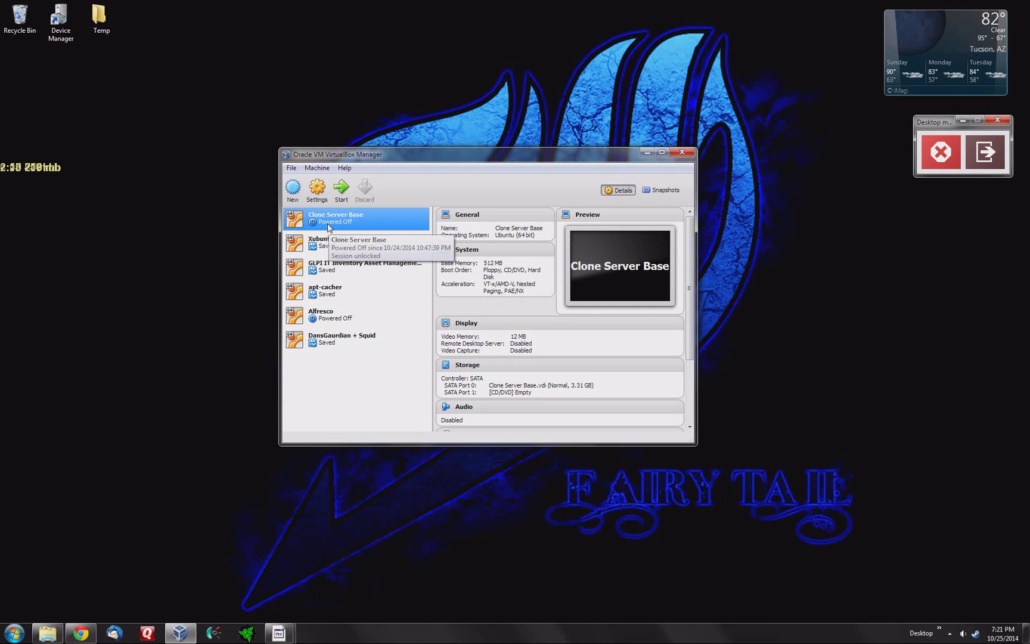
pyautogui.moveTo(358, 222)
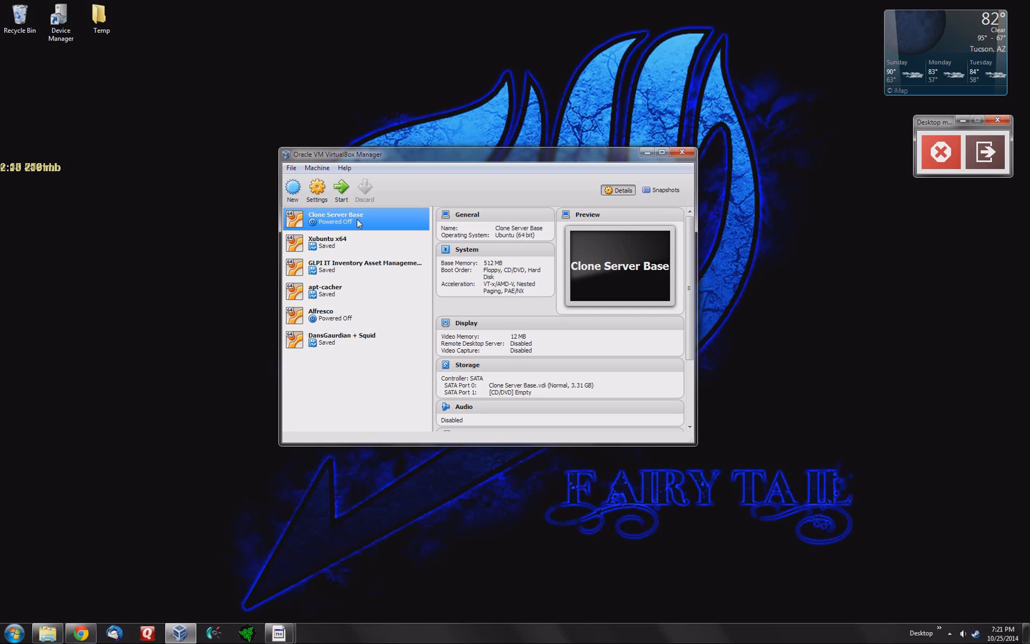
pyautogui.click(335, 242)
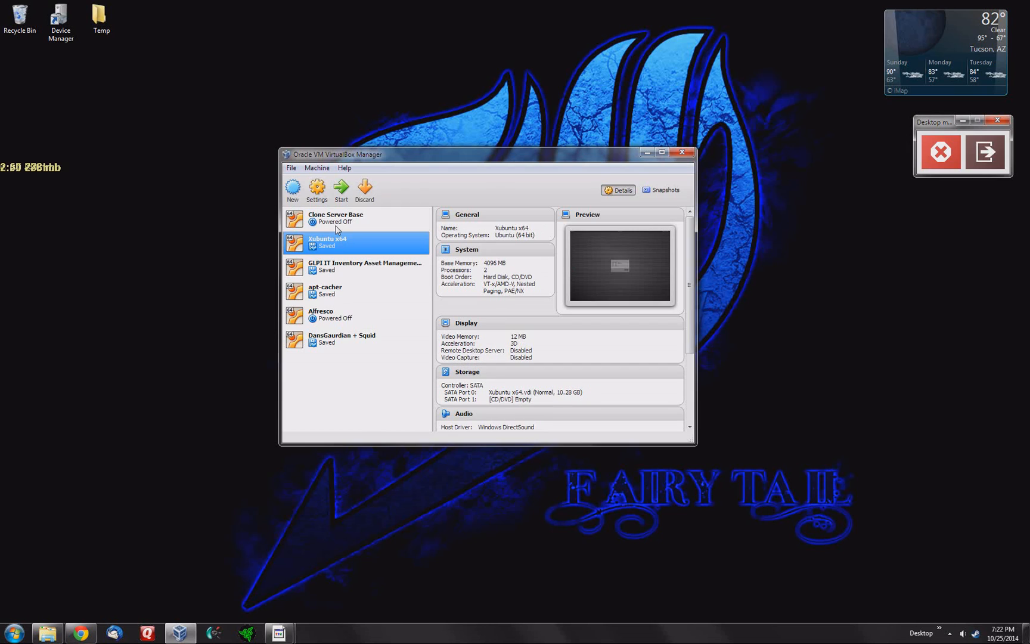
pyautogui.click(335, 217)
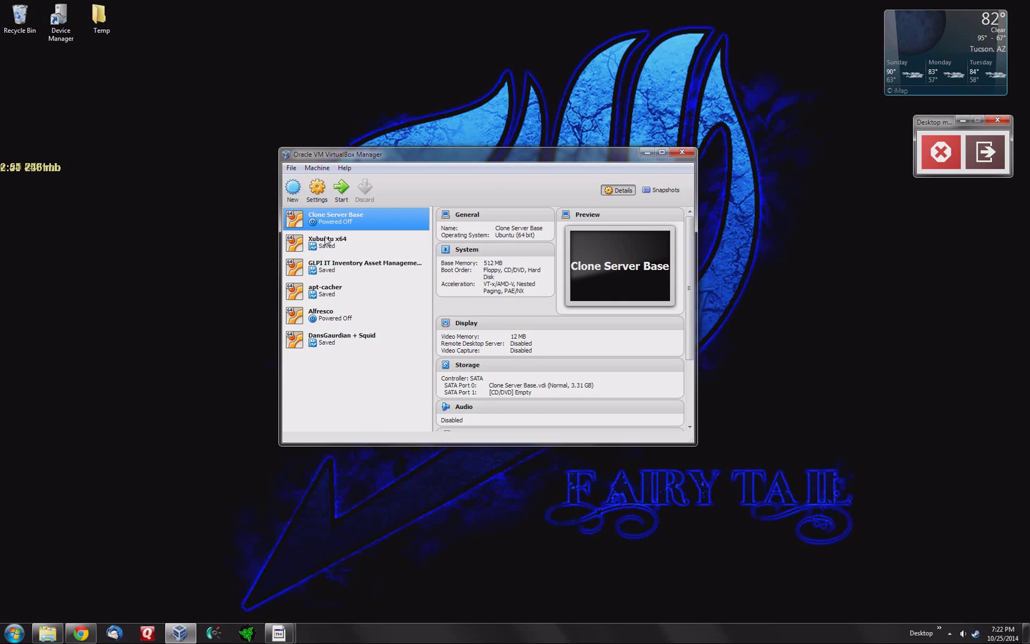
pyautogui.moveTo(360, 223)
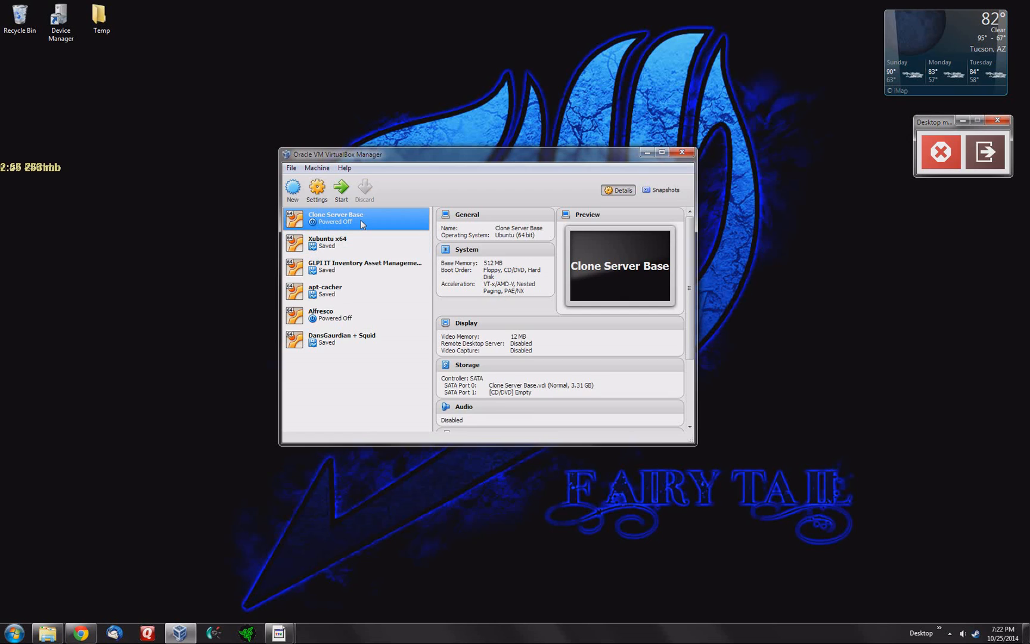
# Step: Begin cloning Clone Server Base as 'Cloned VM' with reinitialized MAC addresses
pyautogui.rightClick(335, 218)
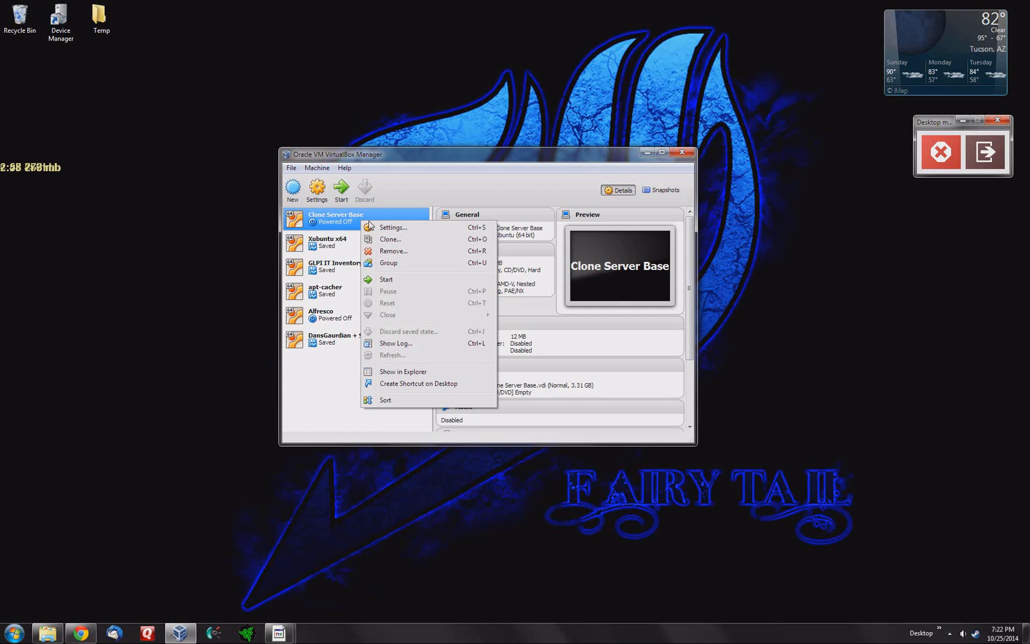
pyautogui.moveTo(401, 241)
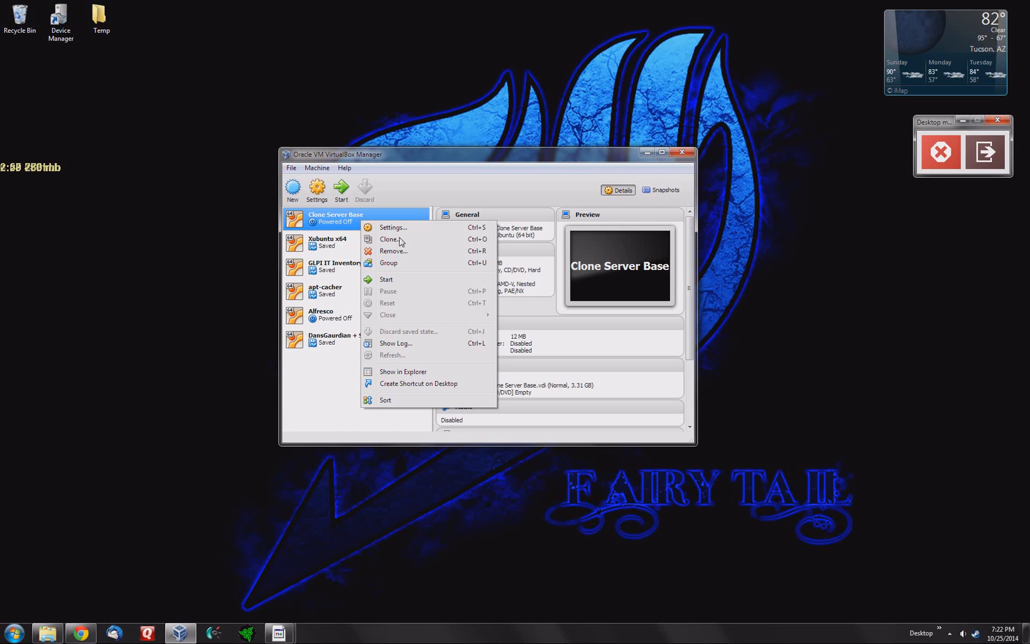
pyautogui.moveTo(392, 251)
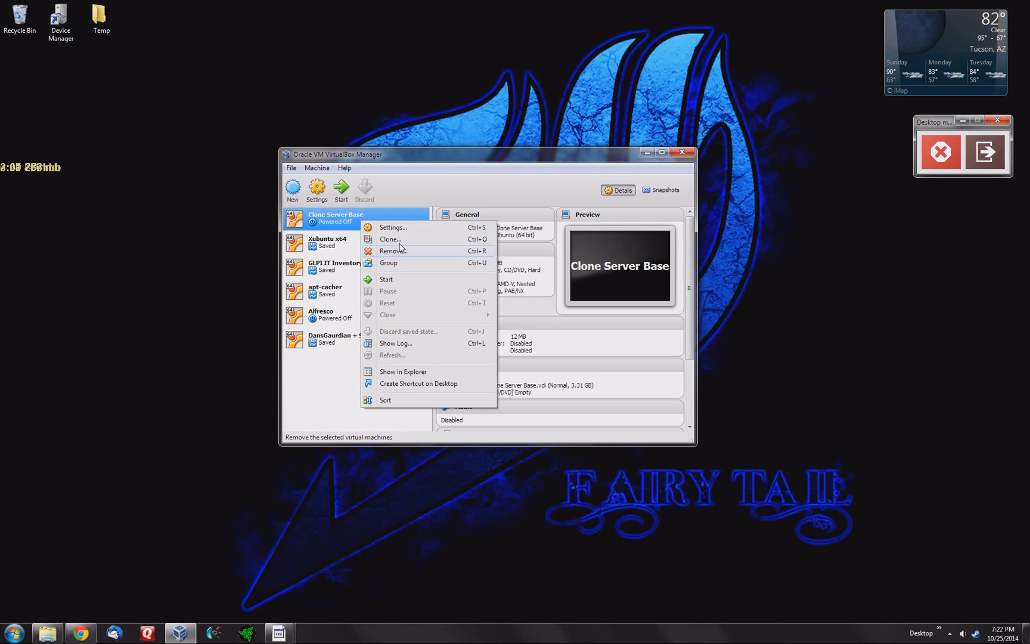
pyautogui.click(390, 239)
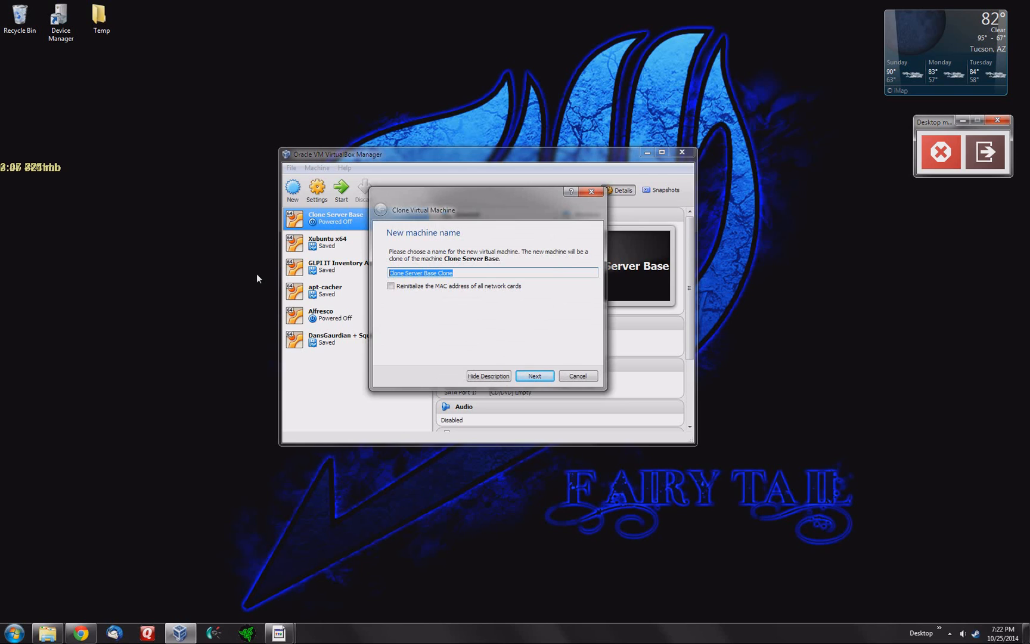
pyautogui.write('Cloned')
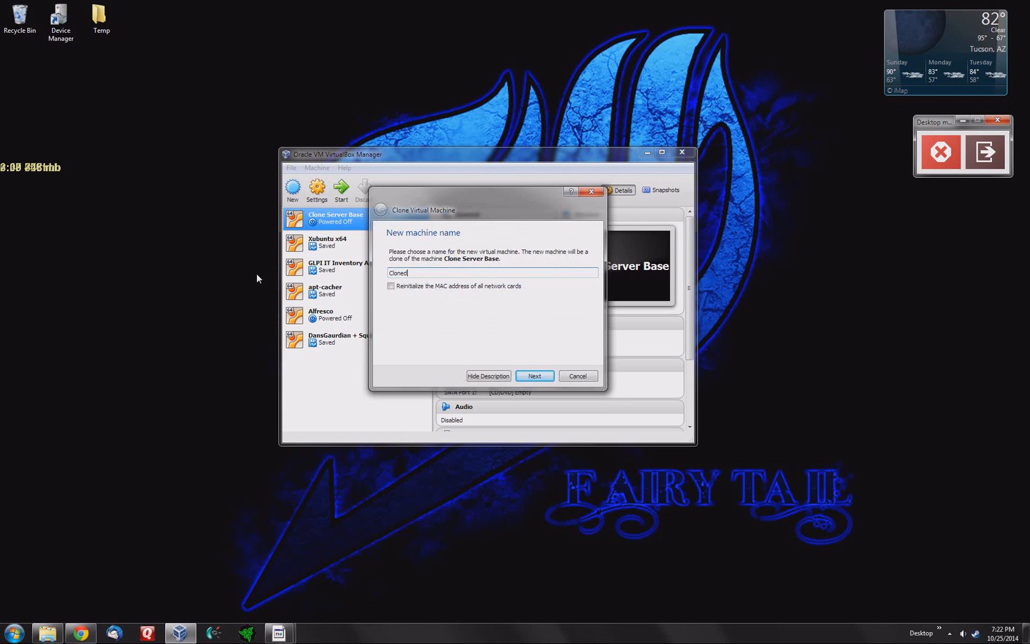
pyautogui.write('PC')
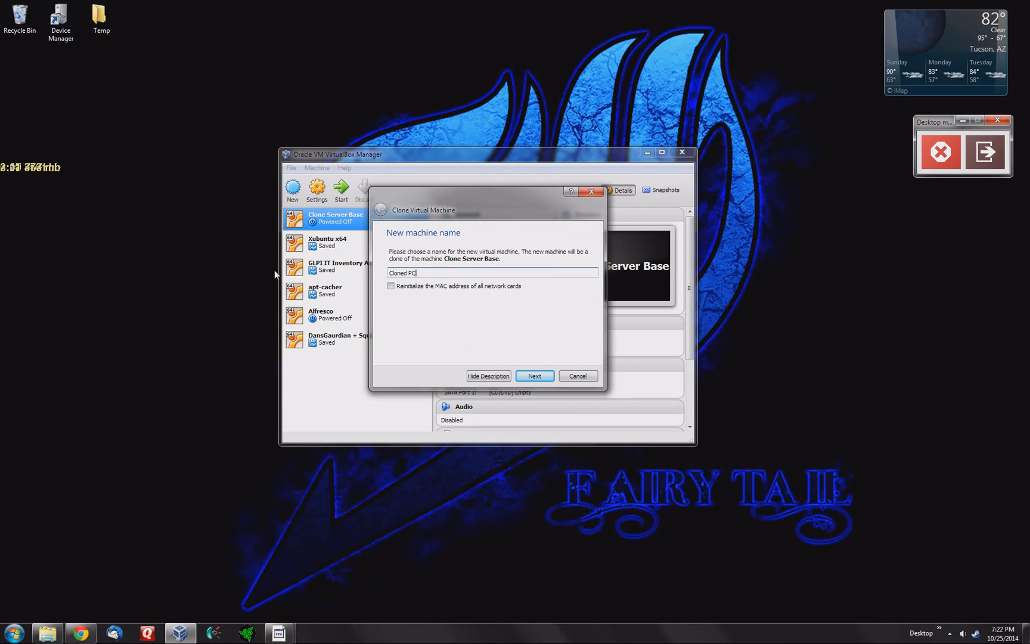
pyautogui.write('Cloned VM')
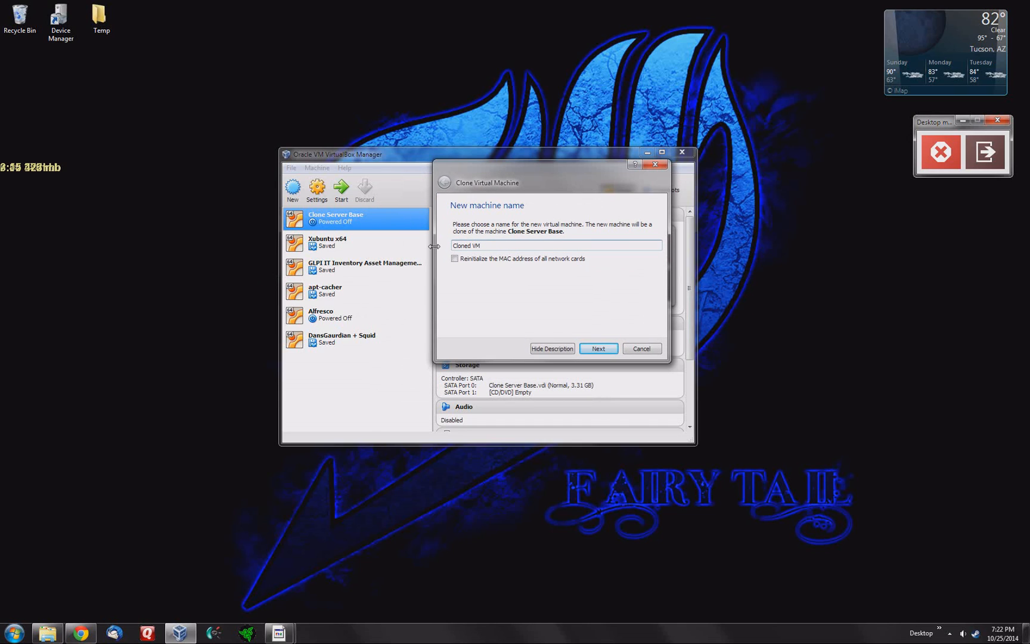
pyautogui.click(454, 258)
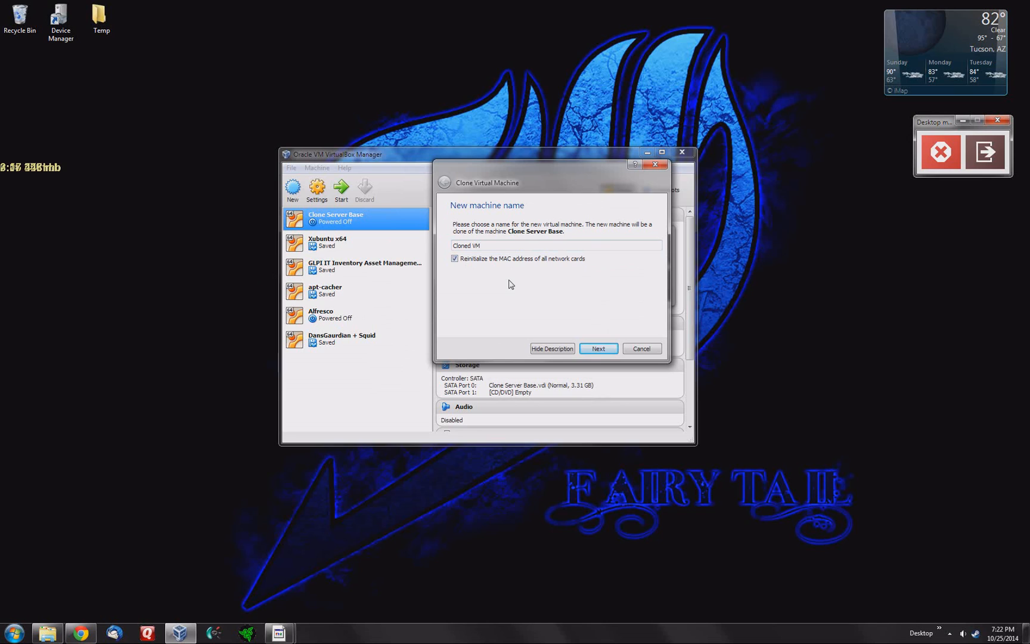
pyautogui.moveTo(482, 276)
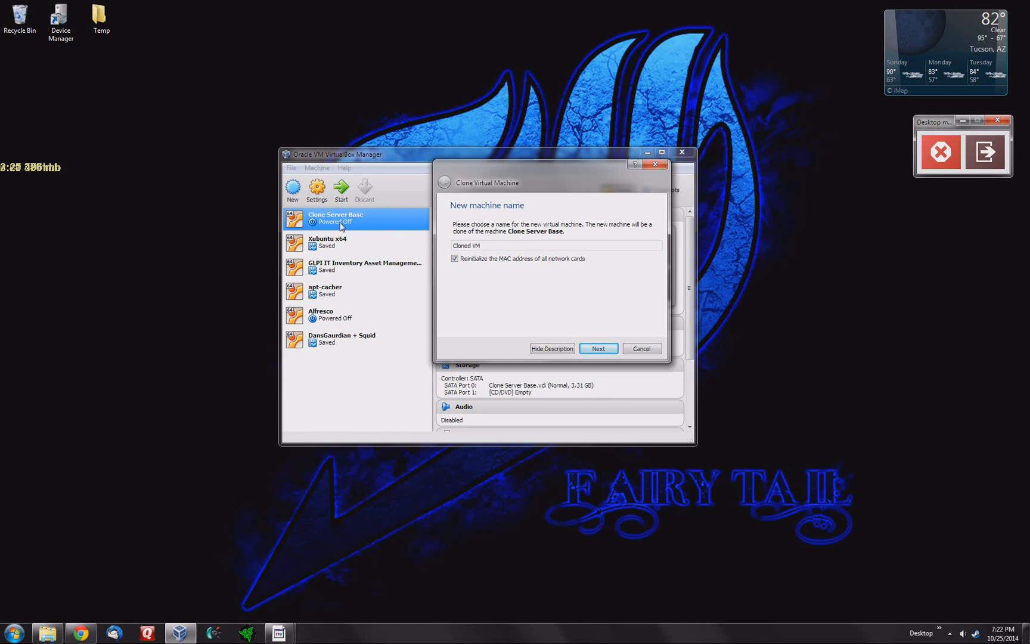
pyautogui.moveTo(600, 328)
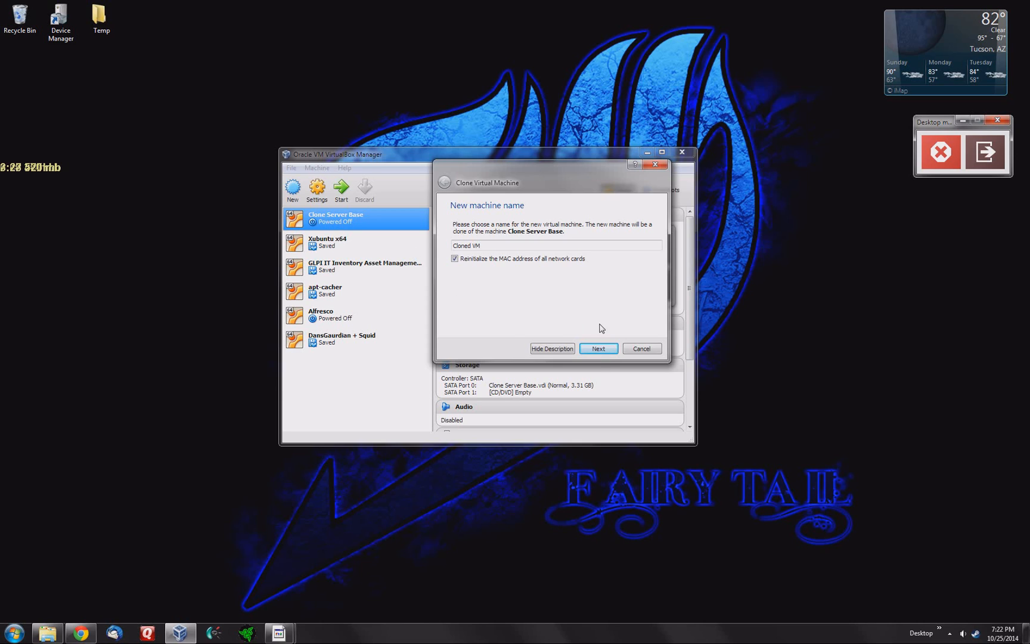
pyautogui.moveTo(598, 349)
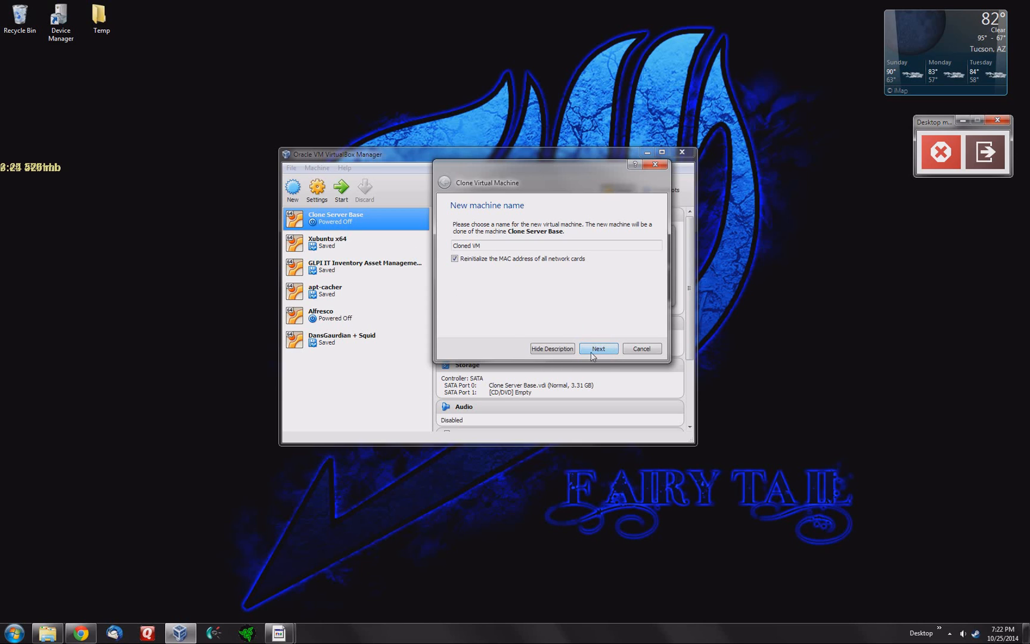
# Step: Create Cloned VM as a full clone of Clone Server Base
pyautogui.click(597, 349)
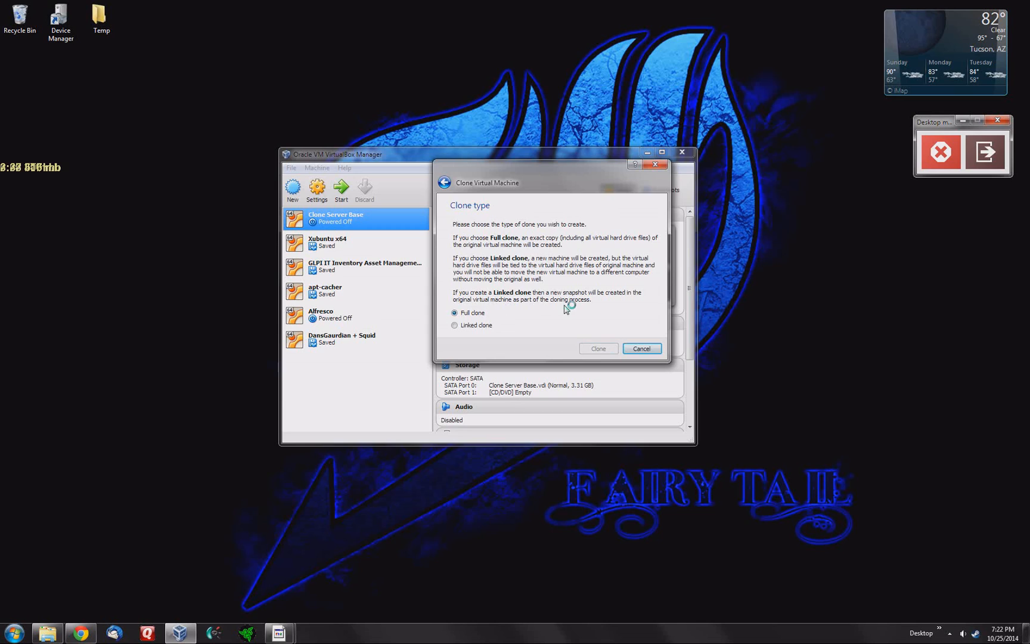
pyautogui.click(597, 348)
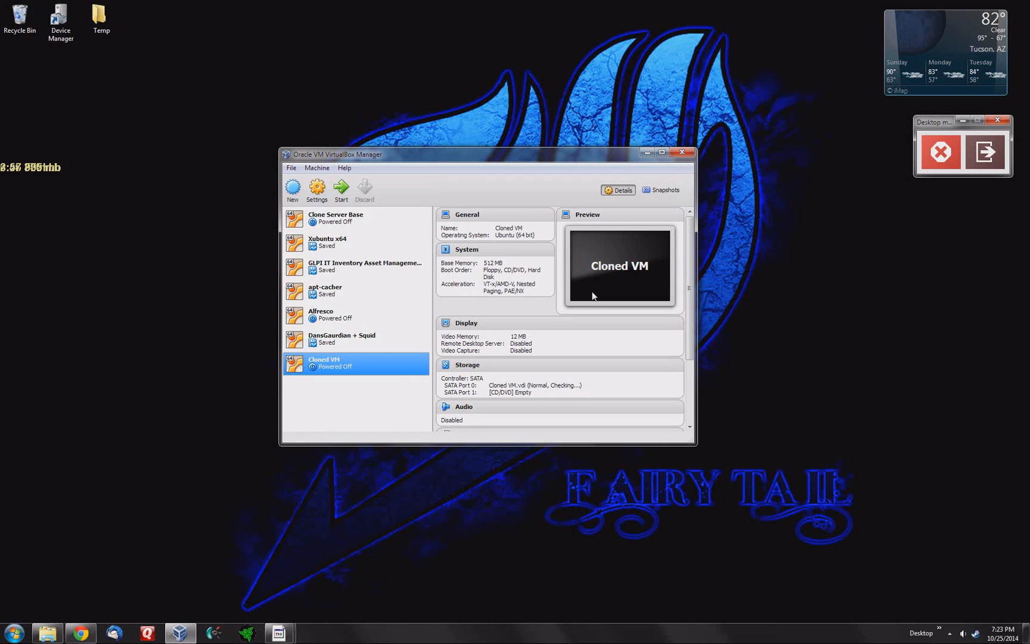
pyautogui.moveTo(326, 372)
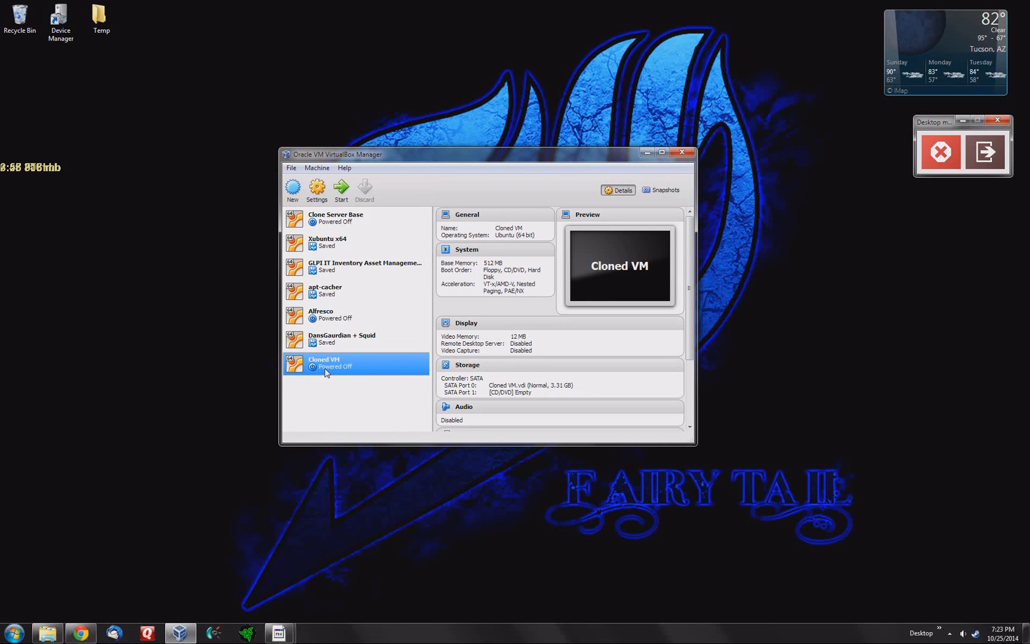
pyautogui.moveTo(323, 365)
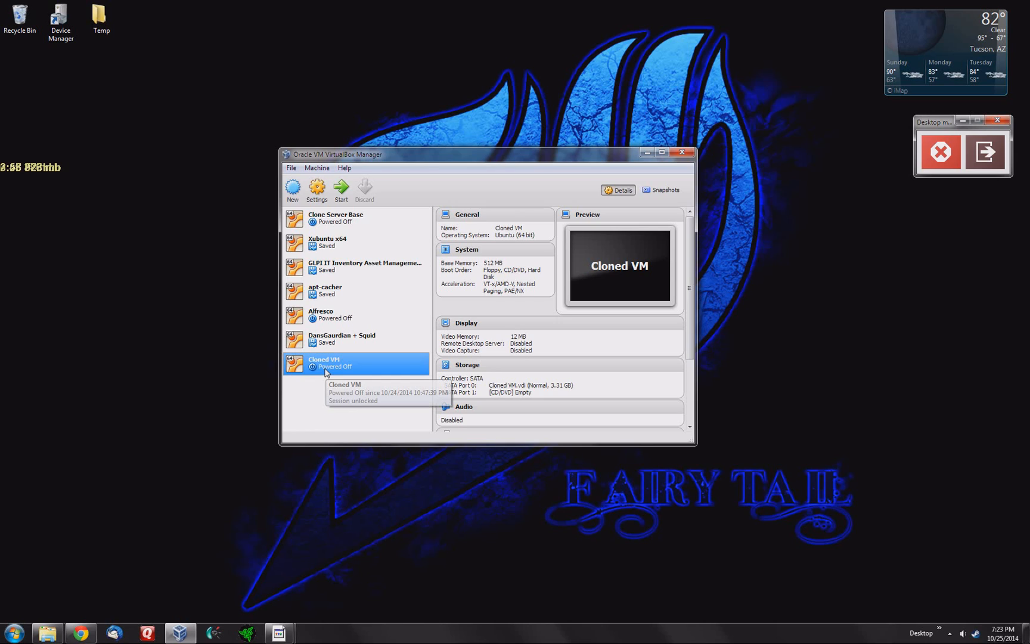
pyautogui.moveTo(323, 270)
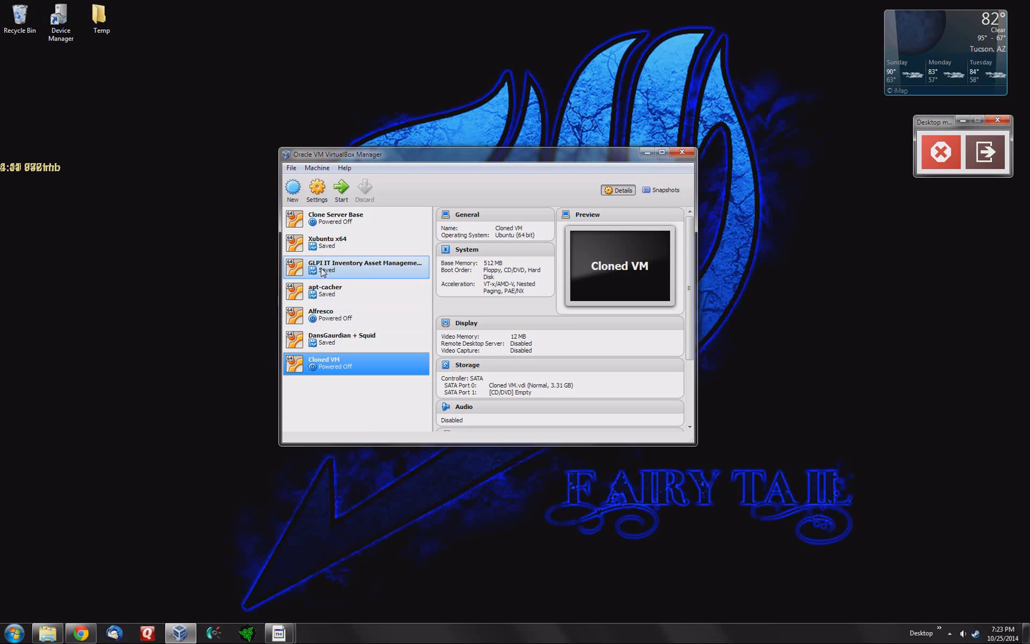
pyautogui.moveTo(331, 339)
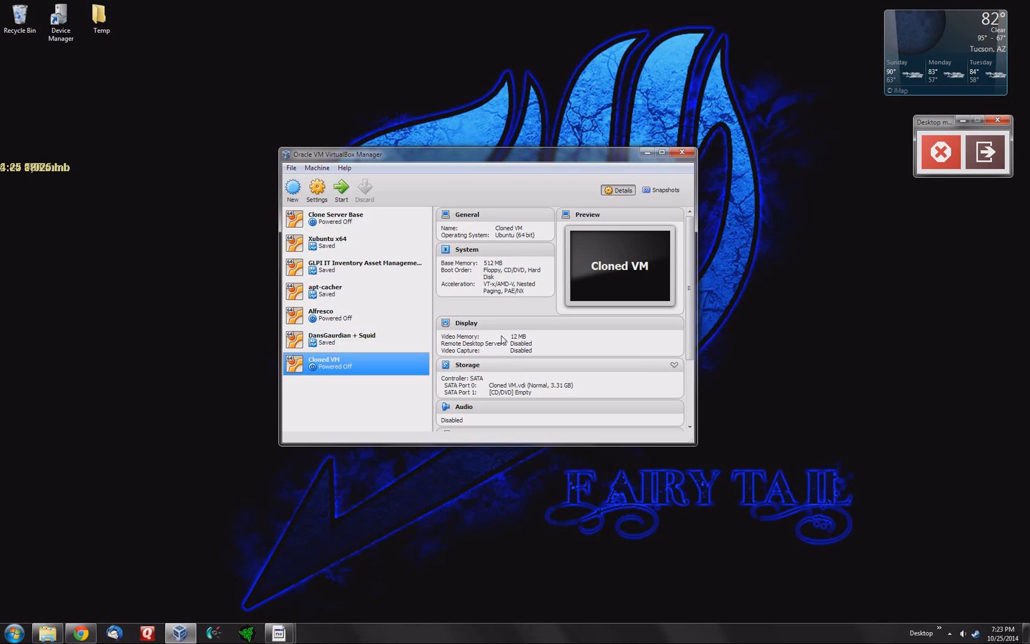
pyautogui.click(335, 217)
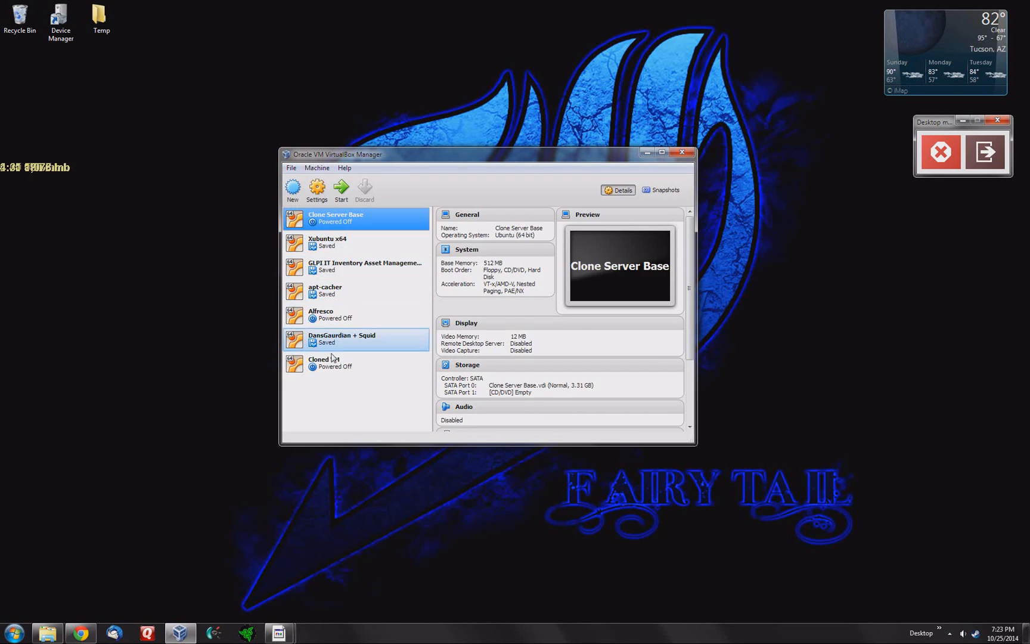
pyautogui.rightClick(324, 363)
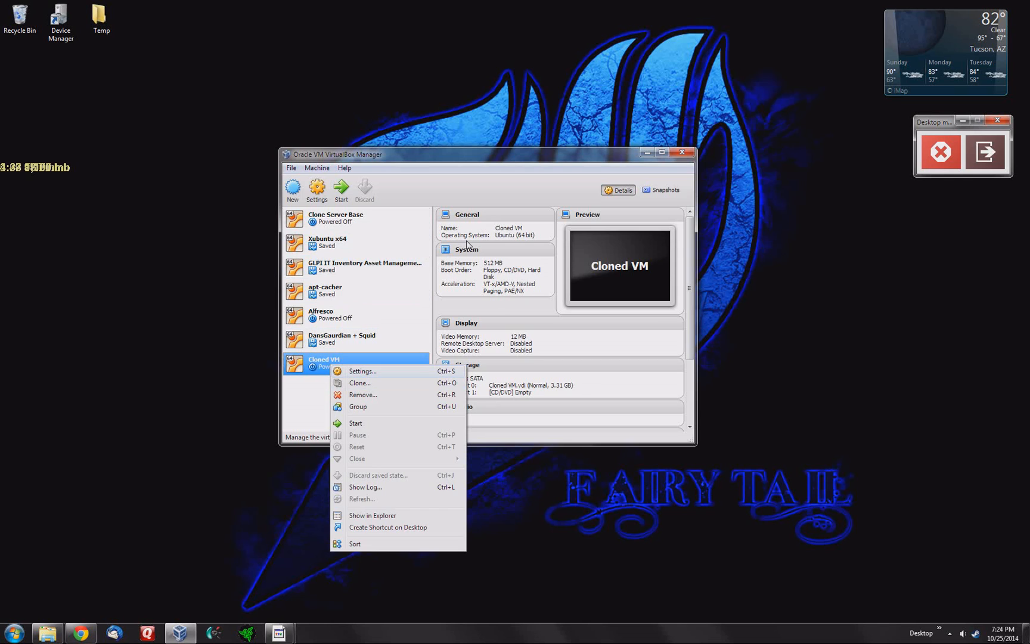
pyautogui.click(363, 371)
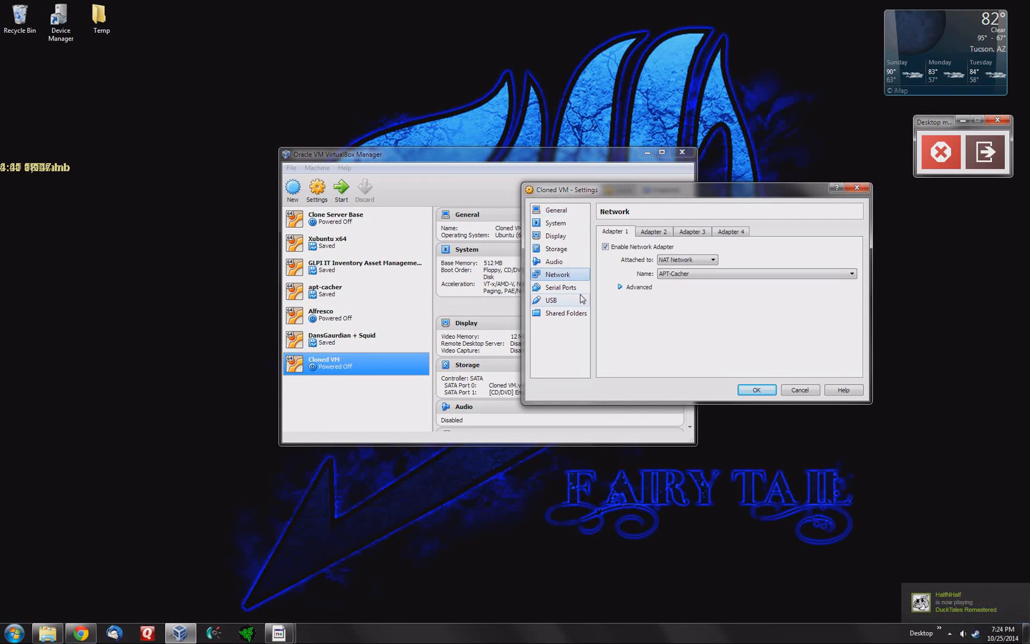
pyautogui.click(620, 288)
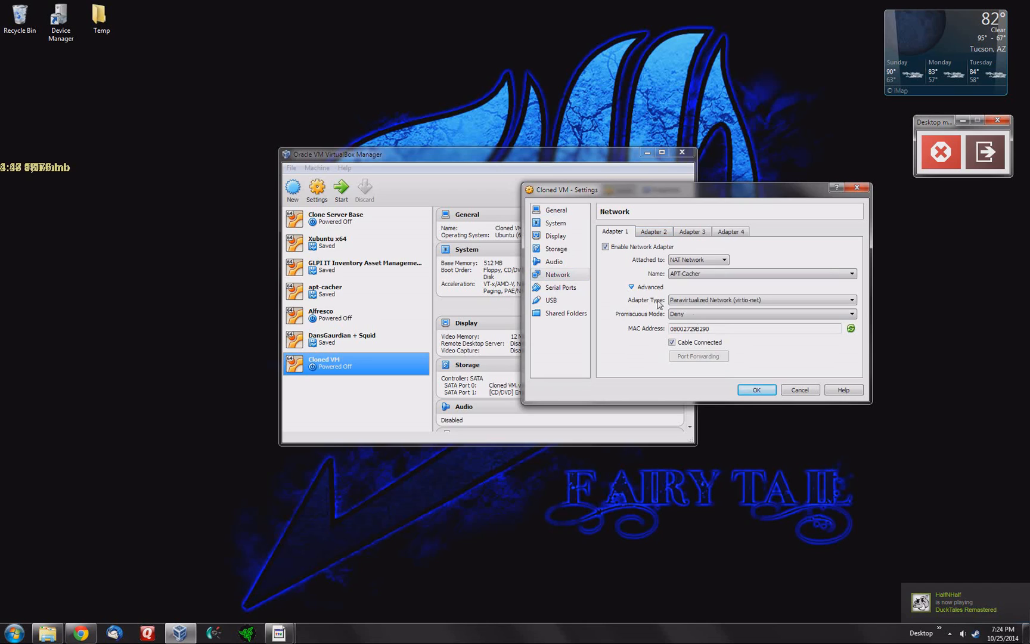
pyautogui.tripleClick(757, 329)
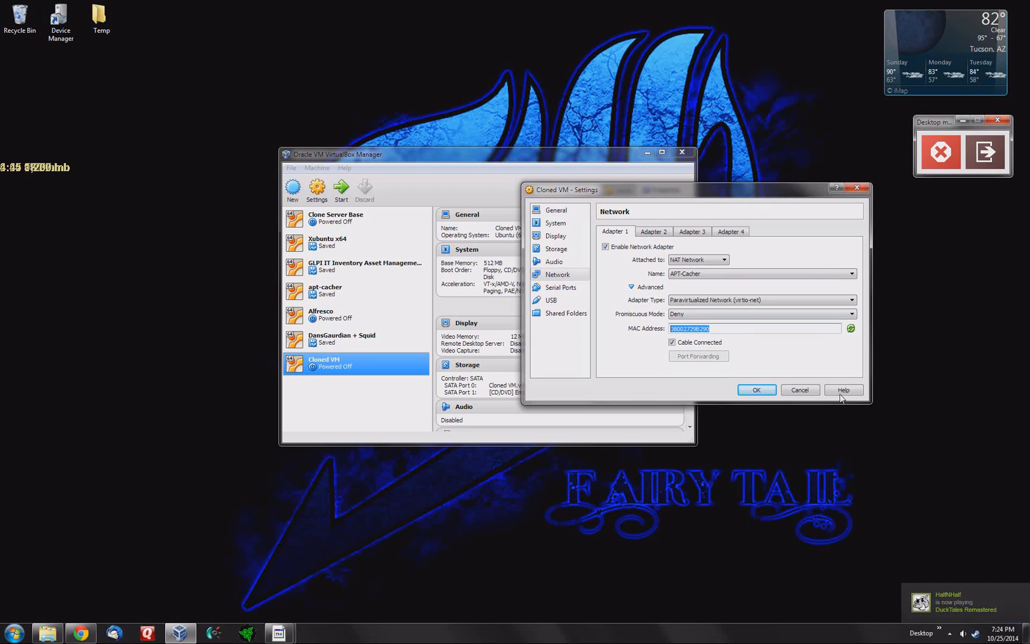
pyautogui.moveTo(839, 395)
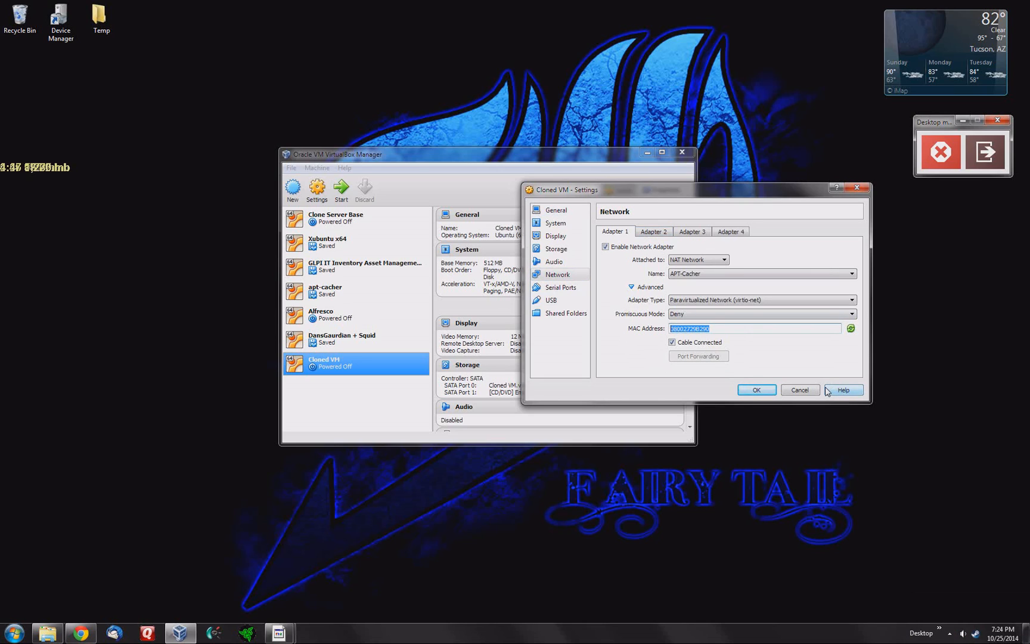
pyautogui.moveTo(384, 317)
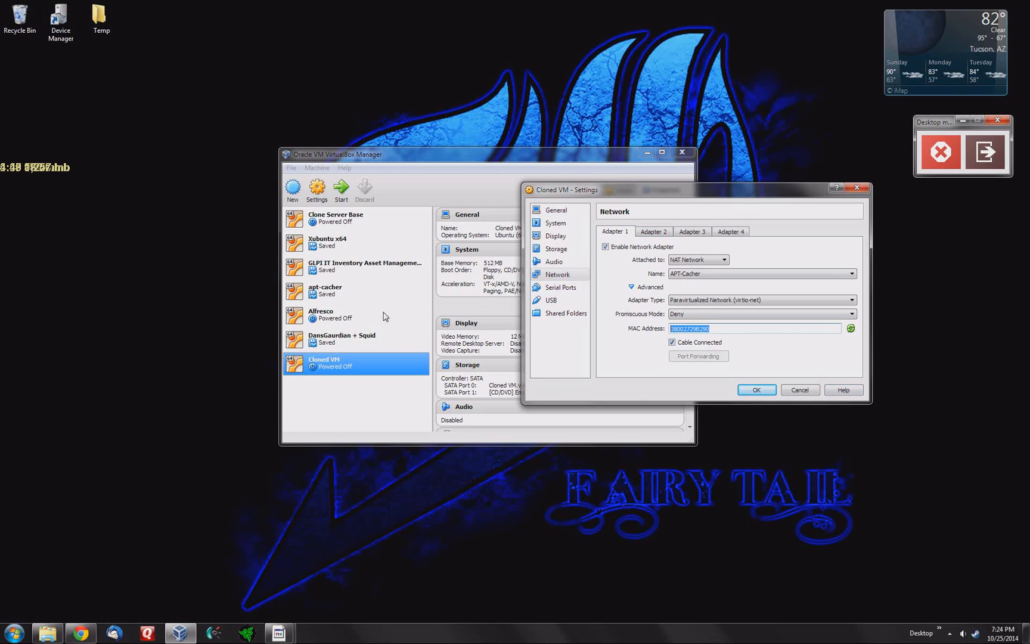
pyautogui.moveTo(639, 353)
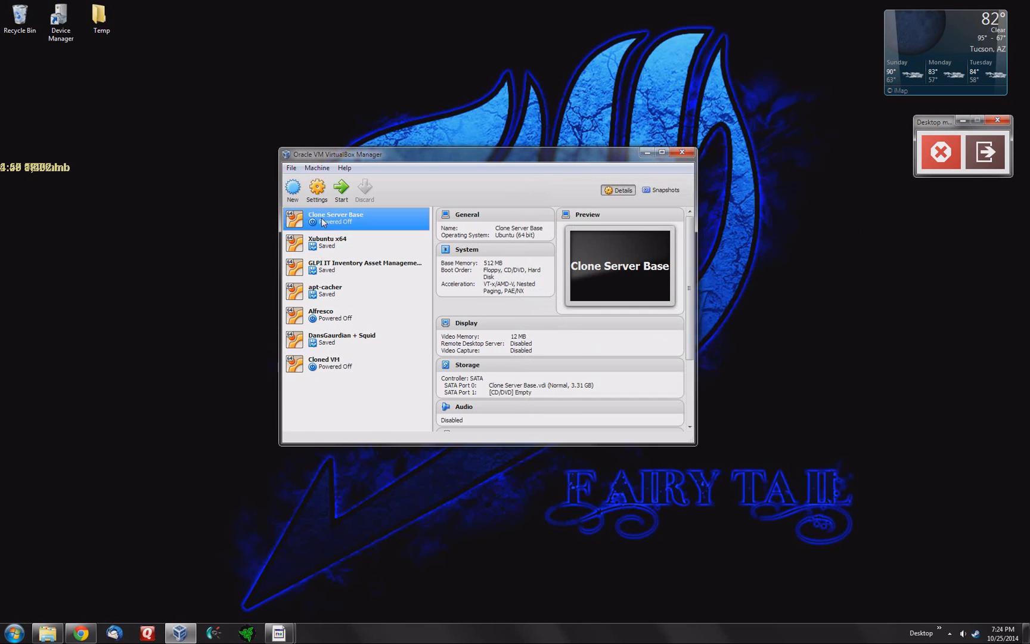
pyautogui.rightClick(336, 217)
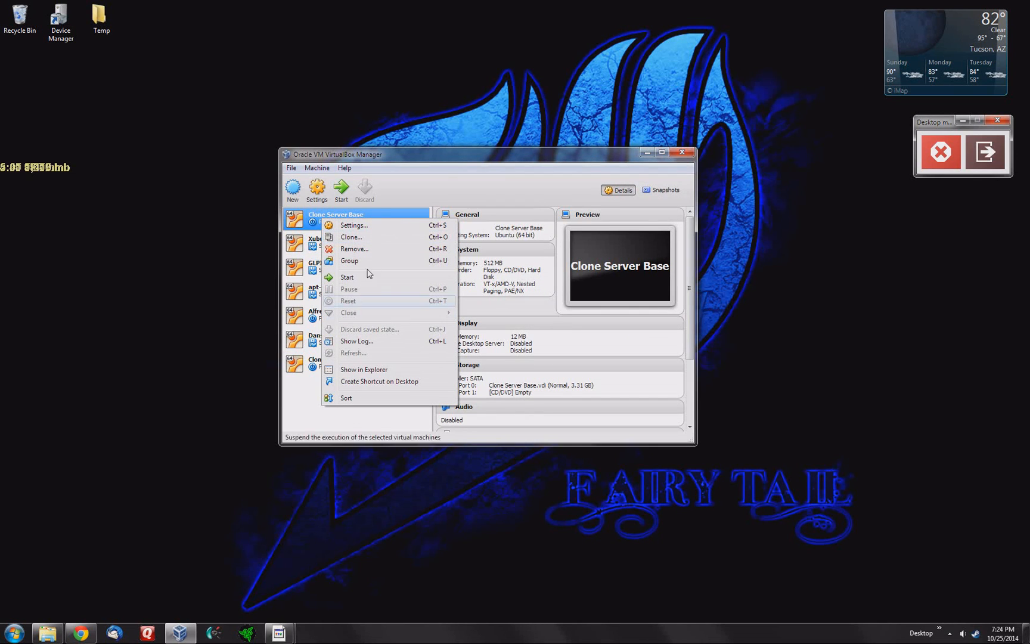
pyautogui.click(353, 226)
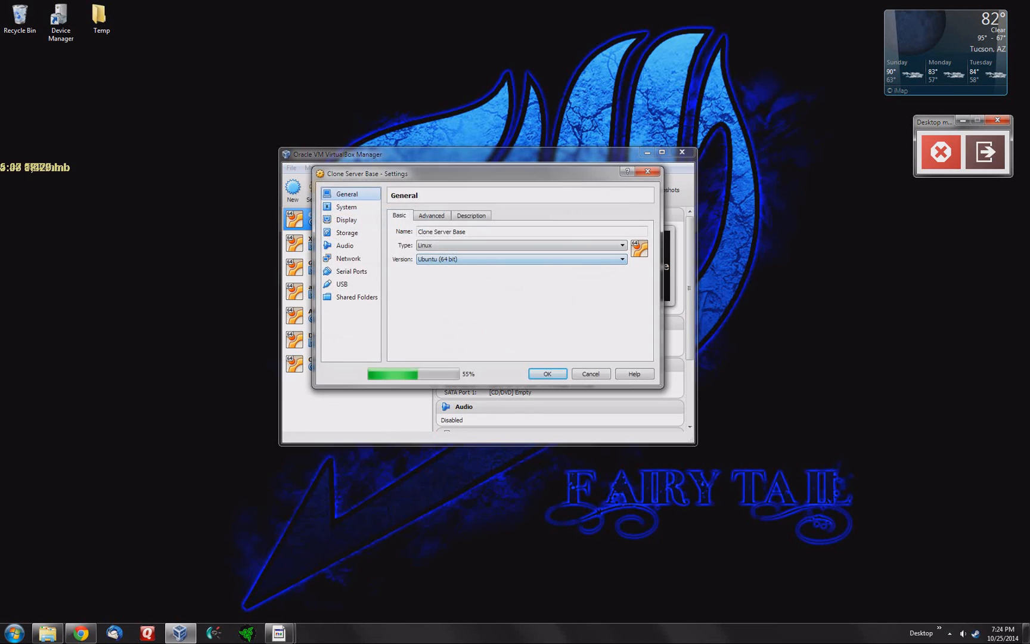
pyautogui.click(348, 258)
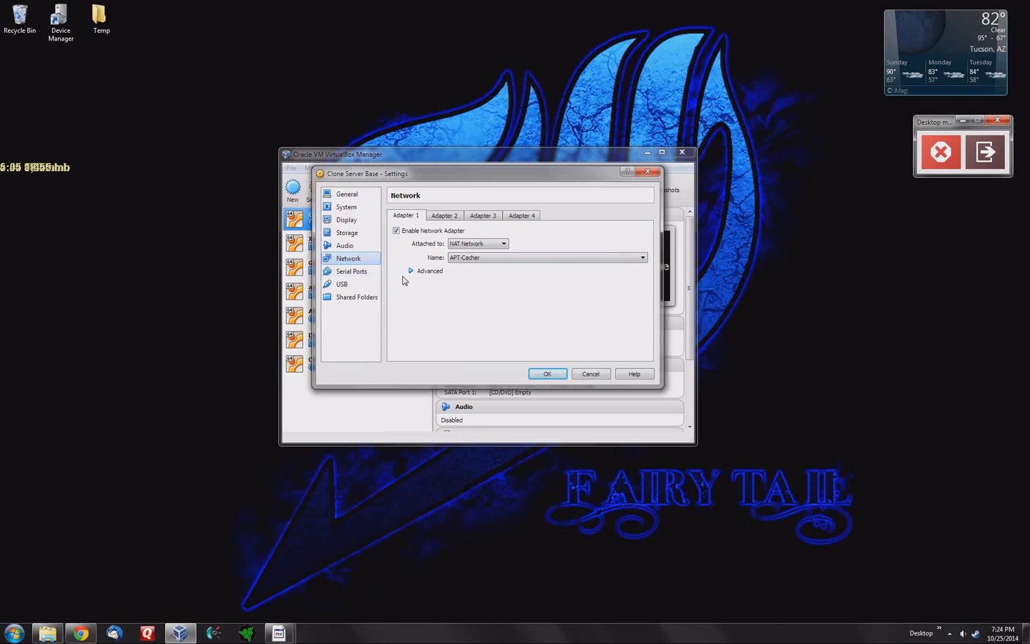
pyautogui.click(412, 271)
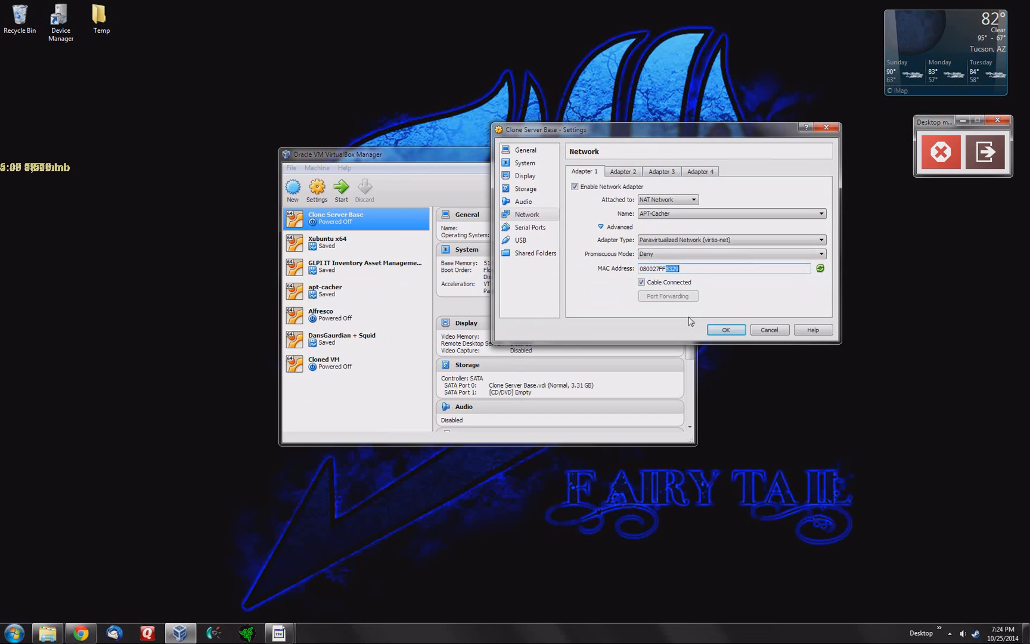
pyautogui.click(725, 329)
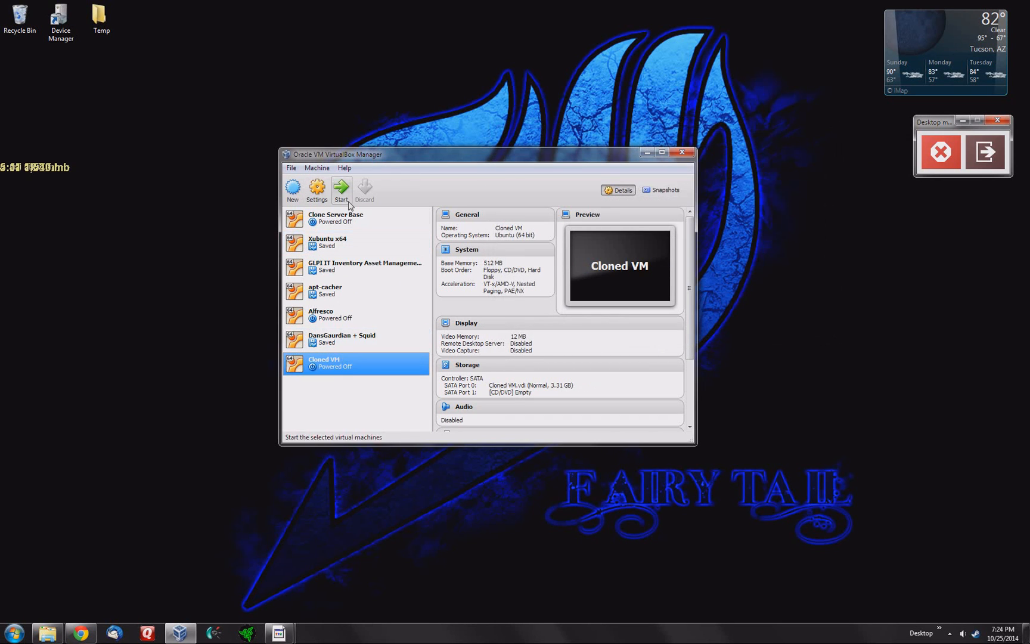
# Step: Boot Cloned VM and log in at its Ubuntu console
pyautogui.click(341, 191)
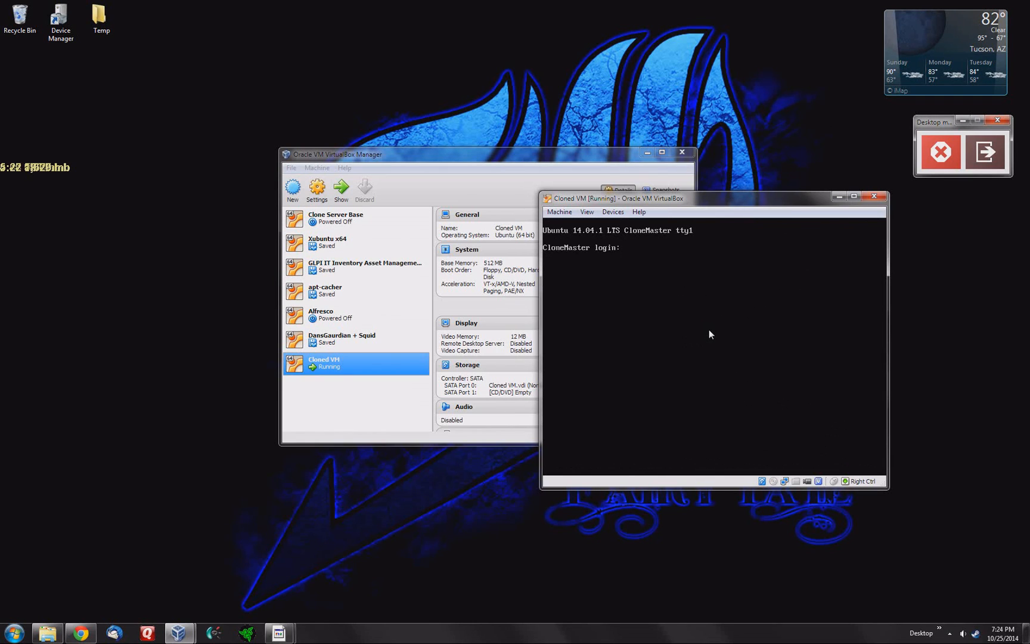
pyautogui.write('sot')
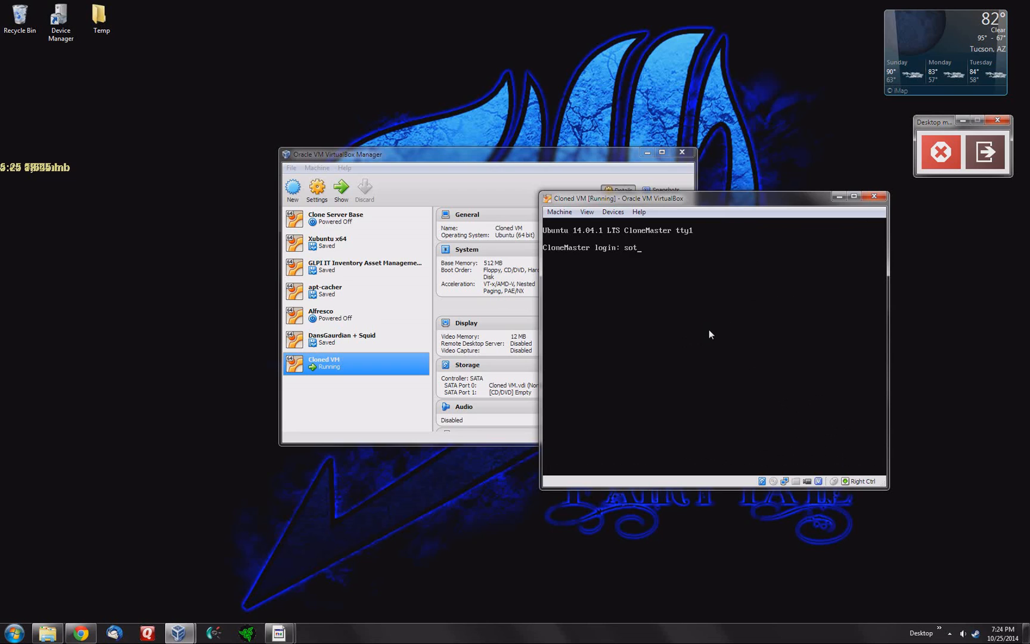
pyautogui.press('Return')
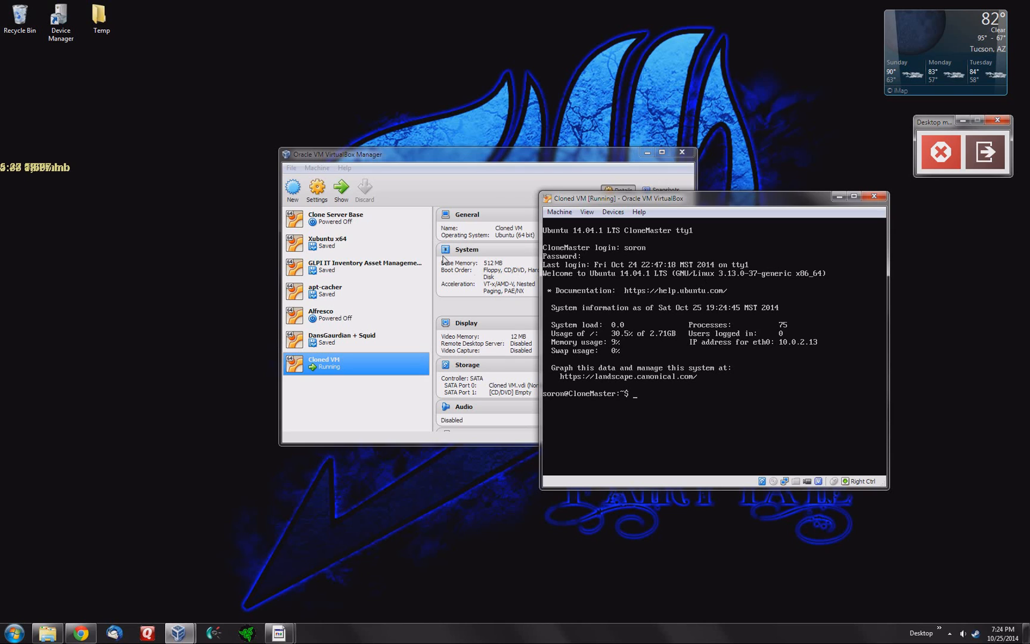
pyautogui.click(335, 217)
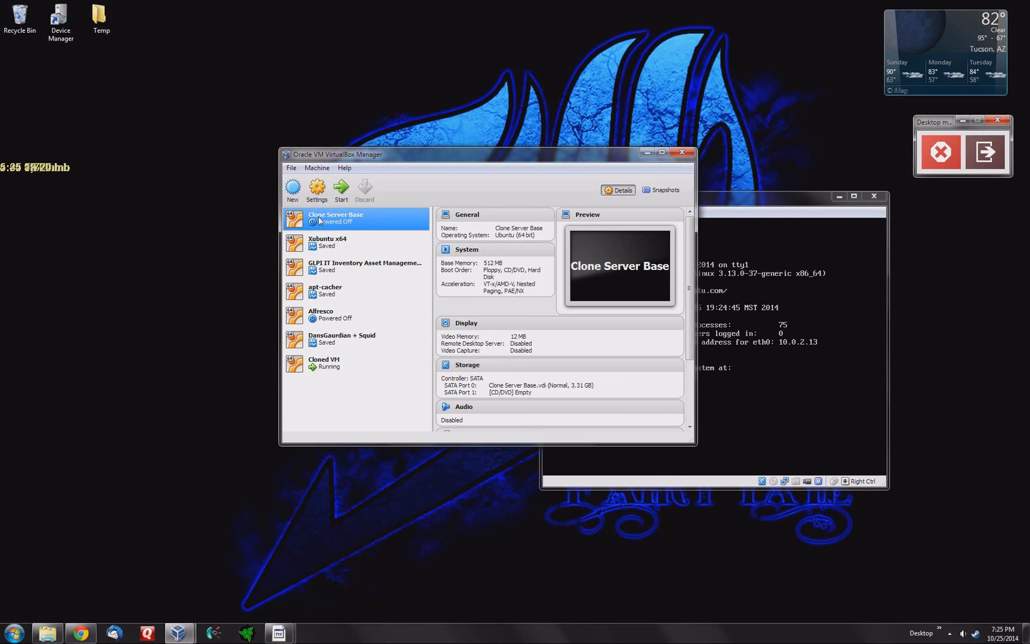
pyautogui.moveTo(400, 242)
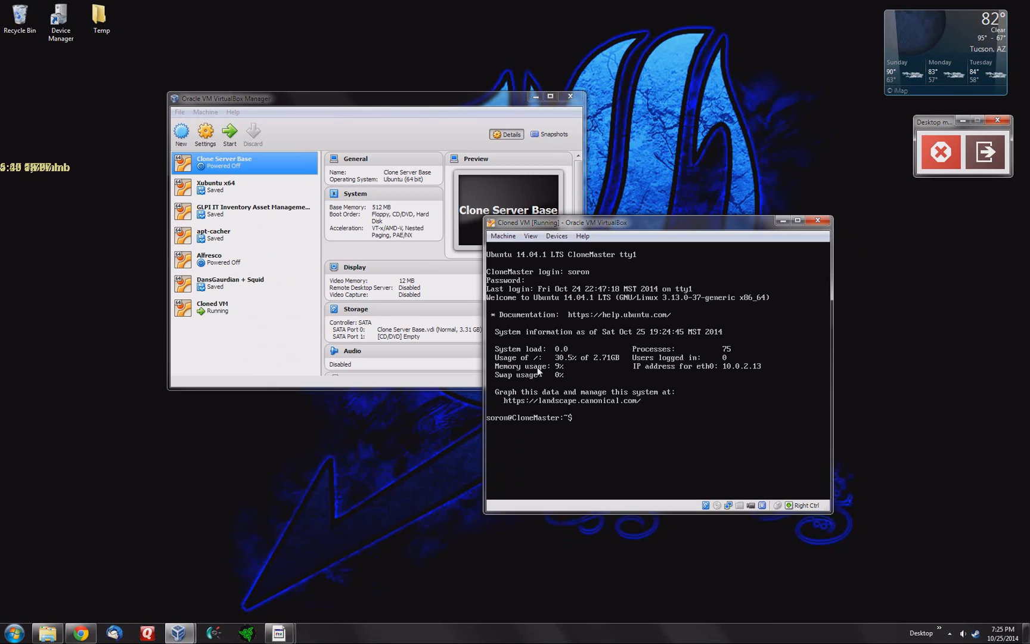
pyautogui.moveTo(603, 399)
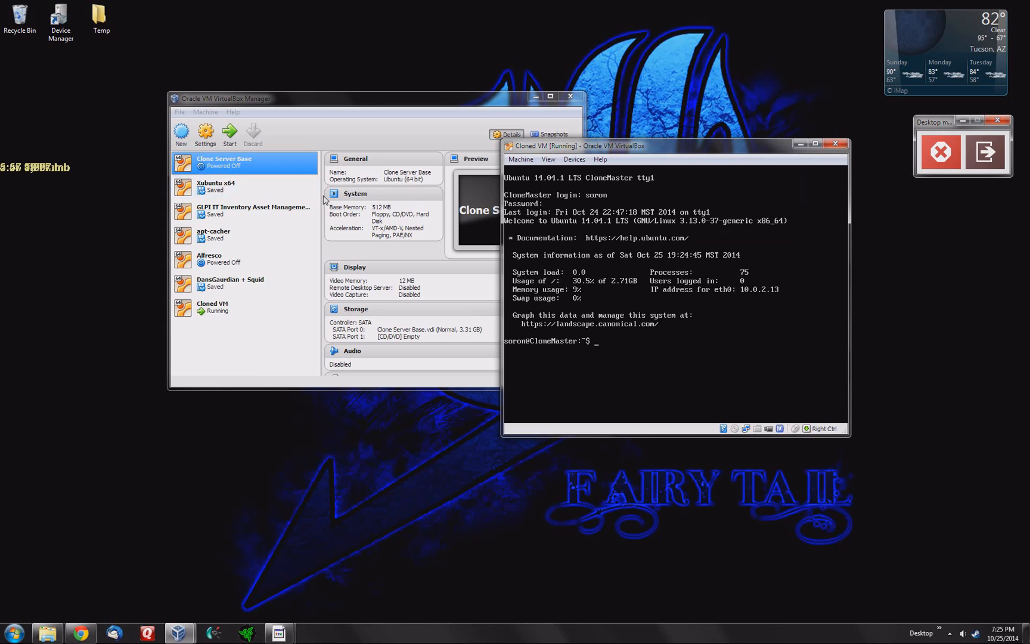
pyautogui.moveTo(549, 247)
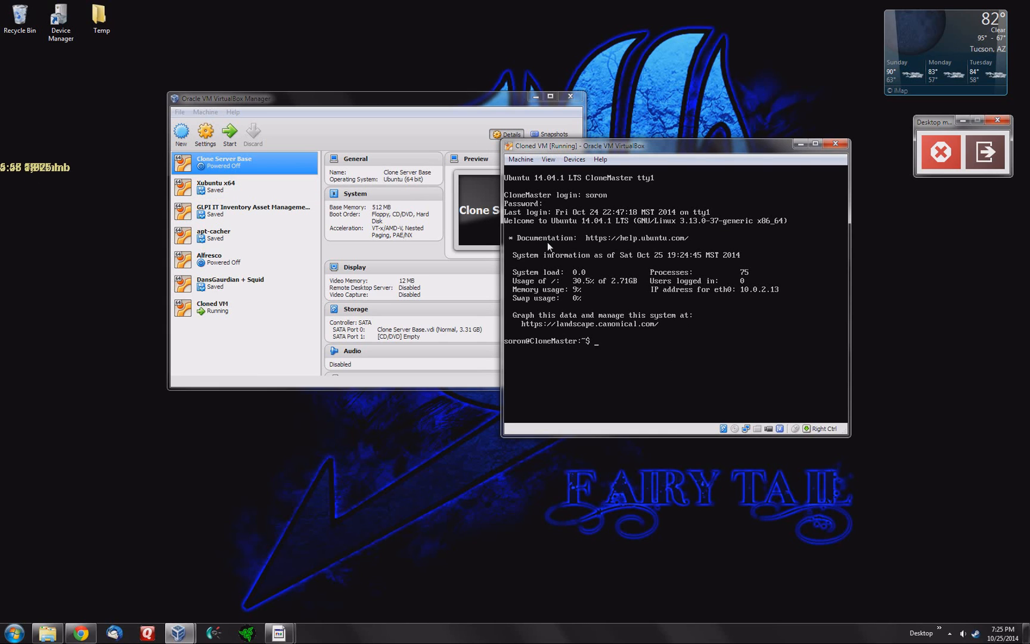
# Step: Shut the guest down with 'sudo poweroff' so Cloned VM is powered off
pyautogui.write('sudo powerof')
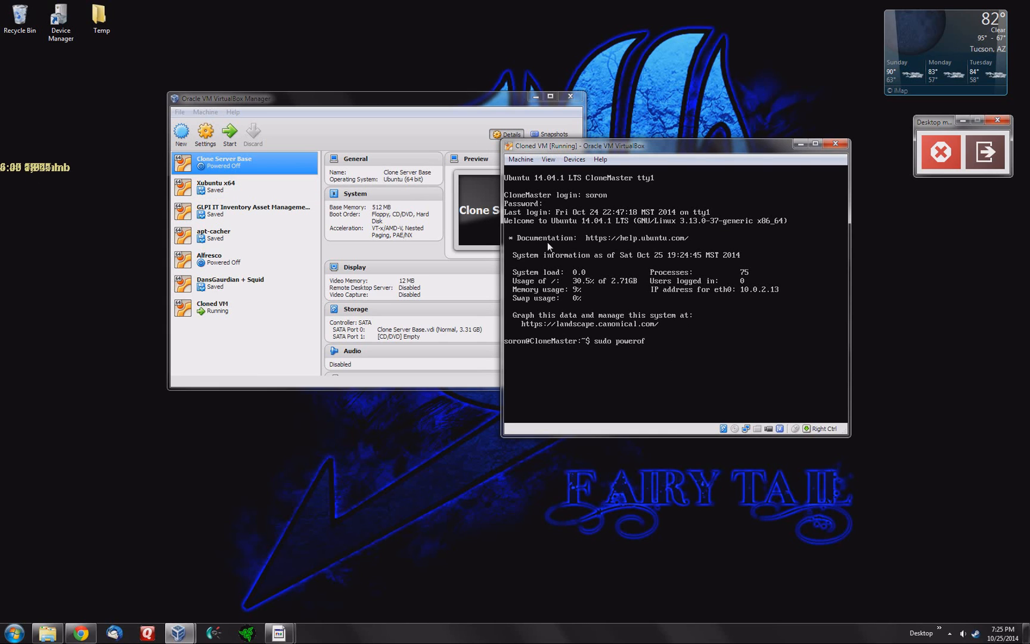
pyautogui.press('Return')
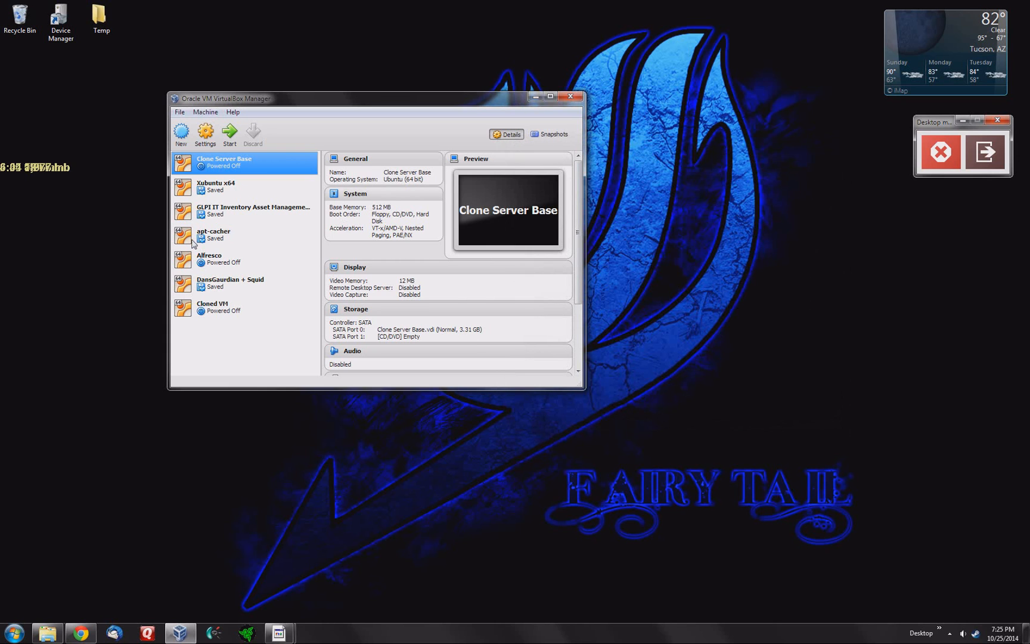
pyautogui.rightClick(212, 307)
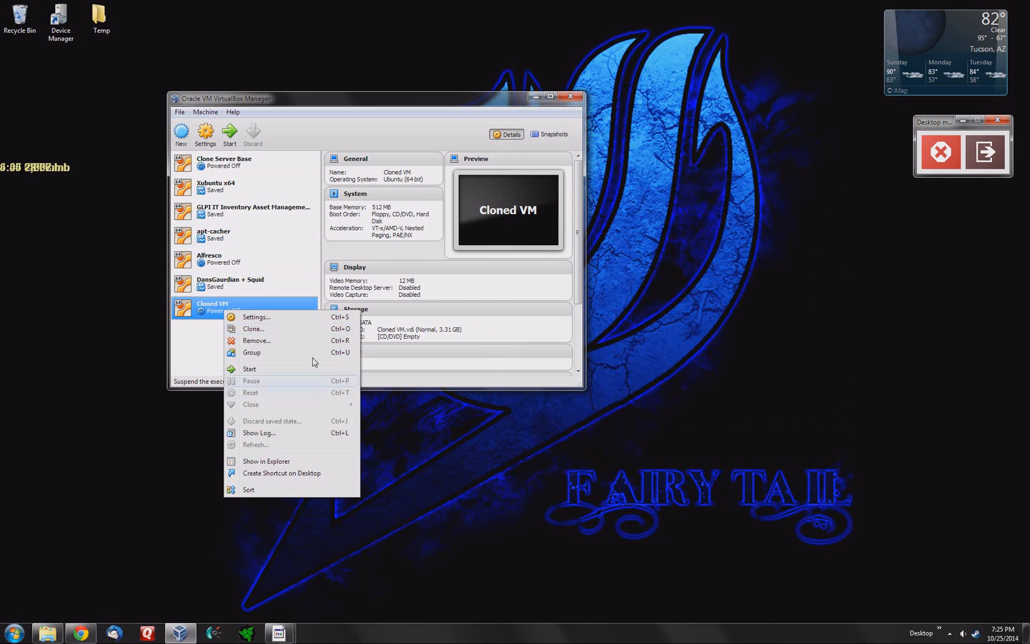
pyautogui.click(257, 340)
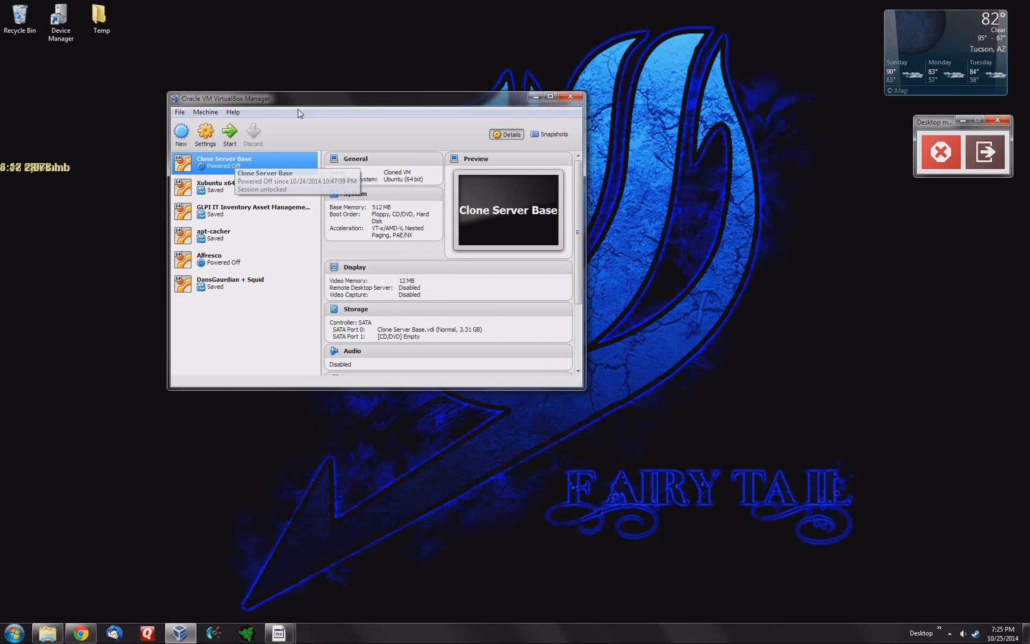
pyautogui.moveTo(286, 169)
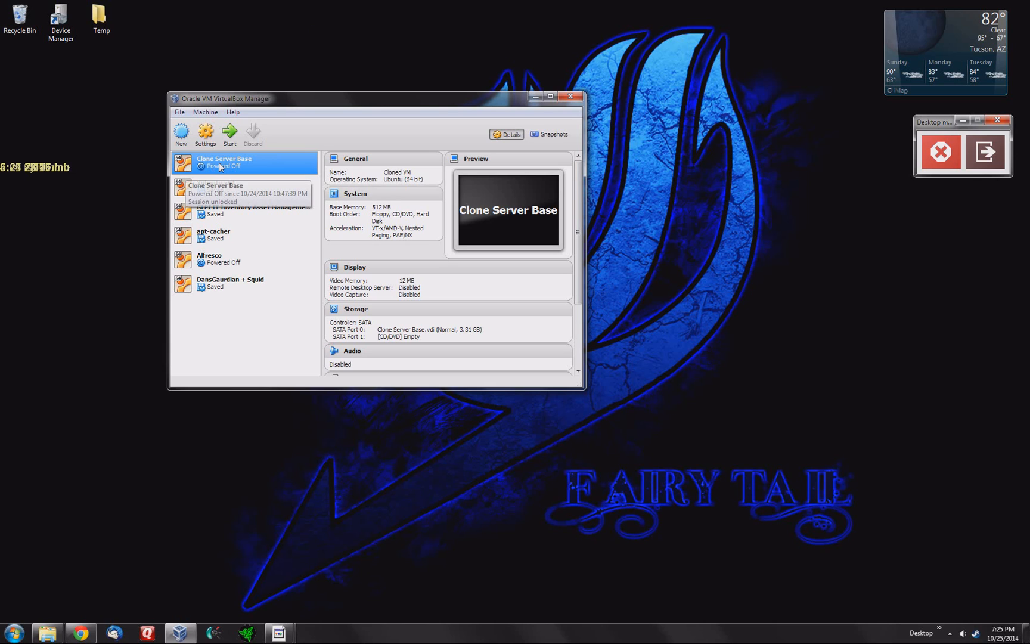
# Step: Clone Clone Server Base as a linked clone named 'linked clone'
pyautogui.rightClick(243, 161)
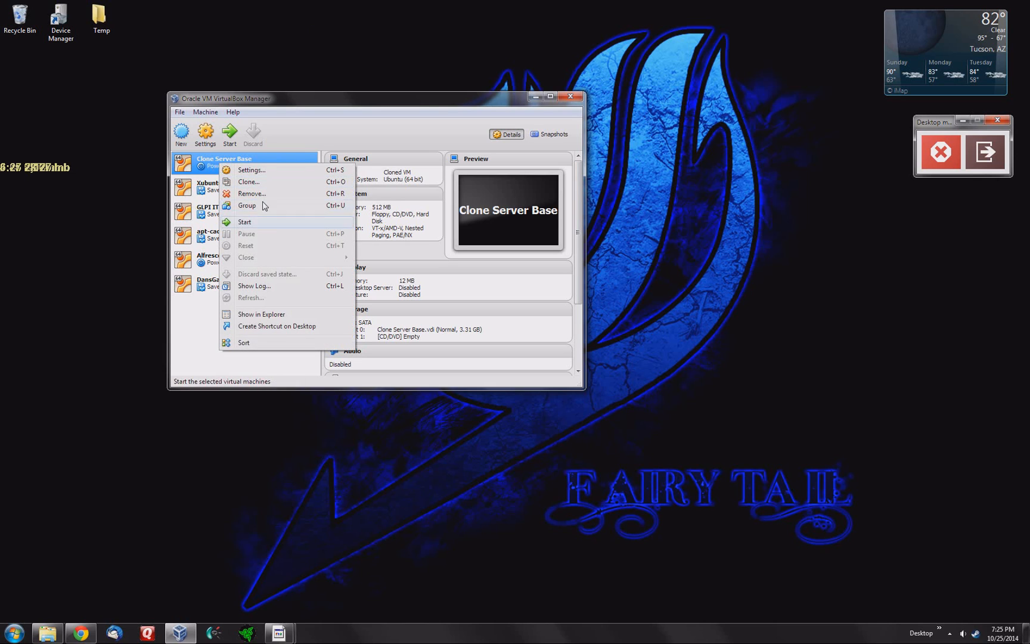
pyautogui.click(248, 182)
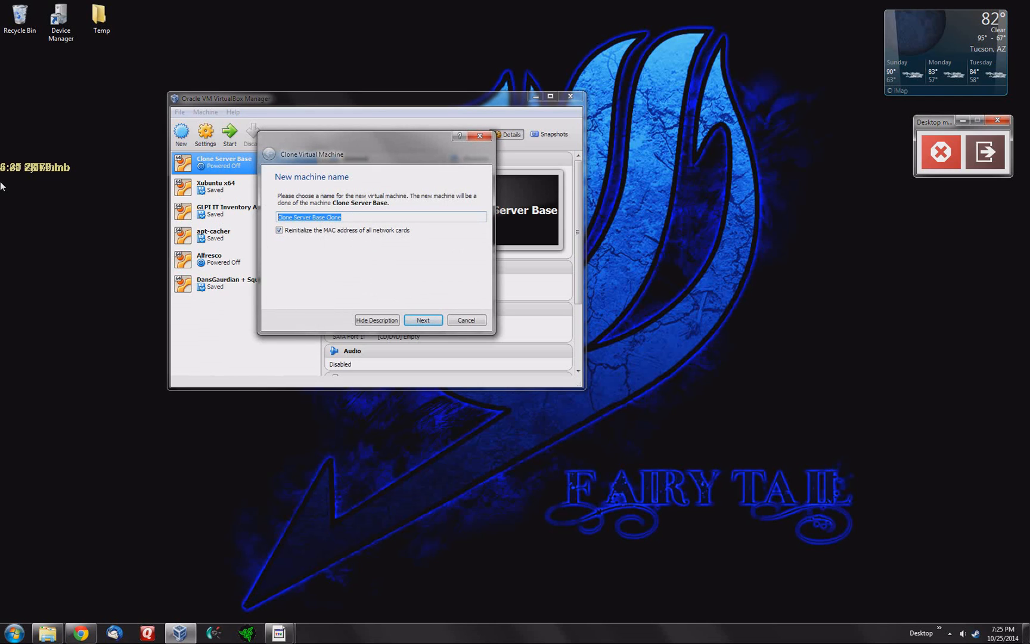
pyautogui.write('linked')
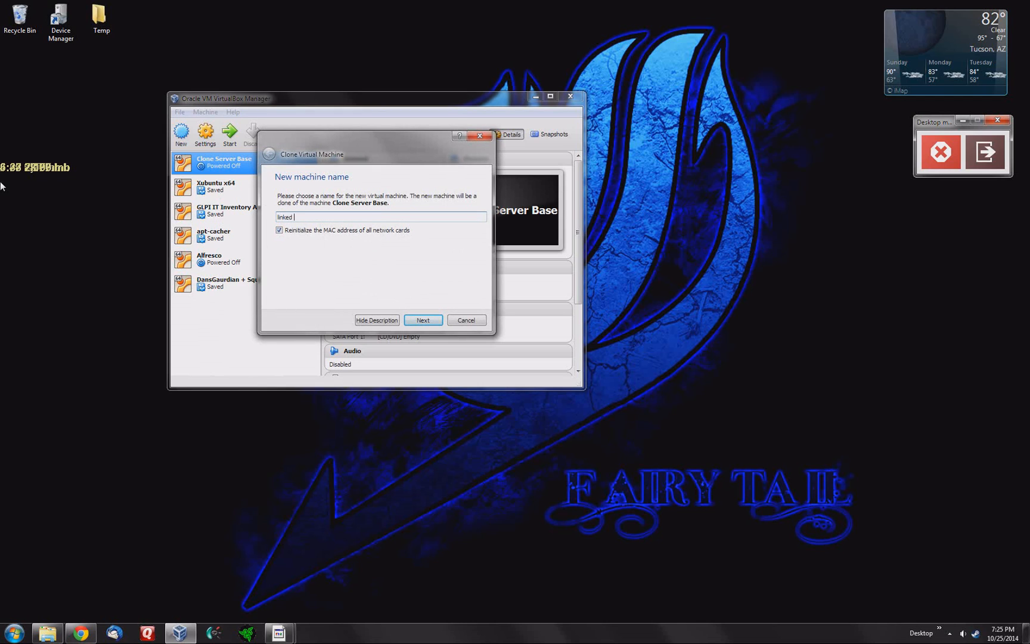
pyautogui.write('clone')
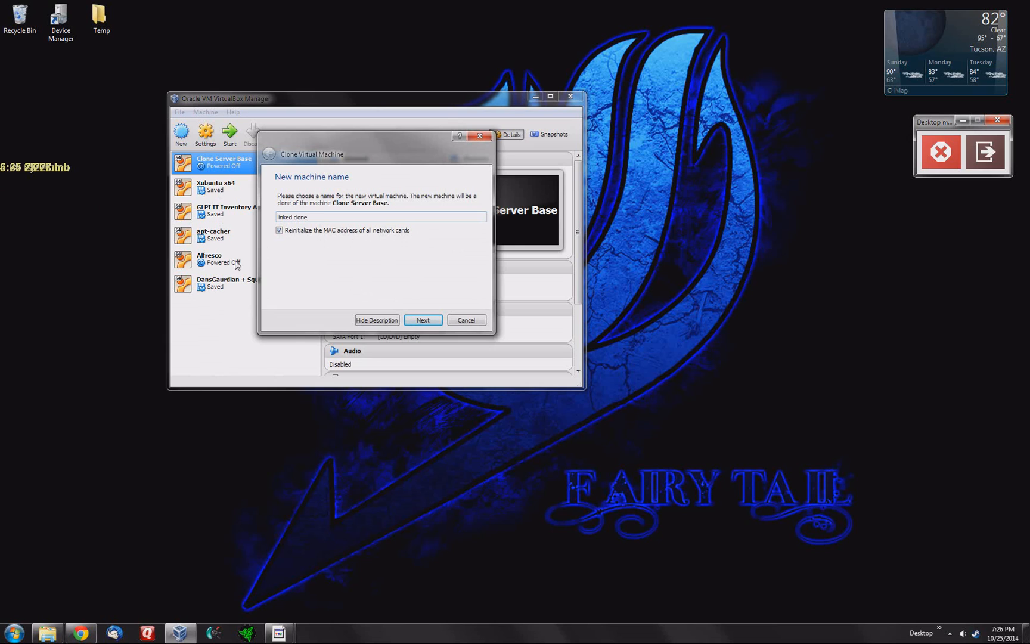
pyautogui.click(423, 320)
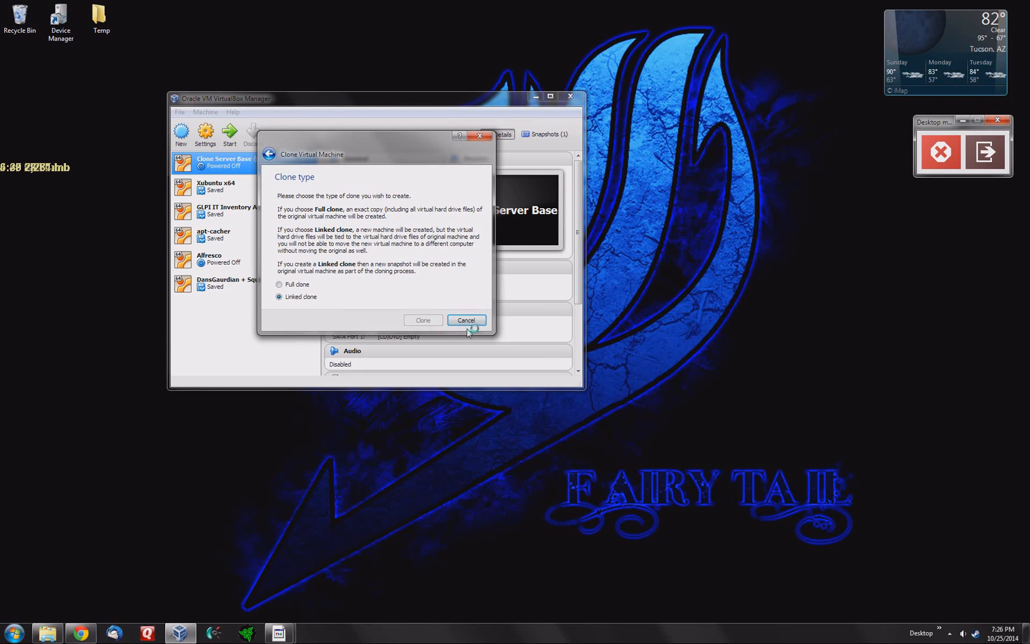
pyautogui.click(422, 320)
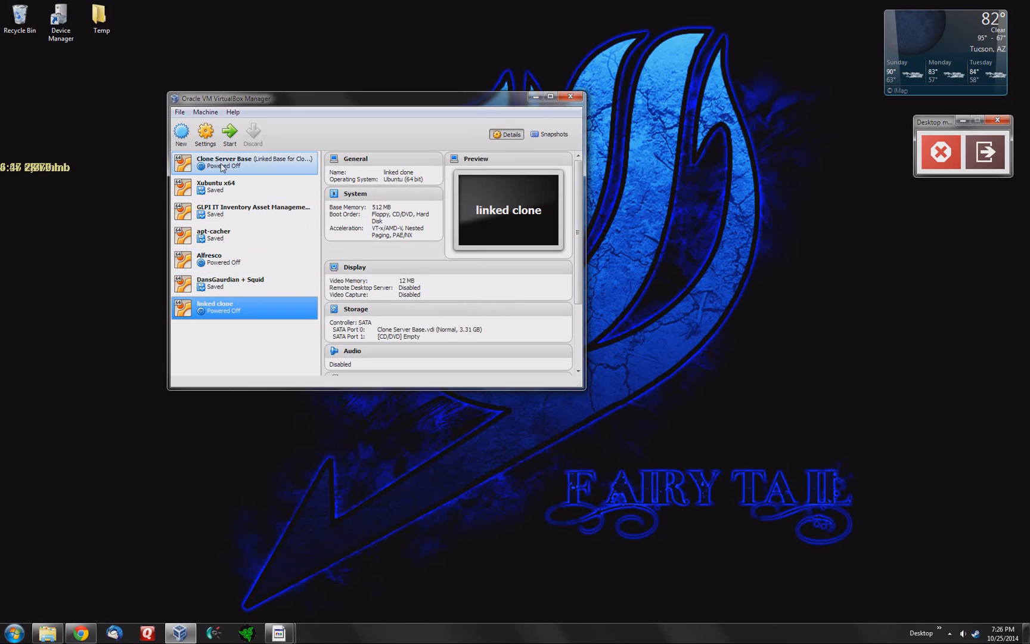
pyautogui.click(243, 162)
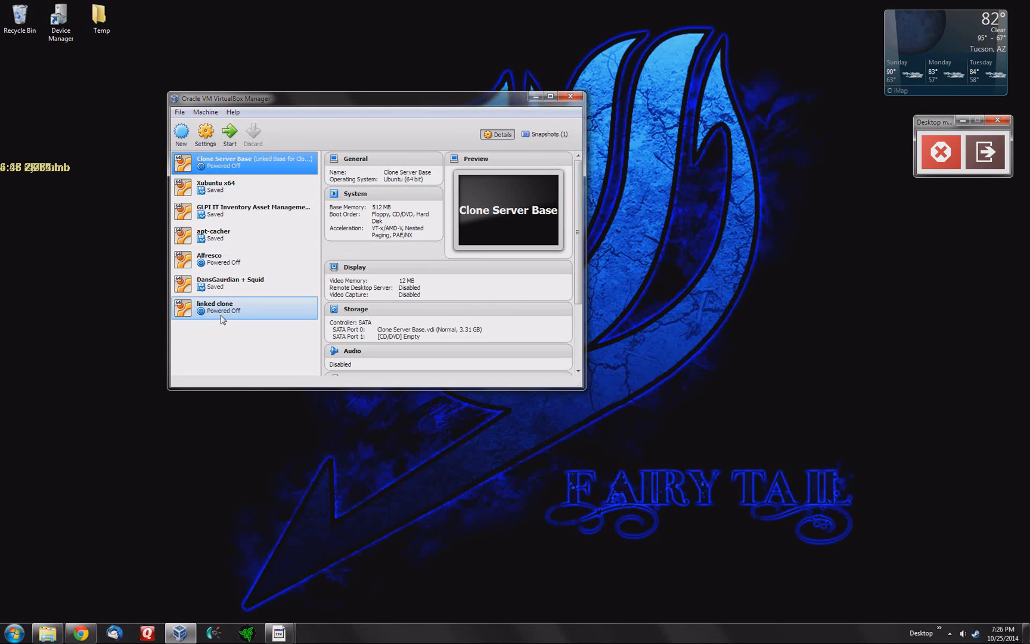
pyautogui.click(243, 307)
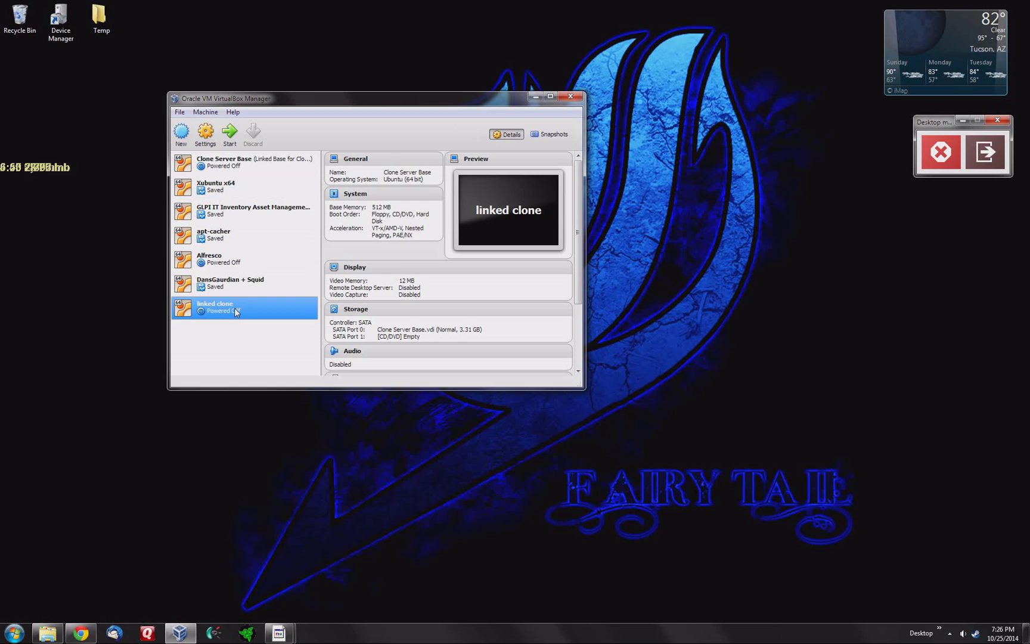
pyautogui.moveTo(225, 301)
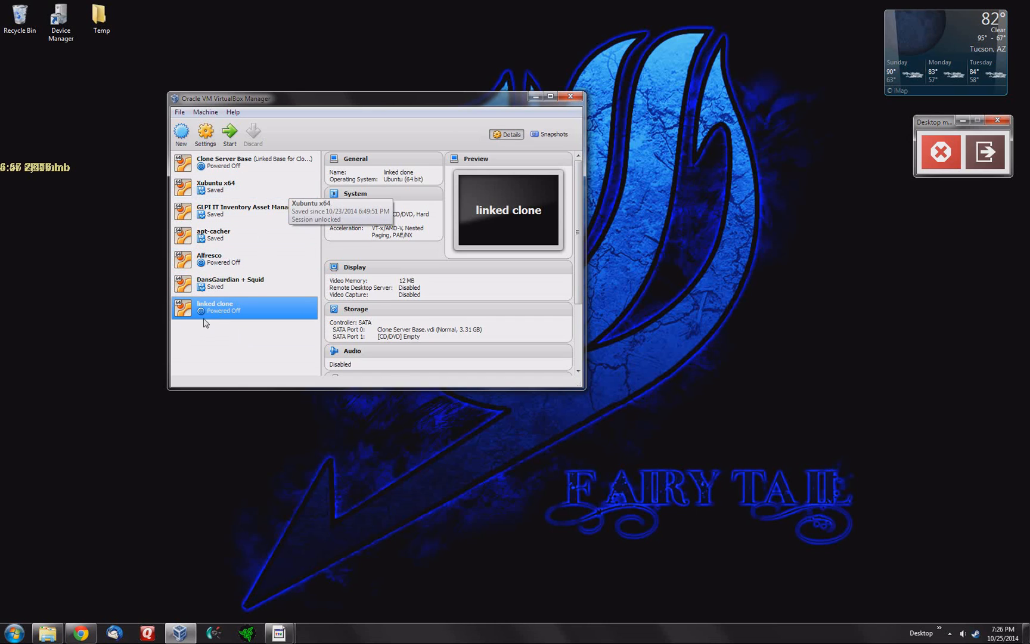
pyautogui.moveTo(235, 171)
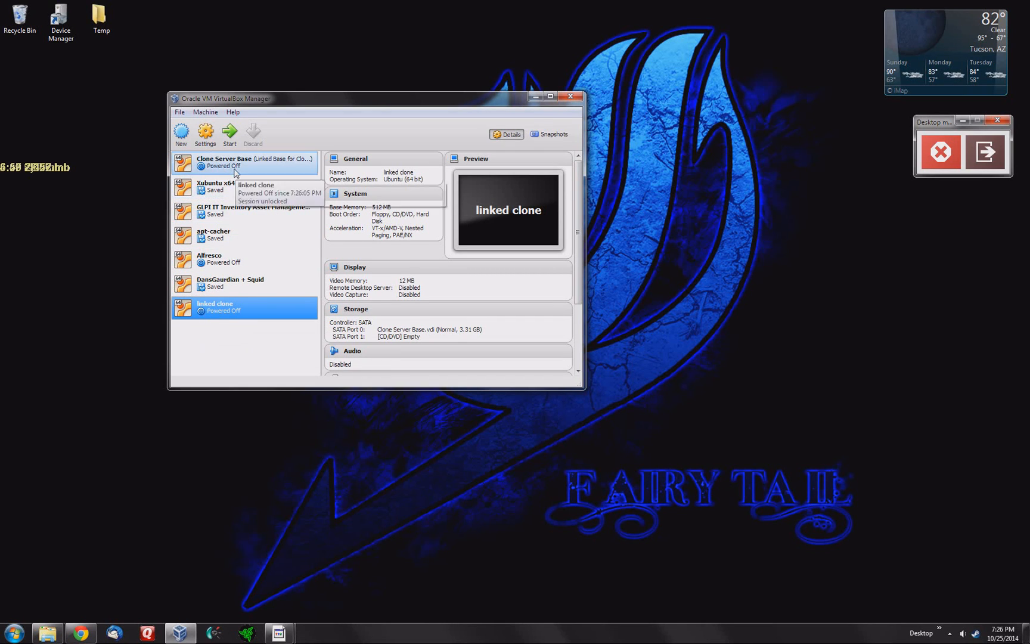
pyautogui.moveTo(240, 323)
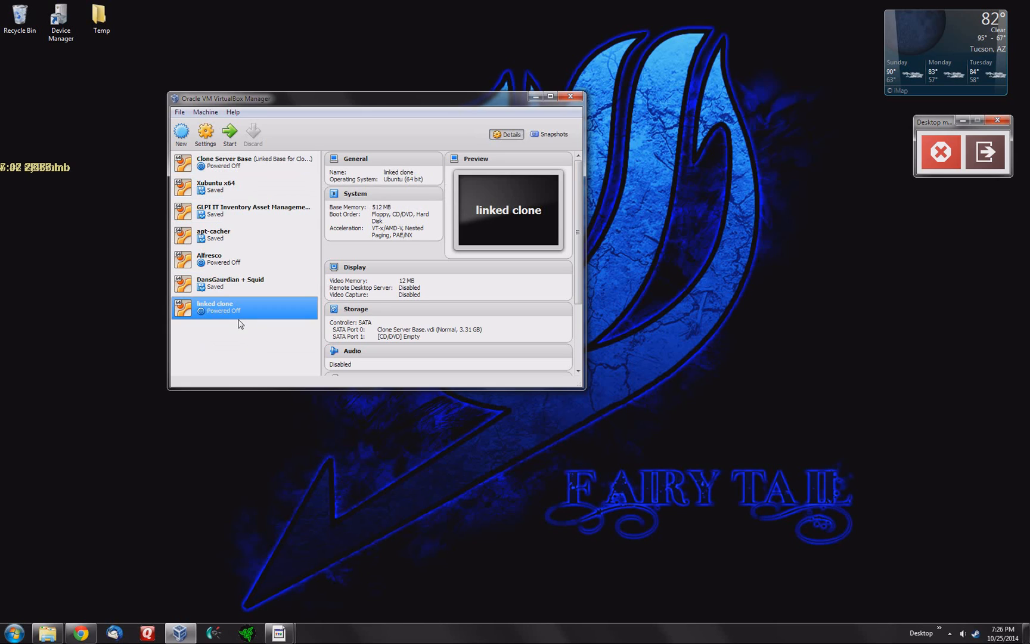
pyautogui.click(243, 163)
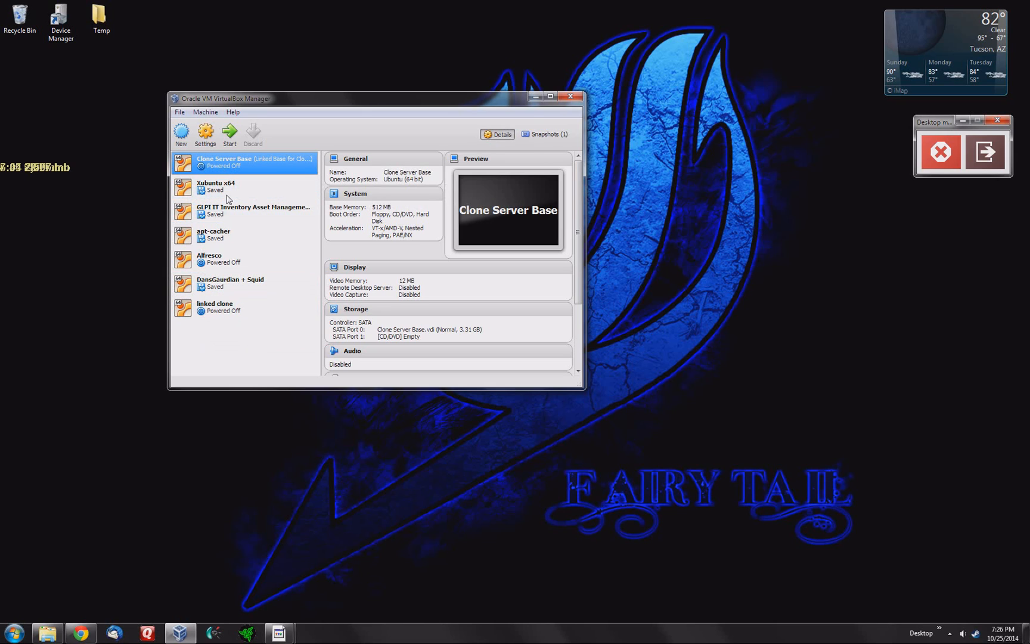
pyautogui.click(243, 306)
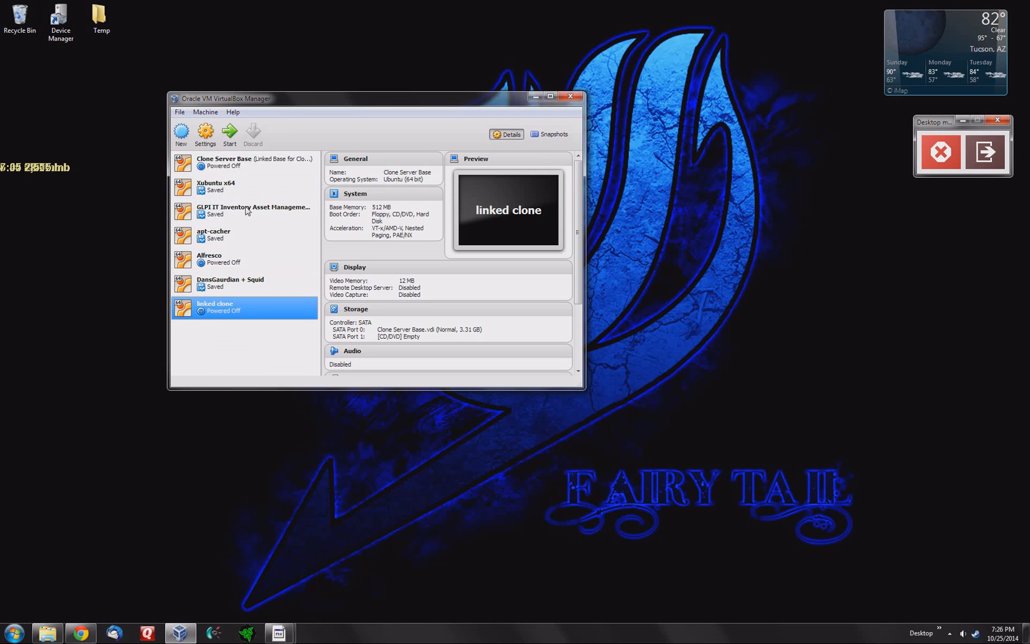
pyautogui.click(243, 162)
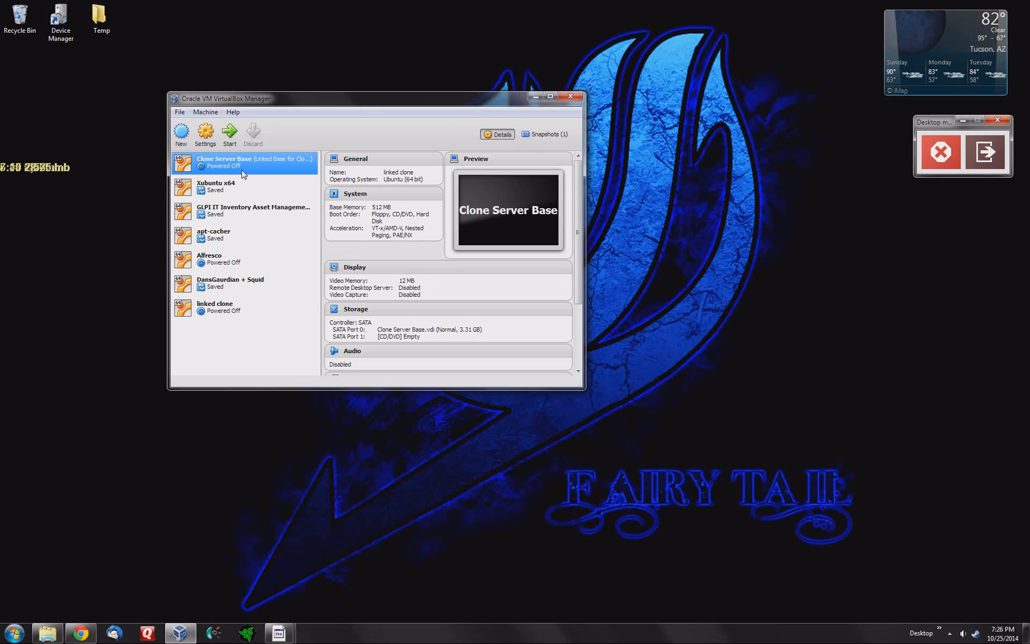
pyautogui.moveTo(258, 192)
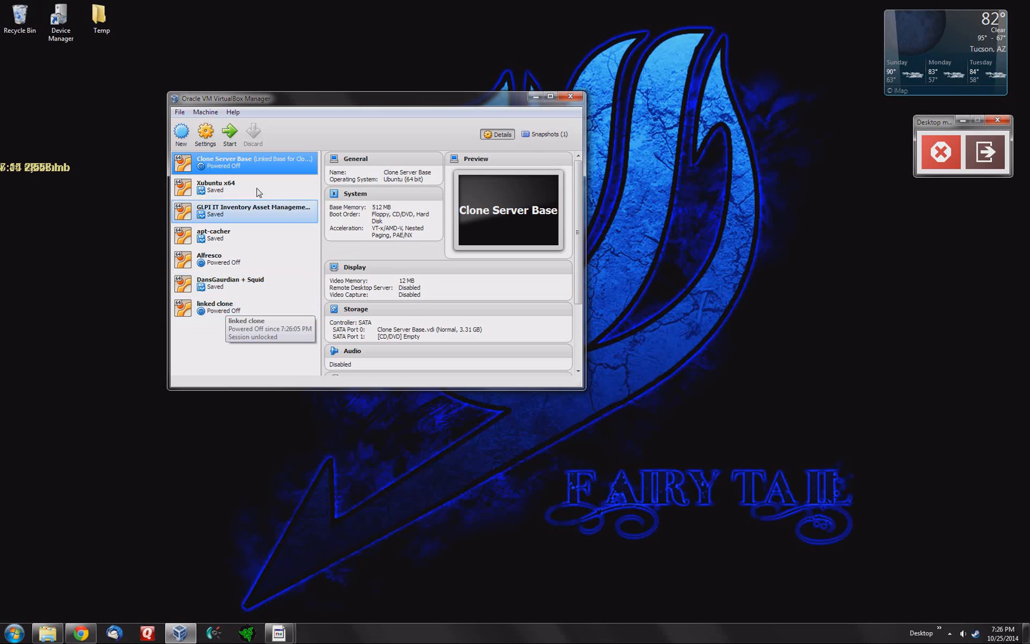
pyautogui.click(243, 307)
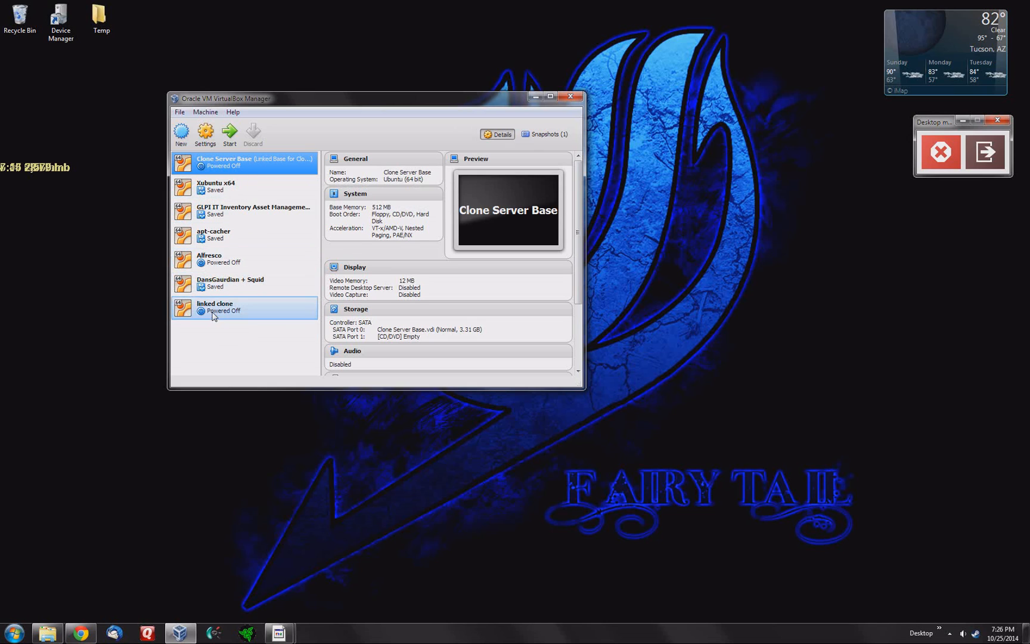
pyautogui.click(223, 307)
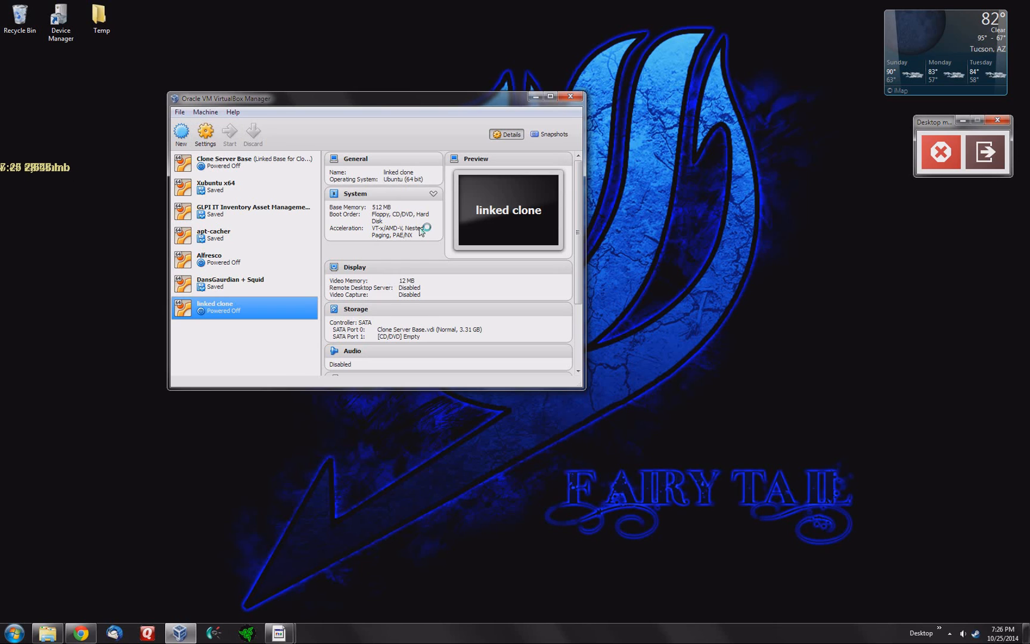
# Step: Boot the linked clone and log in at its Ubuntu console
pyautogui.click(229, 134)
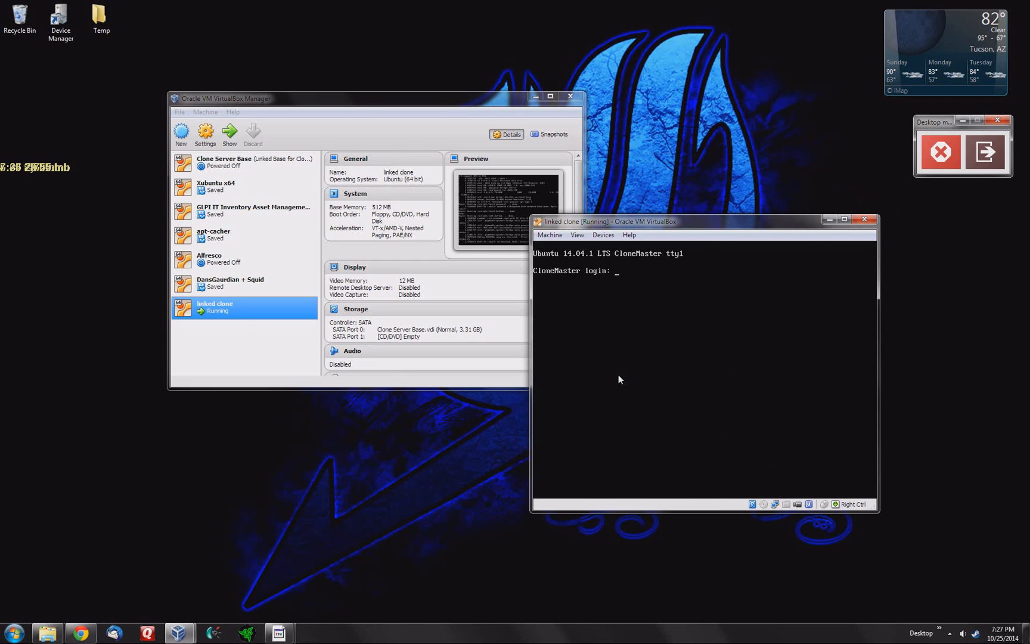
pyautogui.write('so')
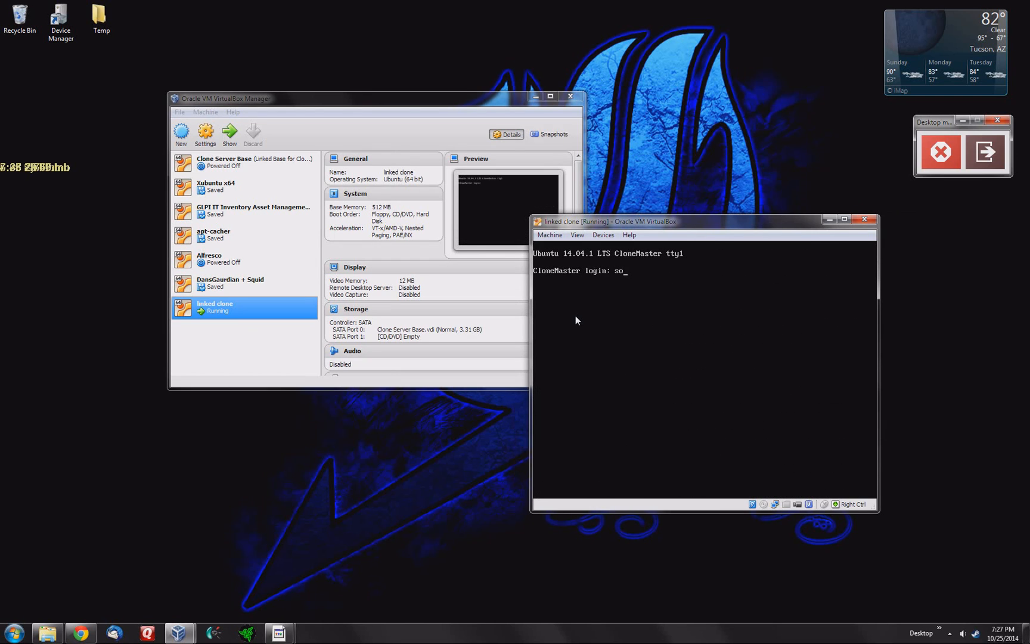
pyautogui.press('Return')
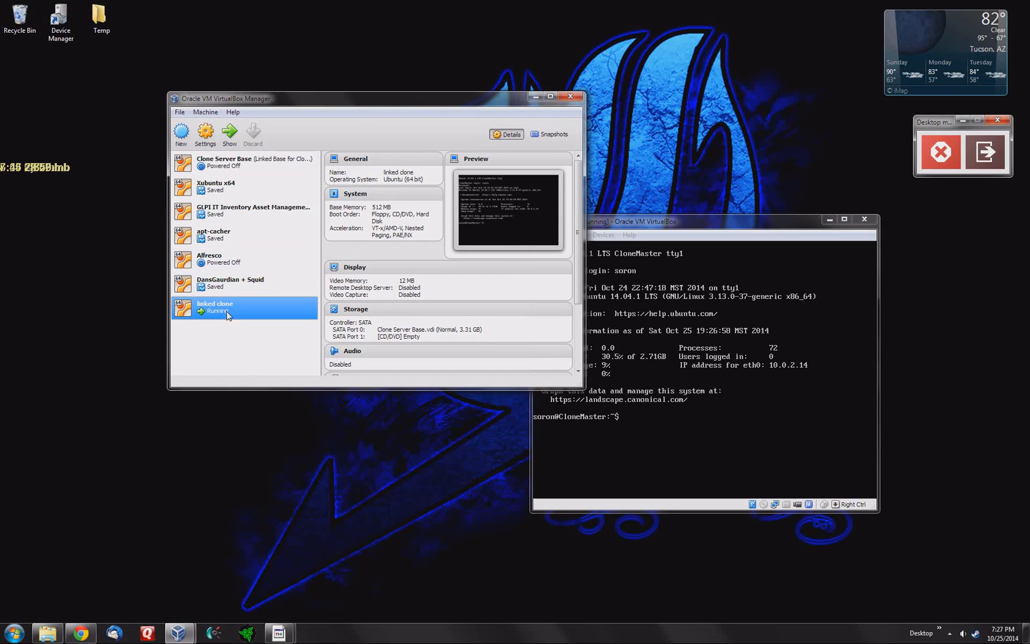
pyautogui.click(243, 163)
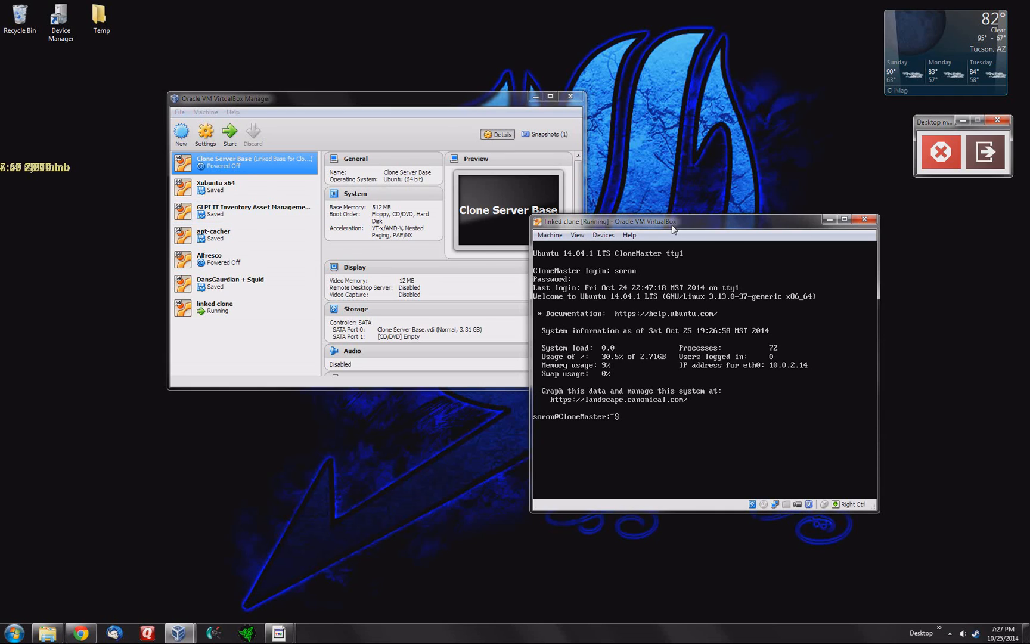
# Step: Shut the linked clone down with 'sudo poweroff'
pyautogui.write('ex')
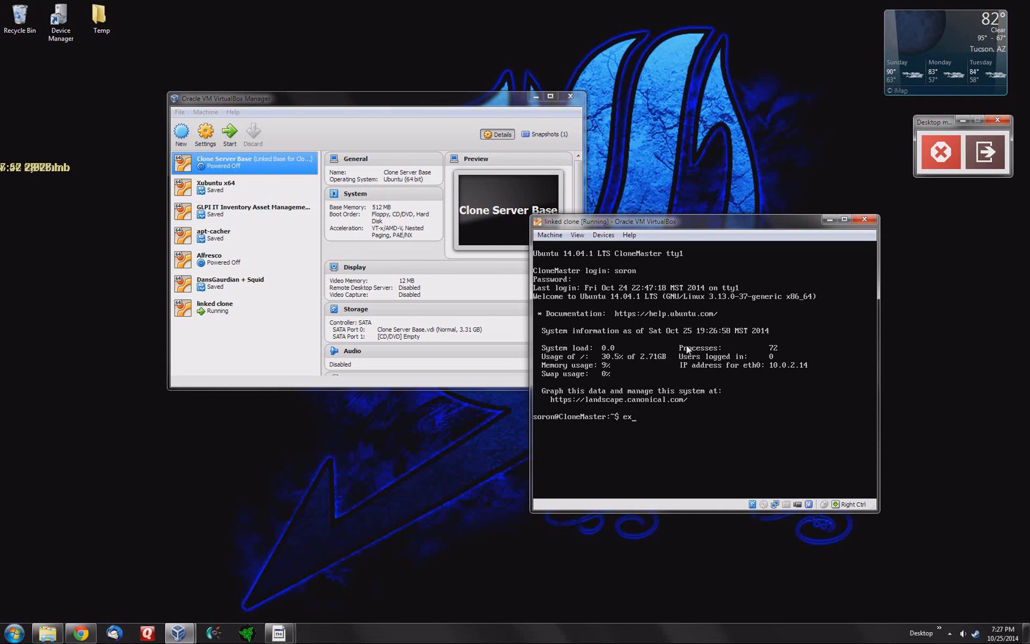
pyautogui.write('sudo power')
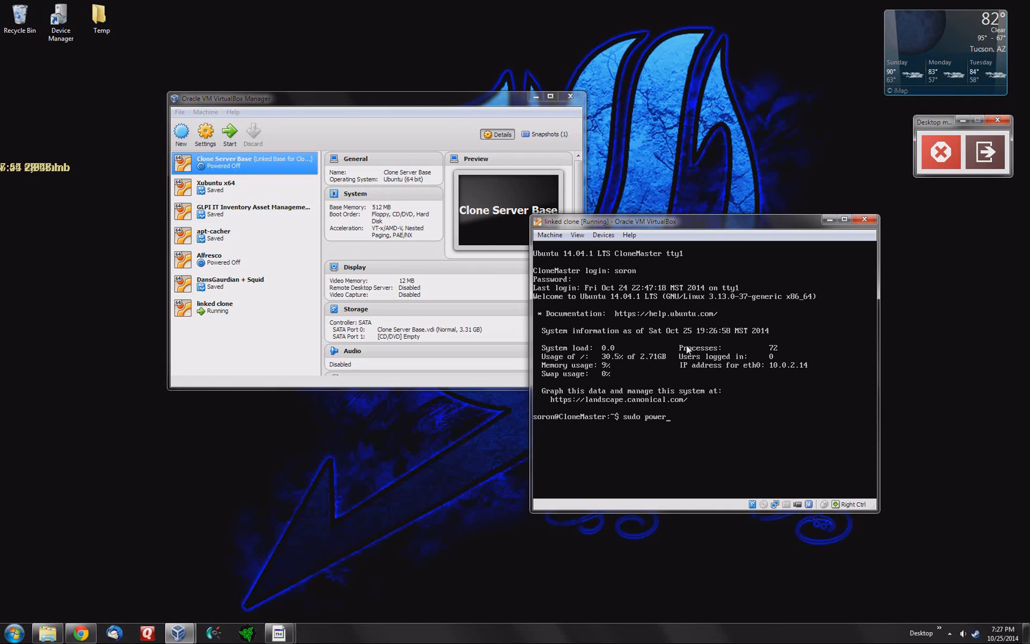
pyautogui.press('Return')
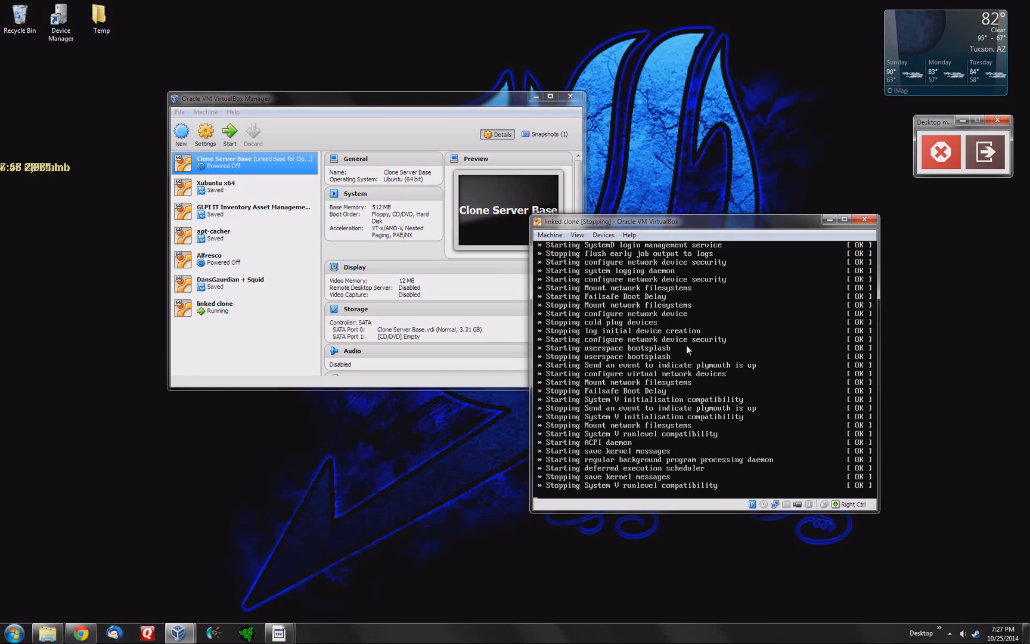
# Step: Remove the linked clone from the machine list, keeping its files
pyautogui.rightClick(215, 307)
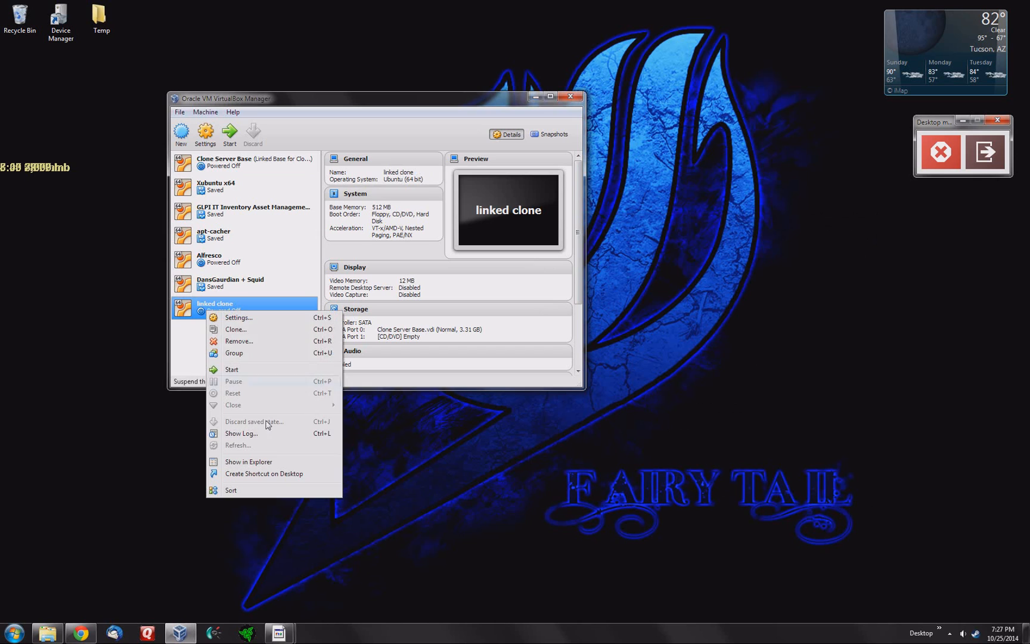
pyautogui.click(240, 342)
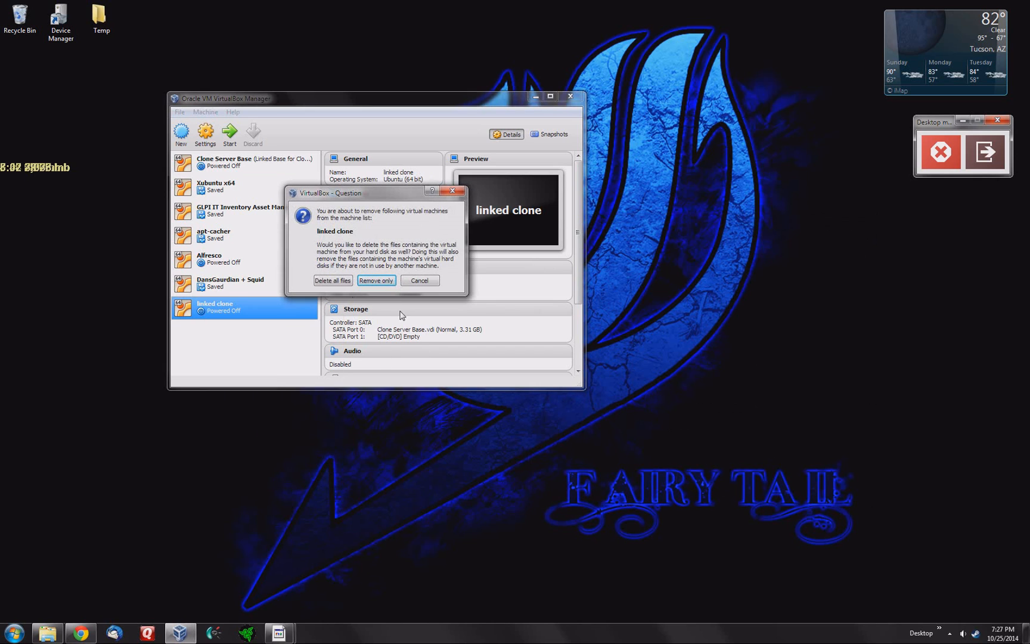
pyautogui.click(376, 280)
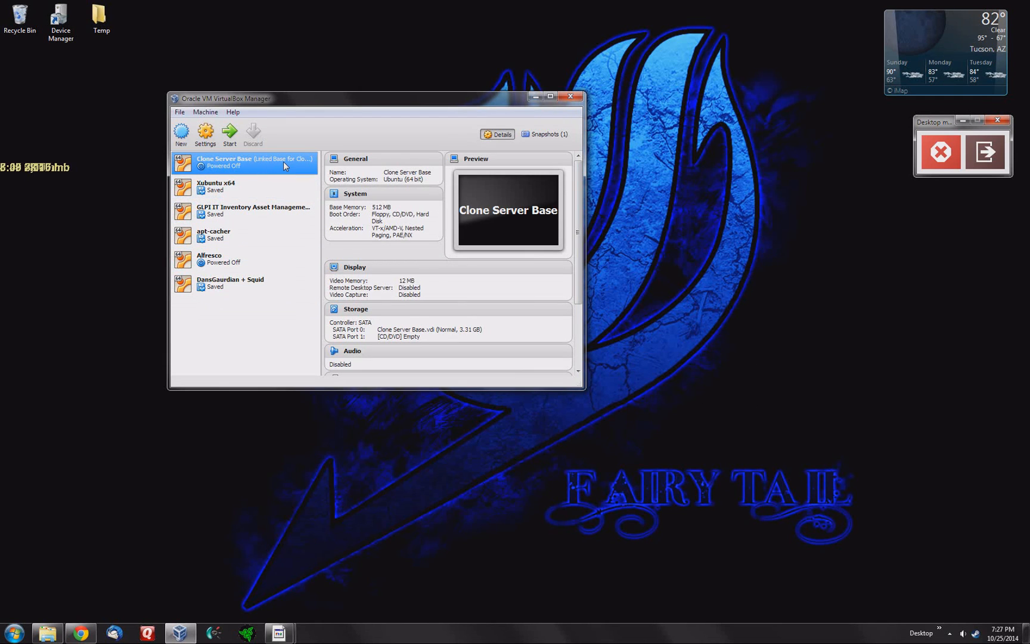
pyautogui.moveTo(121, 152)
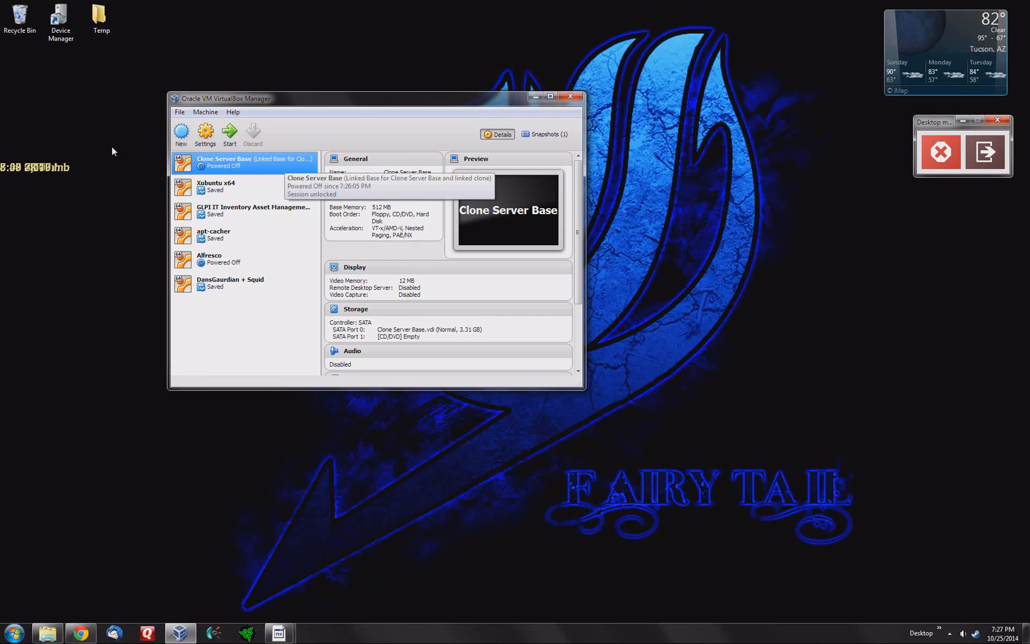
# Step: Gather Xubuntu x64, GLPI, apt-cacher and Alfresco into the Linux Machines group
pyautogui.click(253, 210)
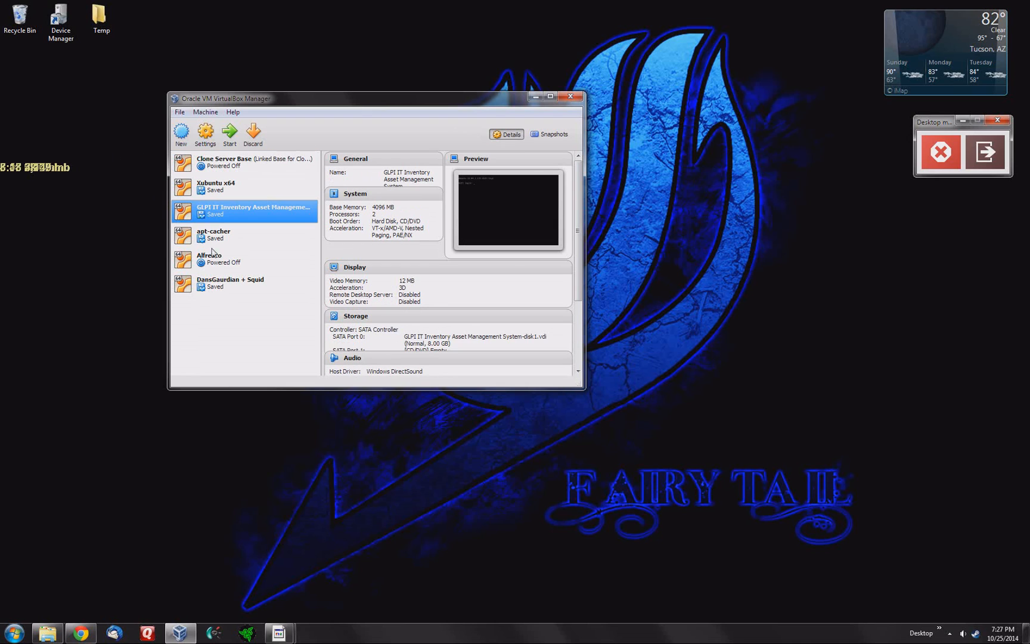
pyautogui.click(243, 283)
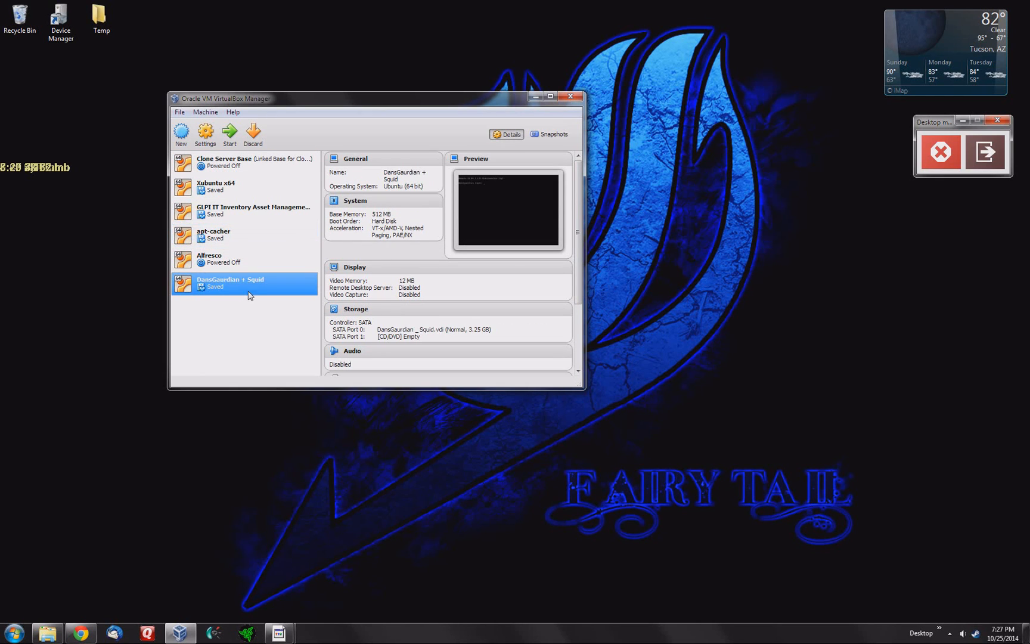
pyautogui.moveTo(227, 200)
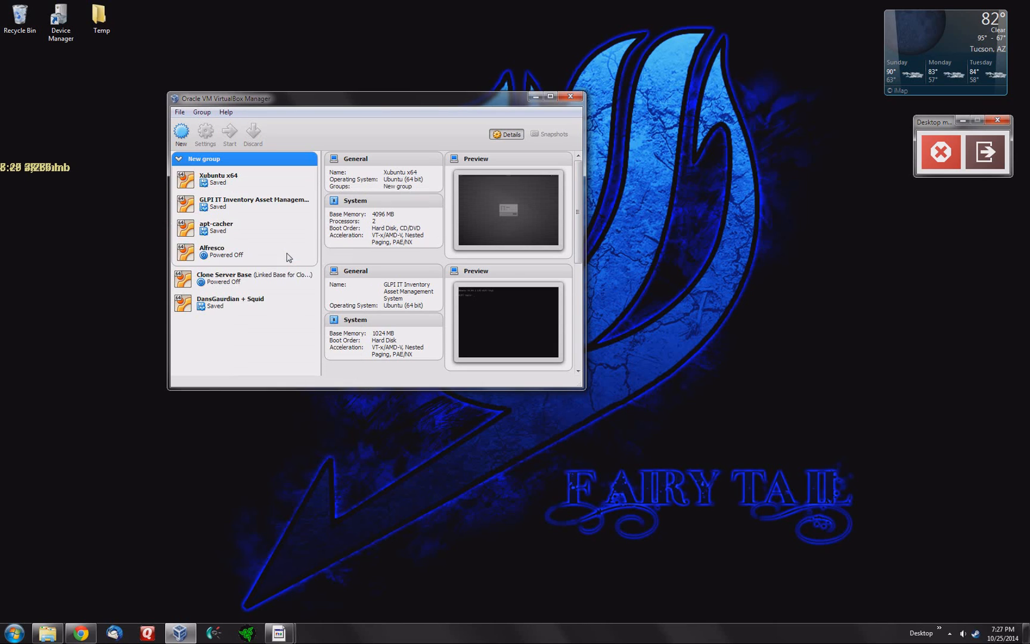
pyautogui.rightClick(204, 159)
pyautogui.write('Linux Machines')
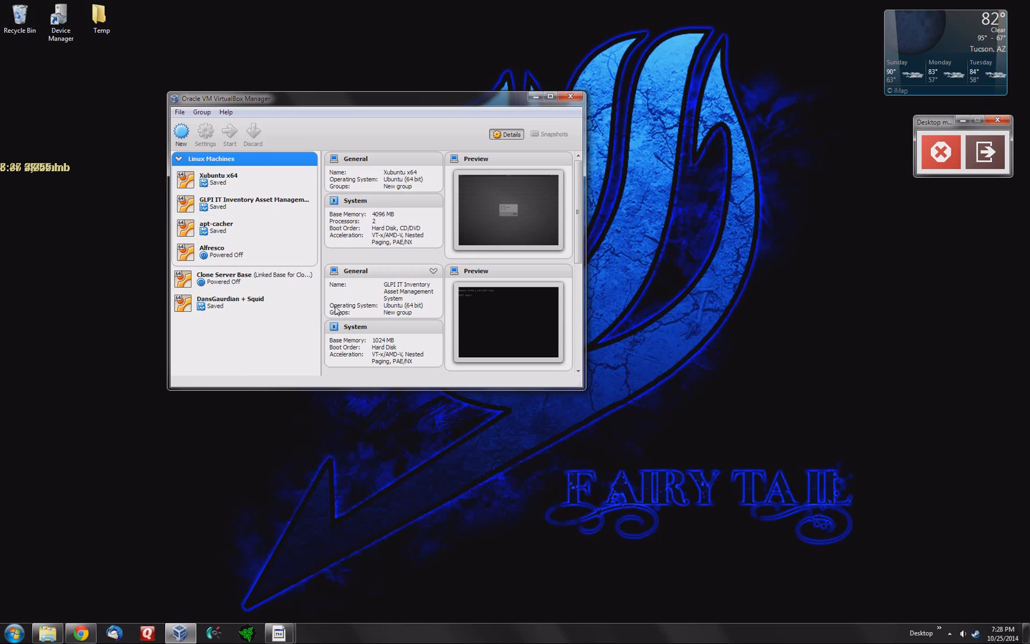
pyautogui.click(218, 178)
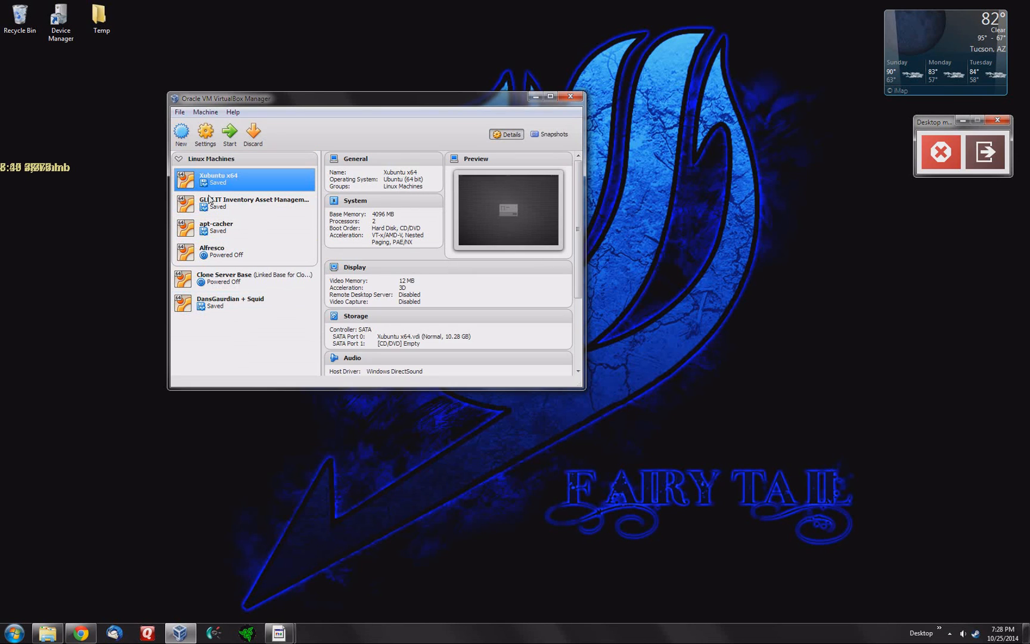
pyautogui.click(243, 226)
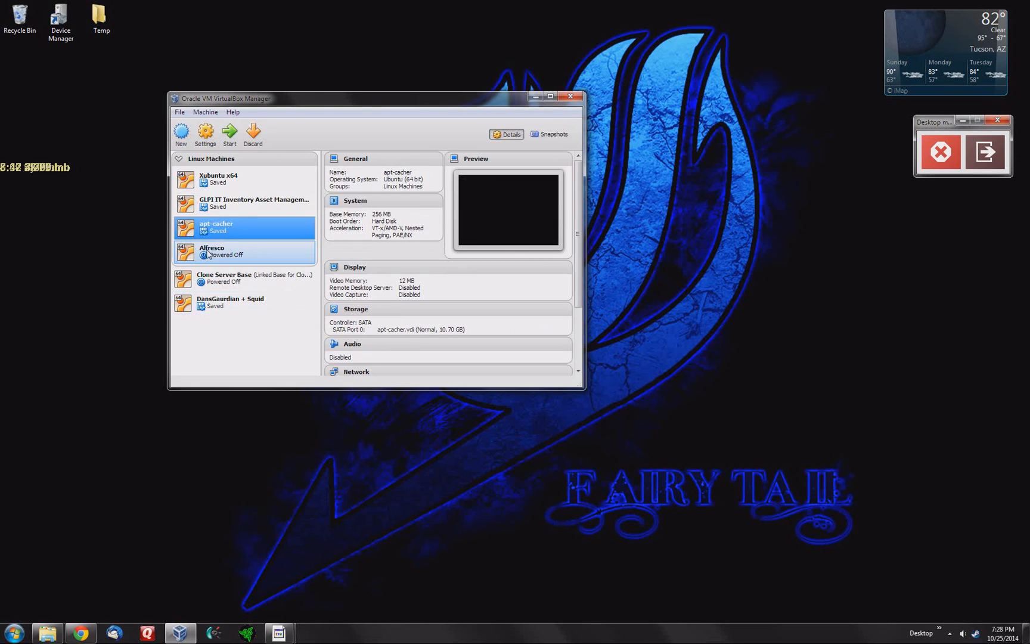
pyautogui.click(244, 252)
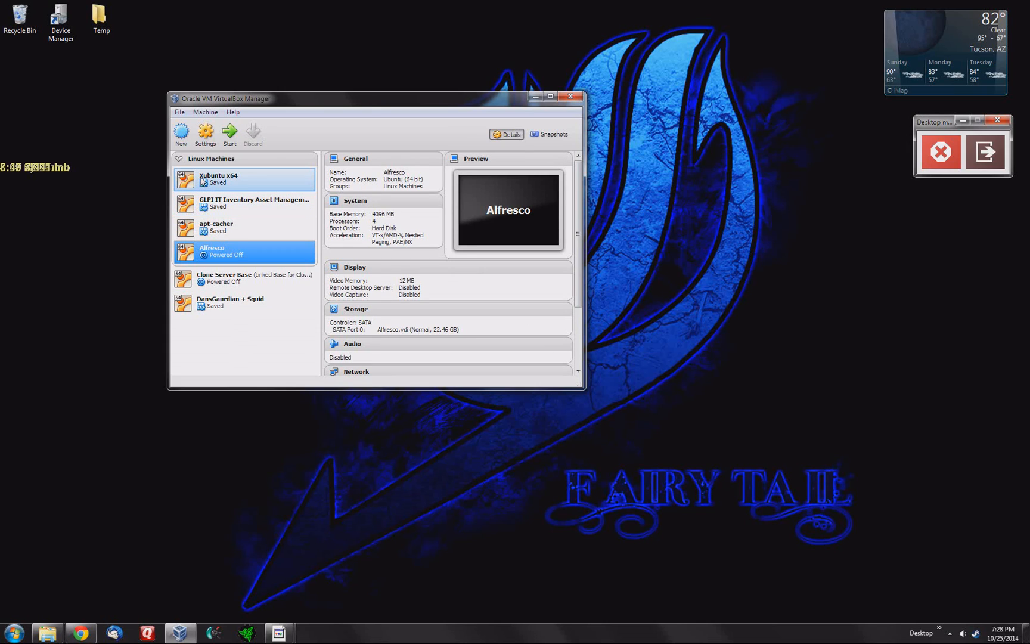
# Step: Select all four grouped machines and ungroup them back to the main list
pyautogui.click(216, 227)
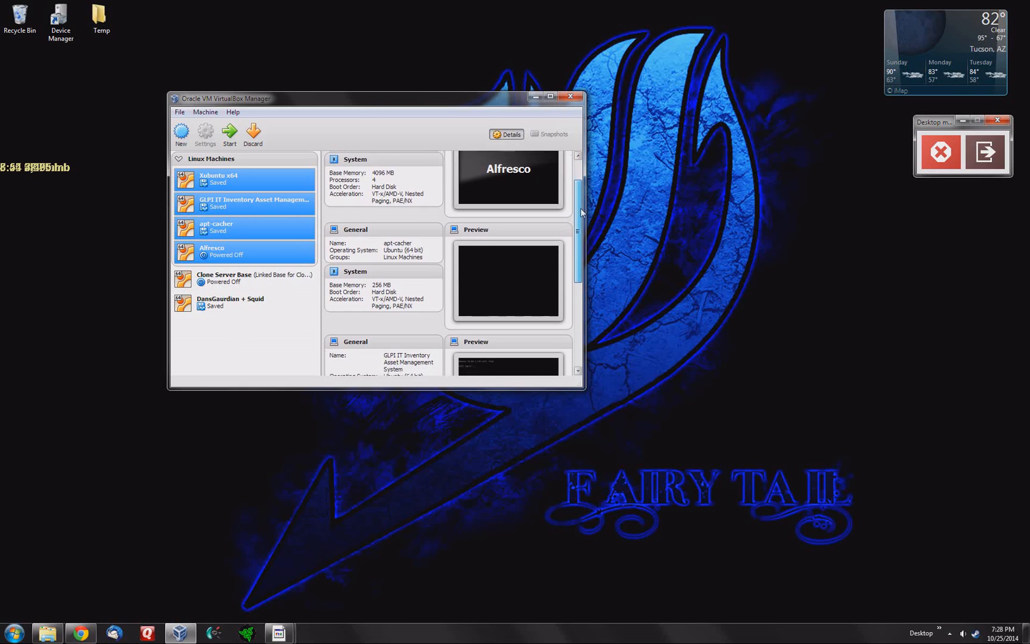
pyautogui.scroll(-3)
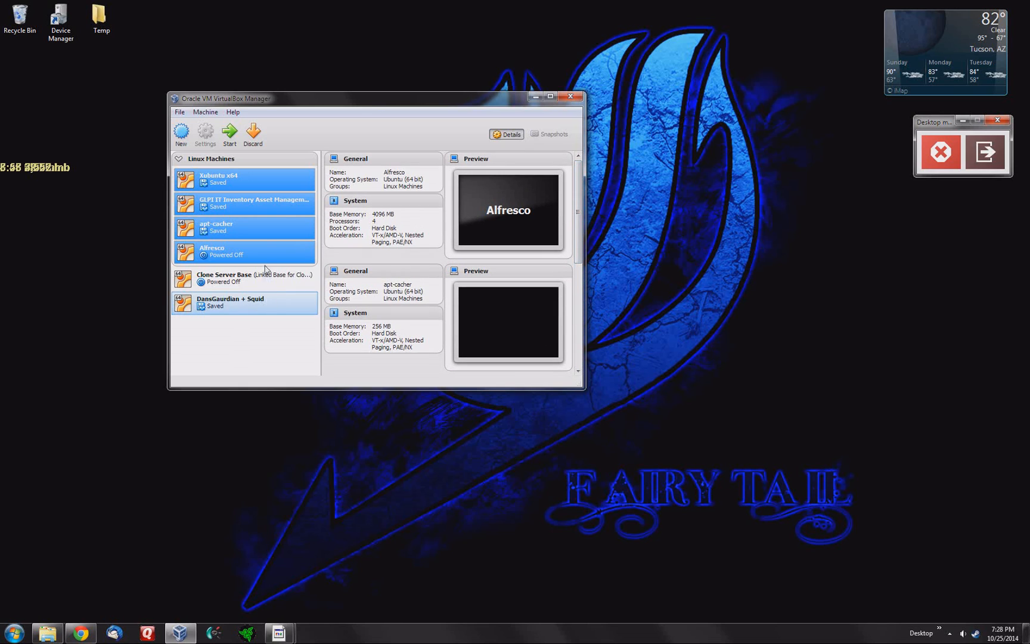
pyautogui.rightClick(210, 158)
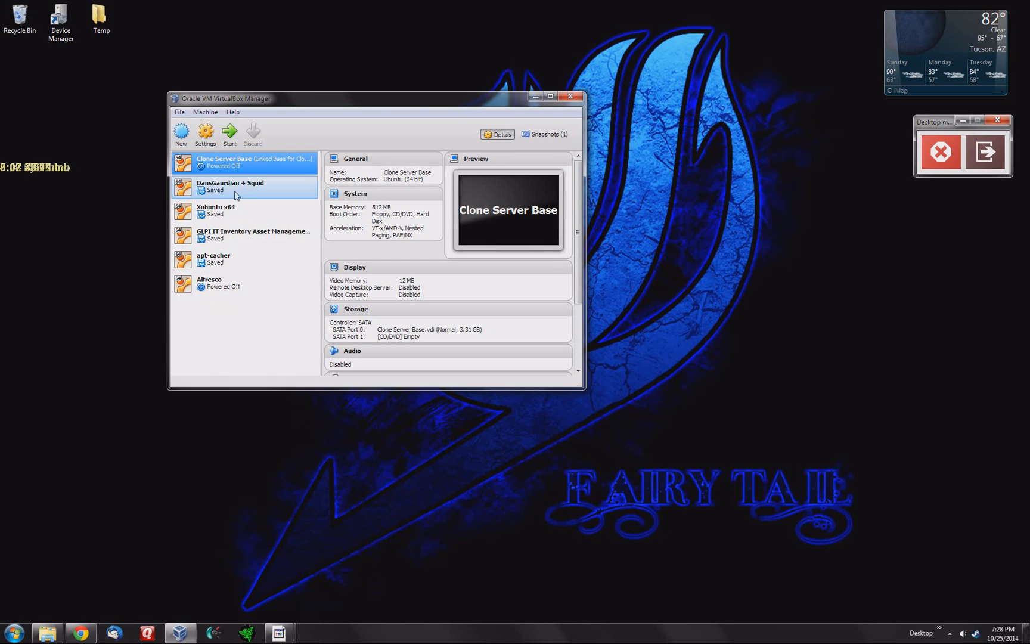
pyautogui.click(244, 283)
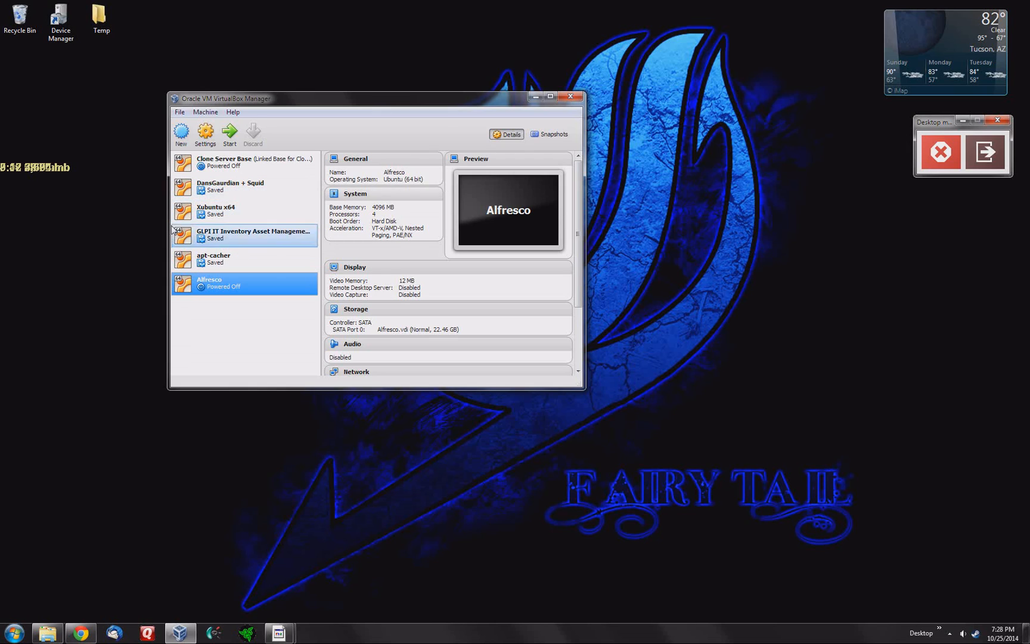
pyautogui.click(217, 211)
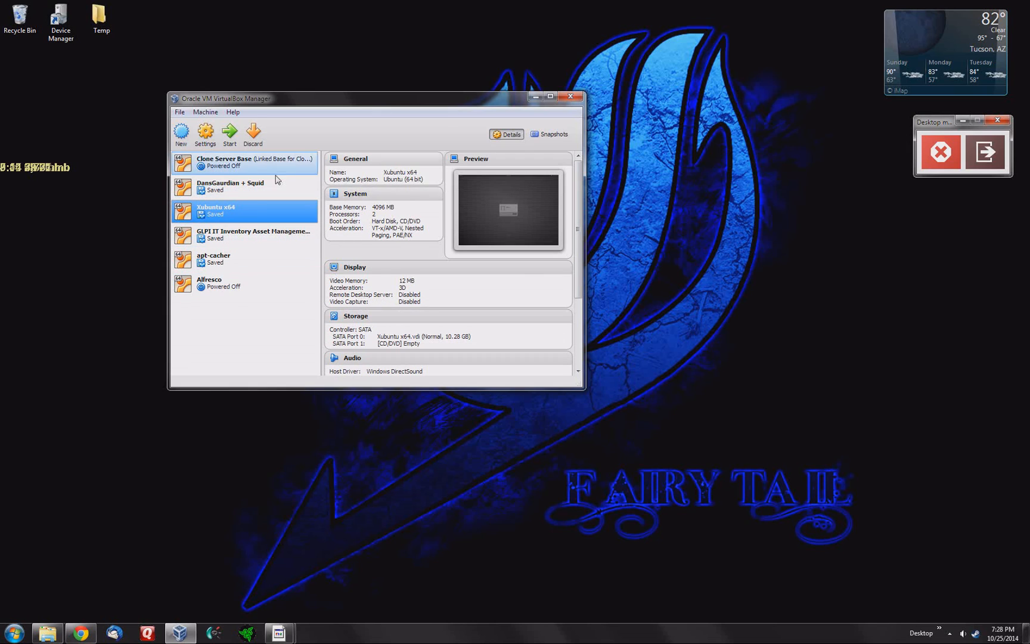
pyautogui.click(244, 162)
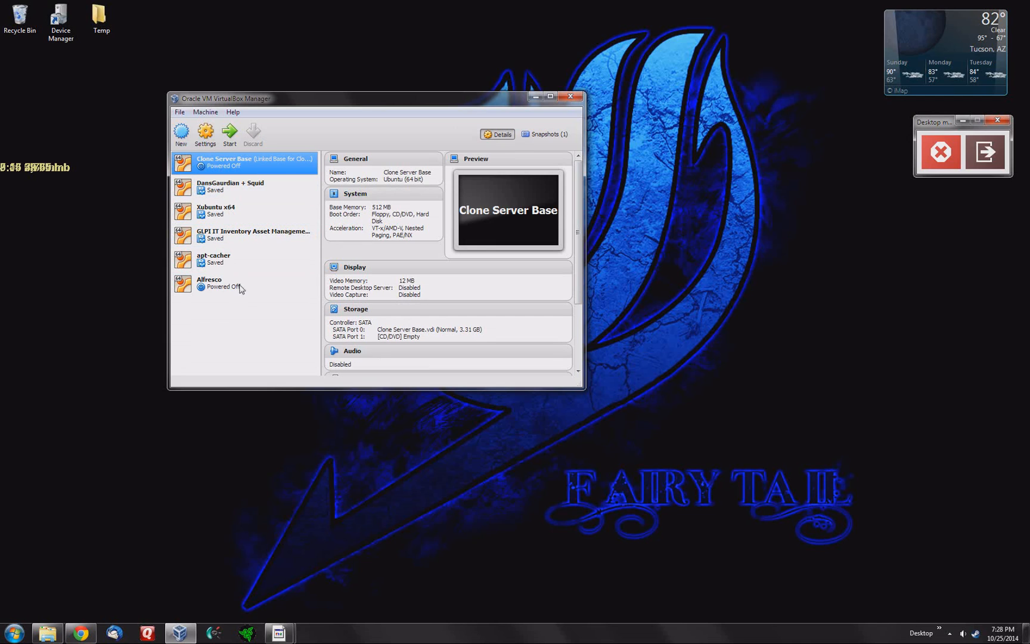
pyautogui.moveTo(229, 133)
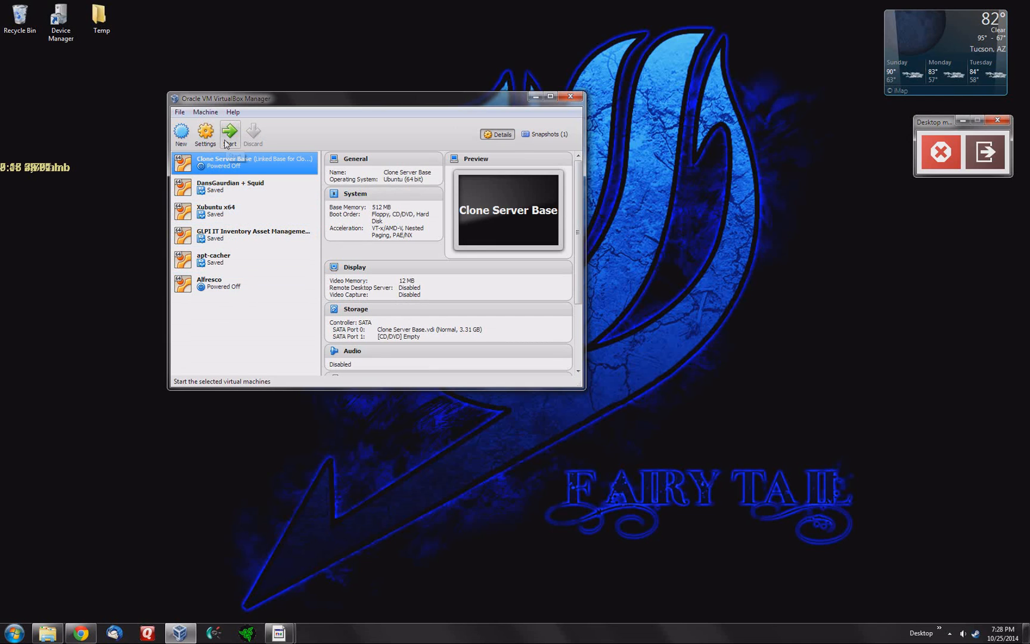
pyautogui.moveTo(210, 165)
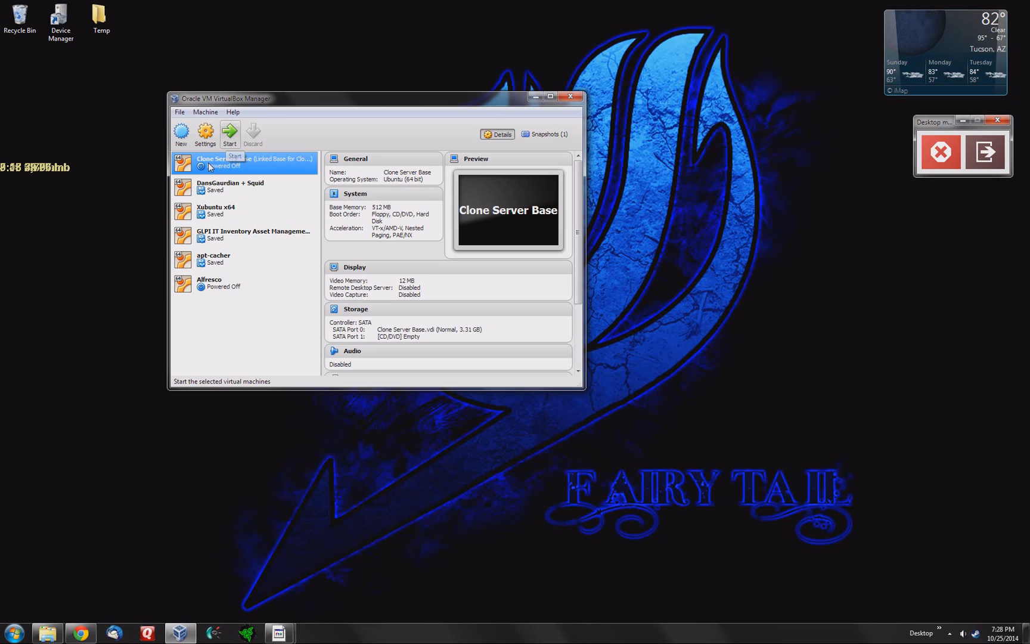
pyautogui.moveTo(267, 191)
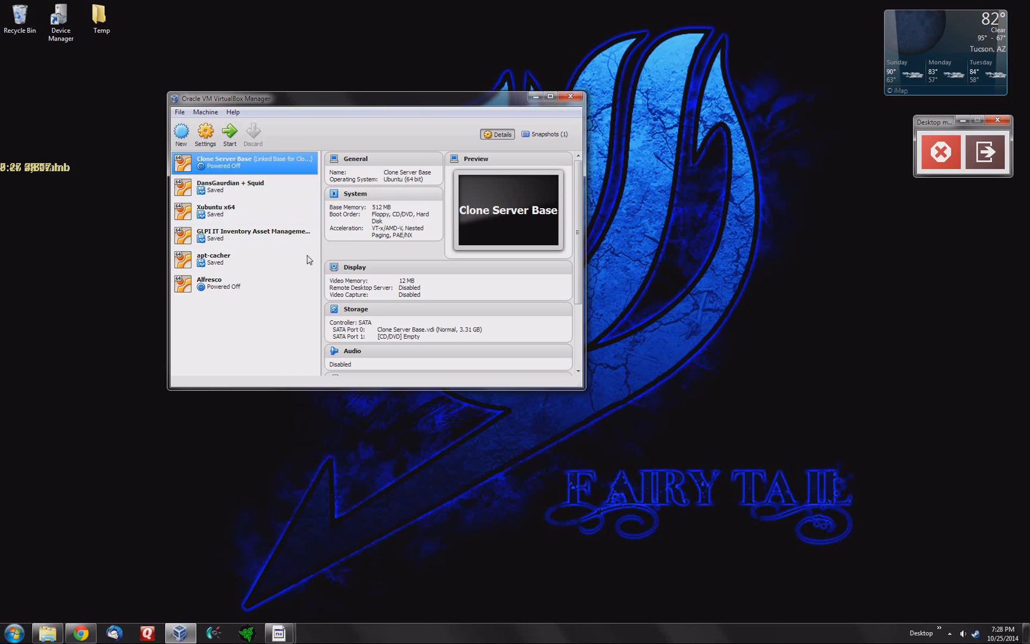
pyautogui.moveTo(256, 283)
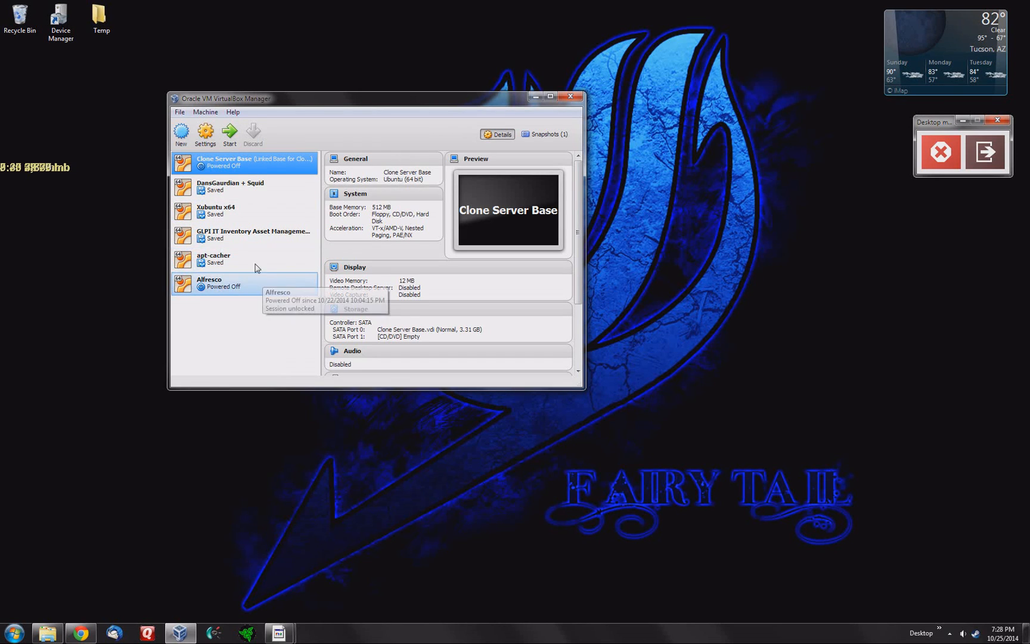
pyautogui.moveTo(224, 221)
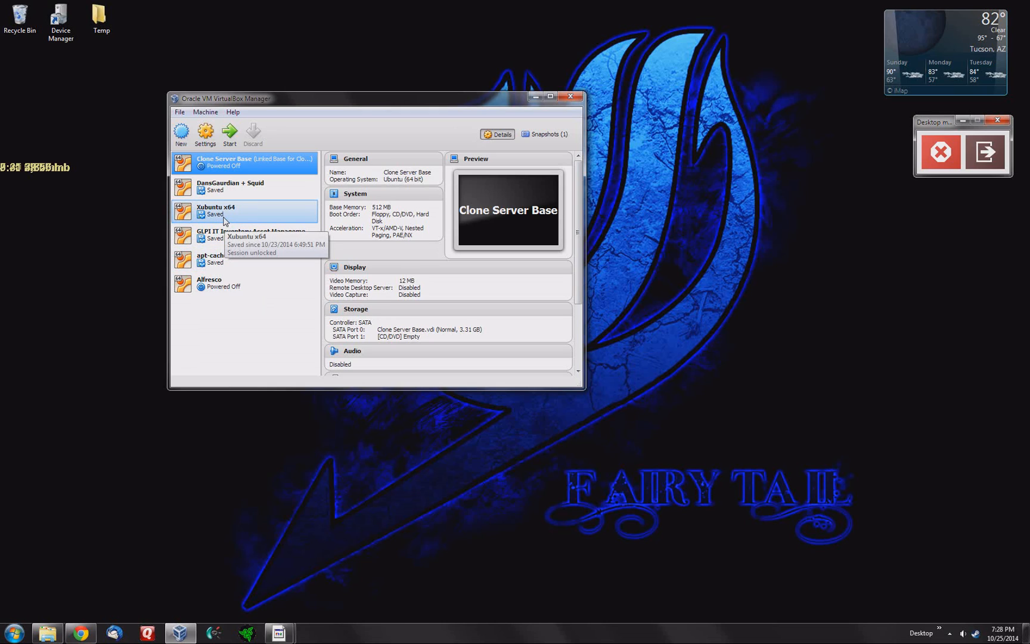
pyautogui.moveTo(224, 217)
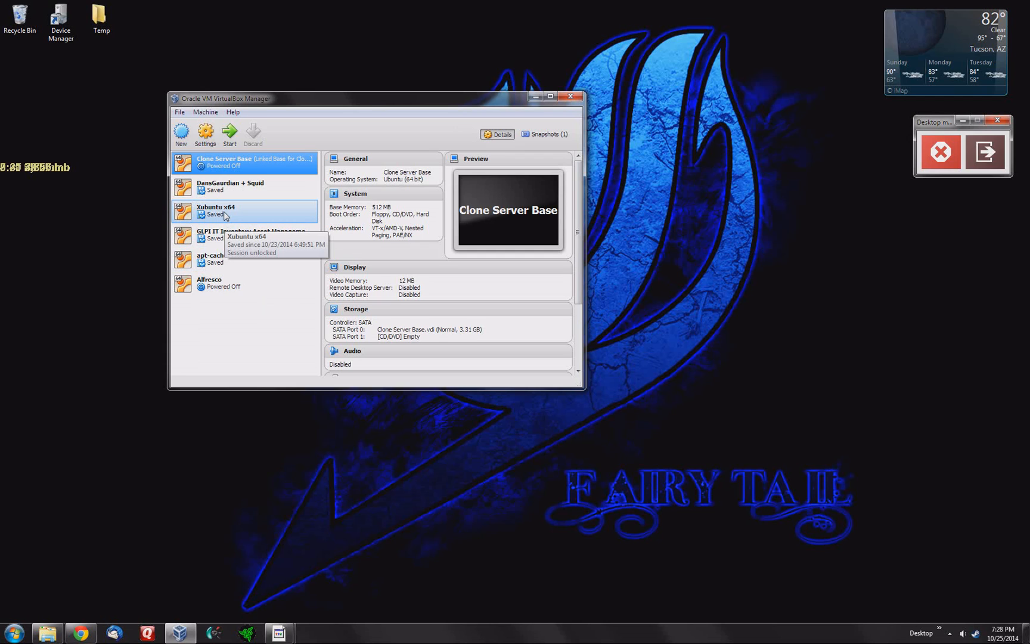
pyautogui.click(243, 210)
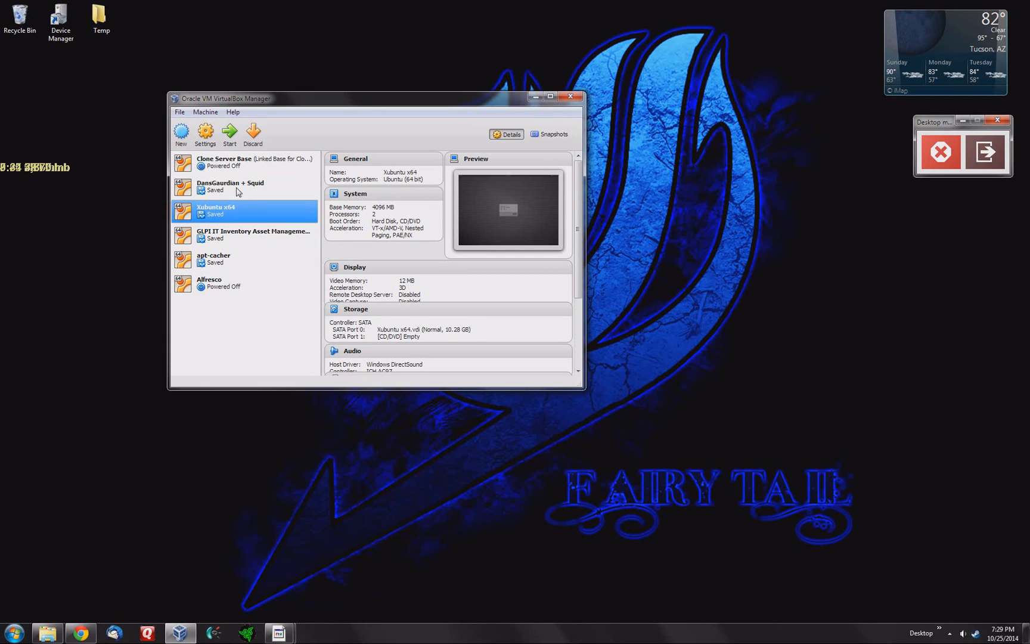
pyautogui.moveTo(229, 133)
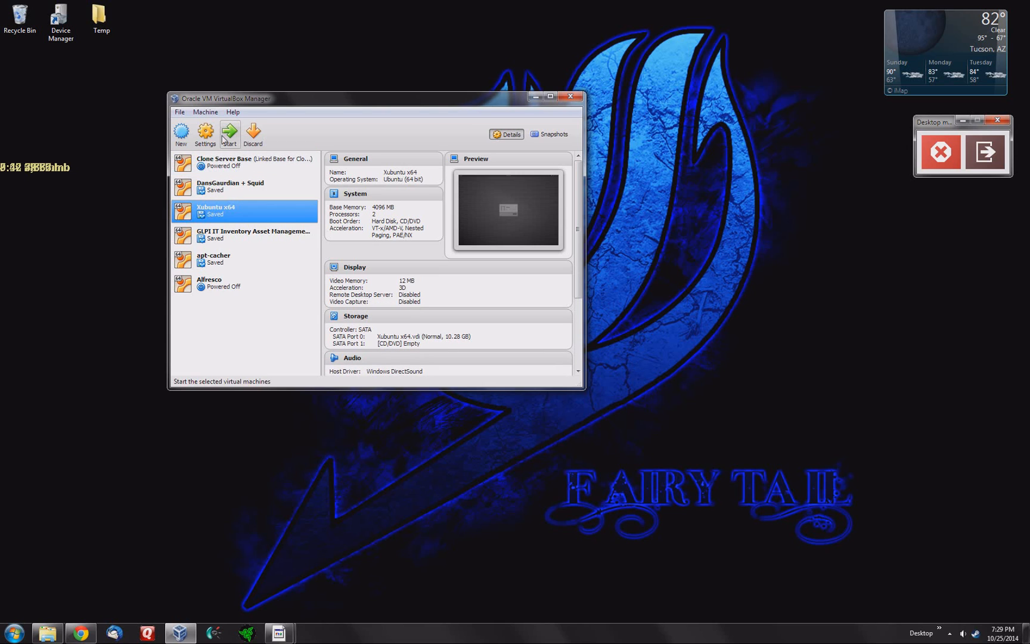
pyautogui.moveTo(235, 149)
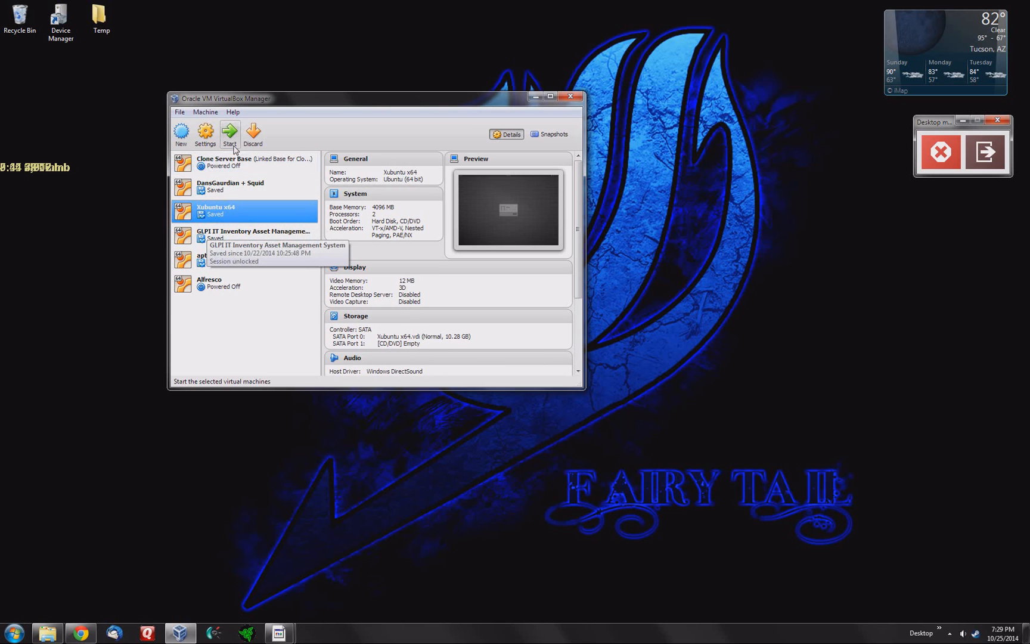
# Step: Resume Xubuntu x64 from its saved state to the Storm login screen
pyautogui.click(229, 135)
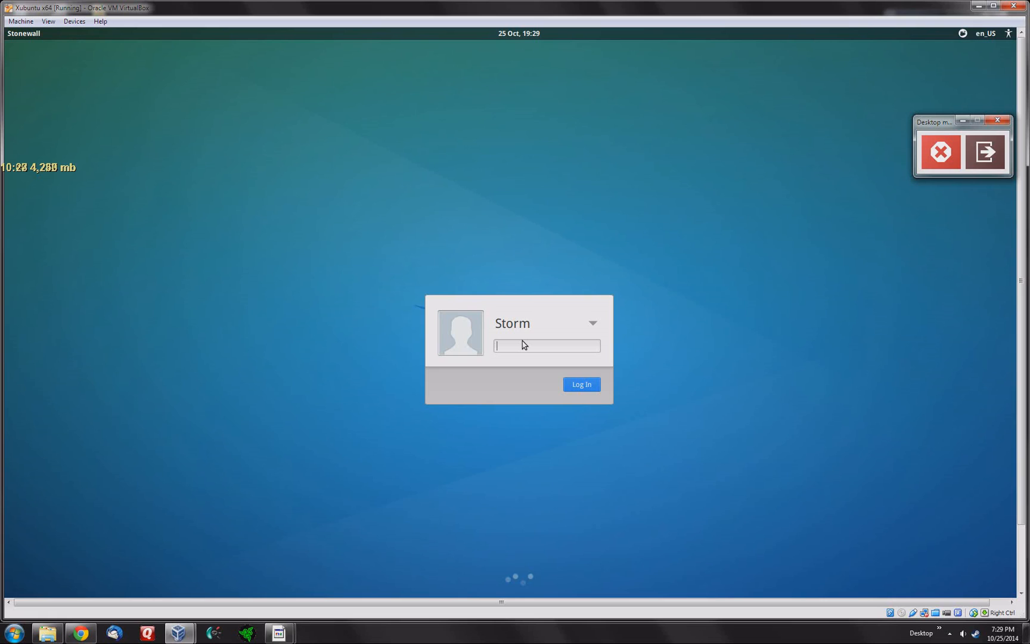
pyautogui.moveTo(966, 166)
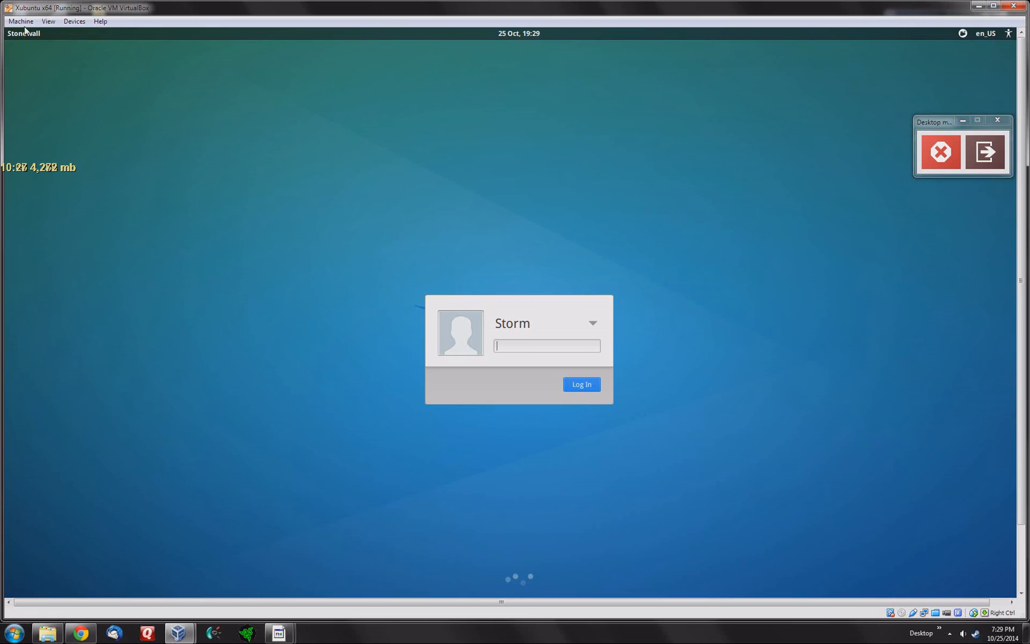
# Step: Close the Xubuntu x64 window with 'Save the machine state', leaving it Saved
pyautogui.click(20, 21)
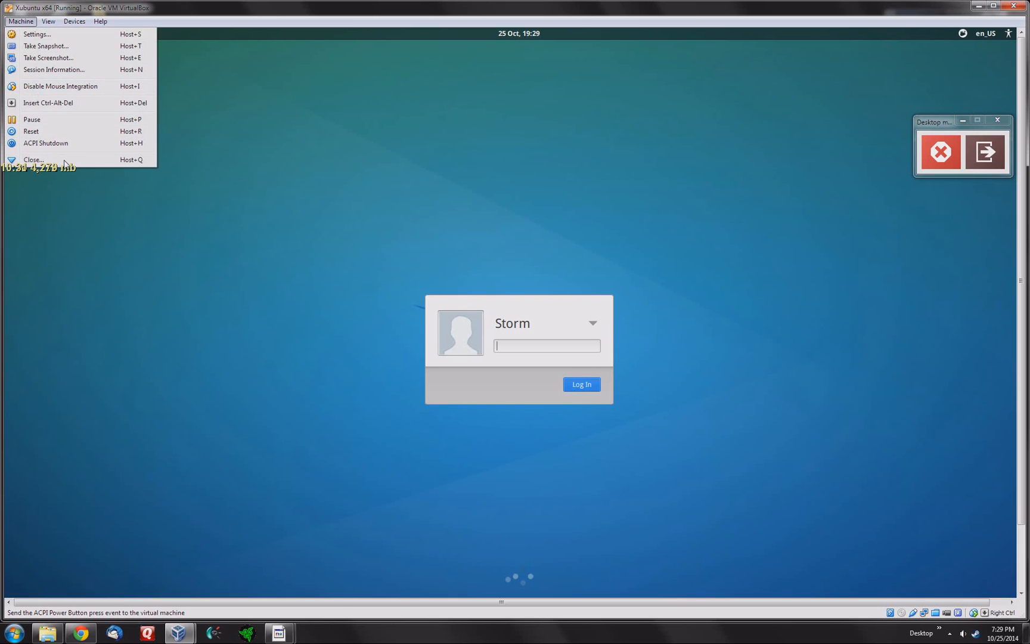
pyautogui.click(32, 158)
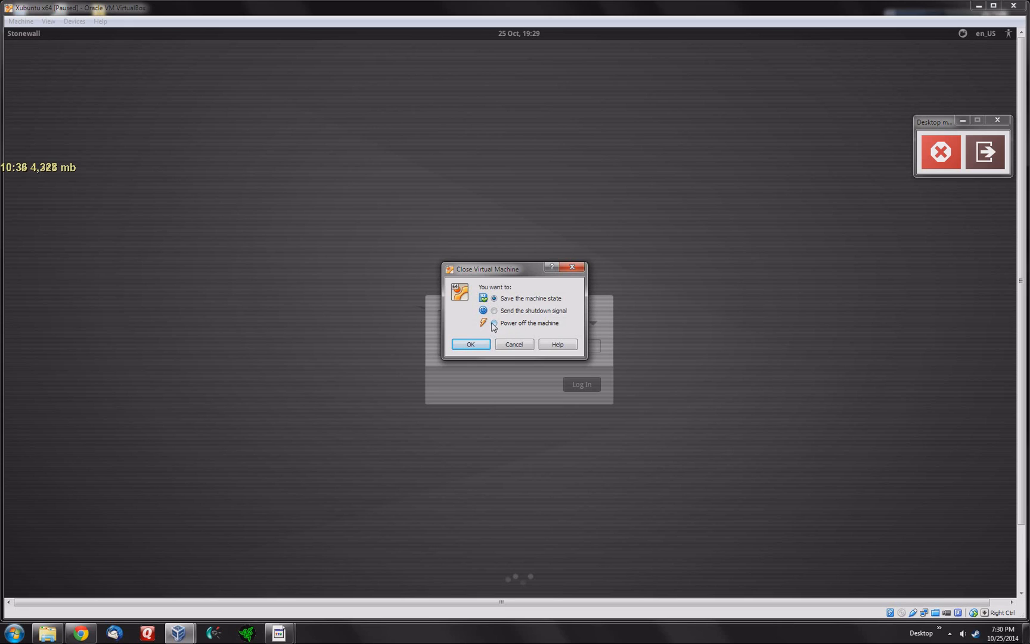
pyautogui.click(494, 323)
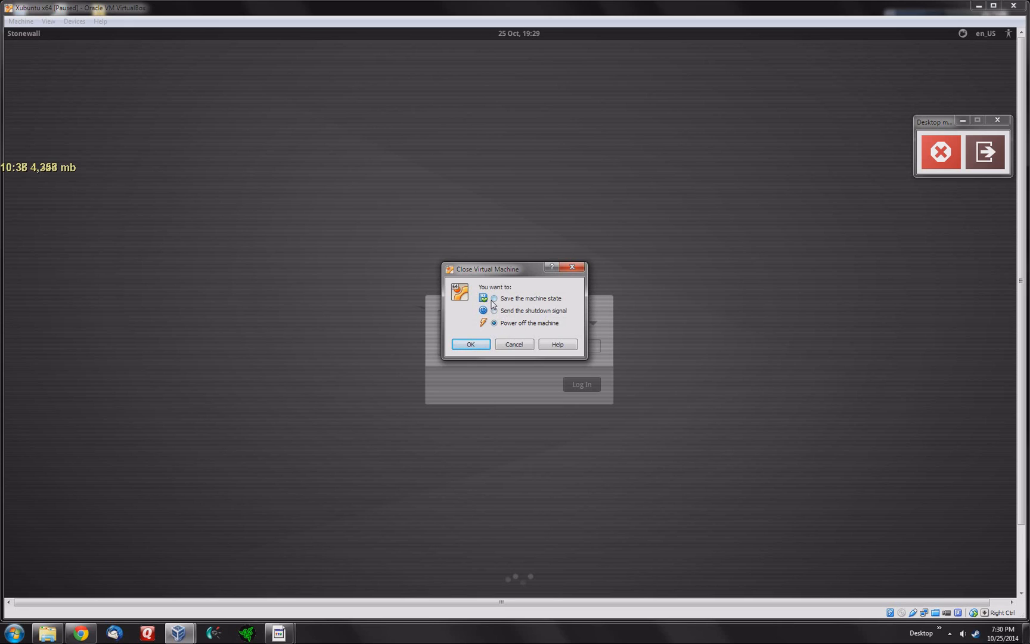
pyautogui.click(494, 298)
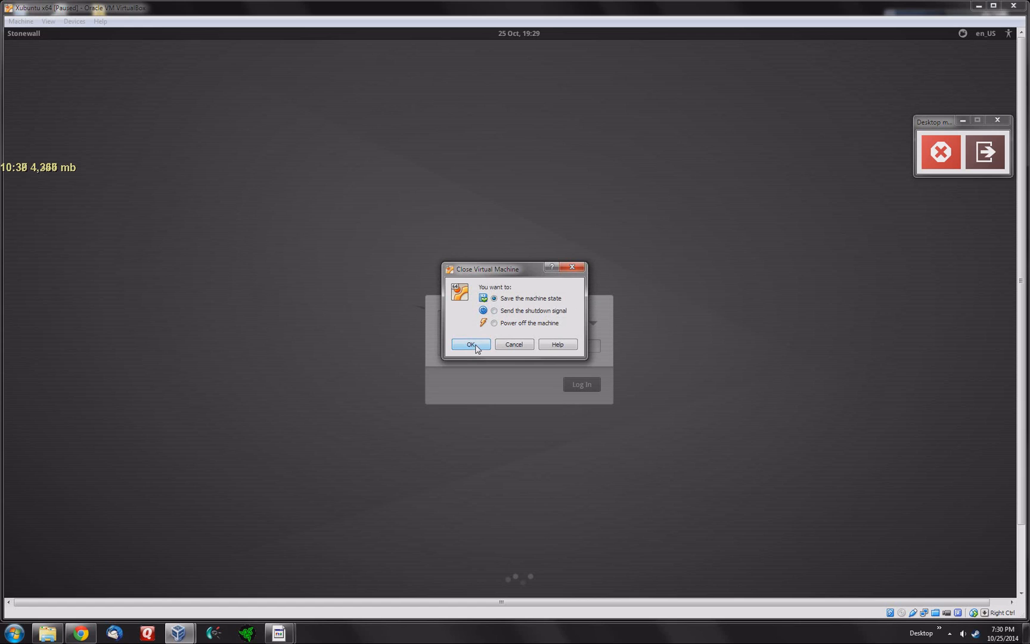
pyautogui.click(470, 344)
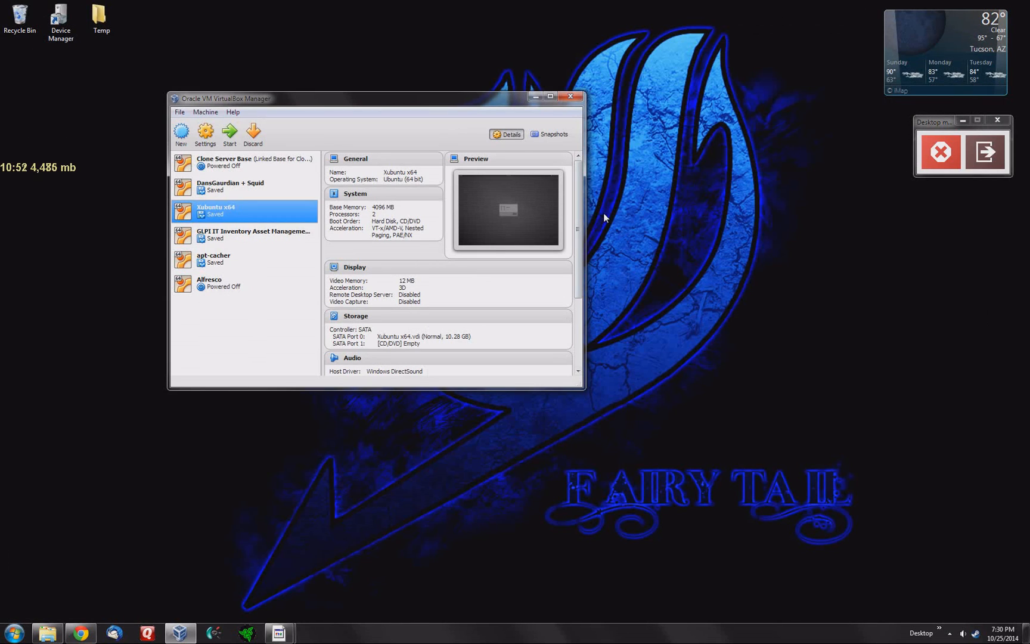
pyautogui.click(244, 162)
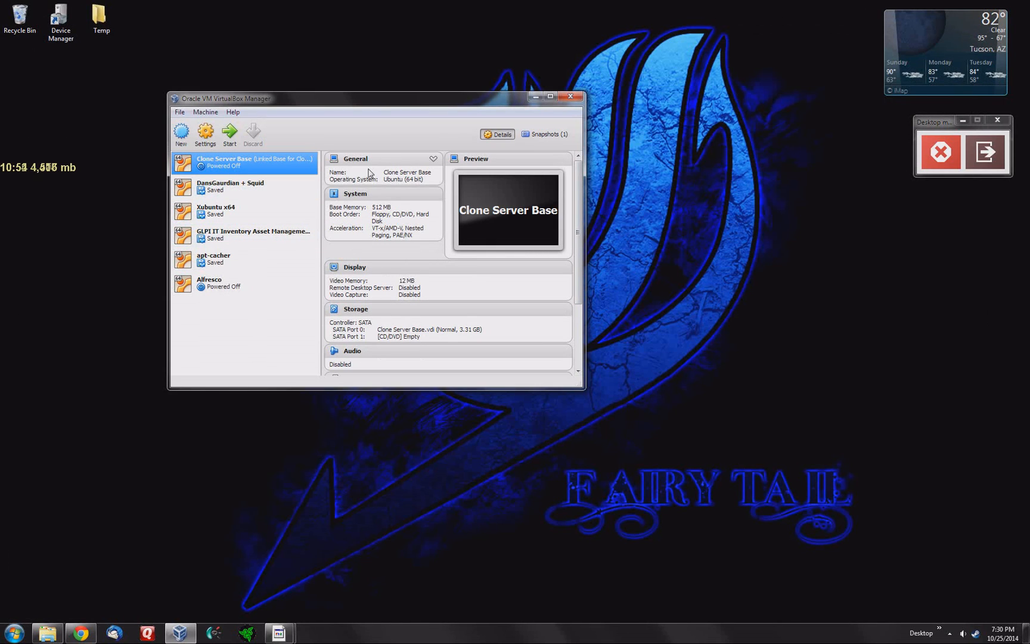
pyautogui.moveTo(359, 168)
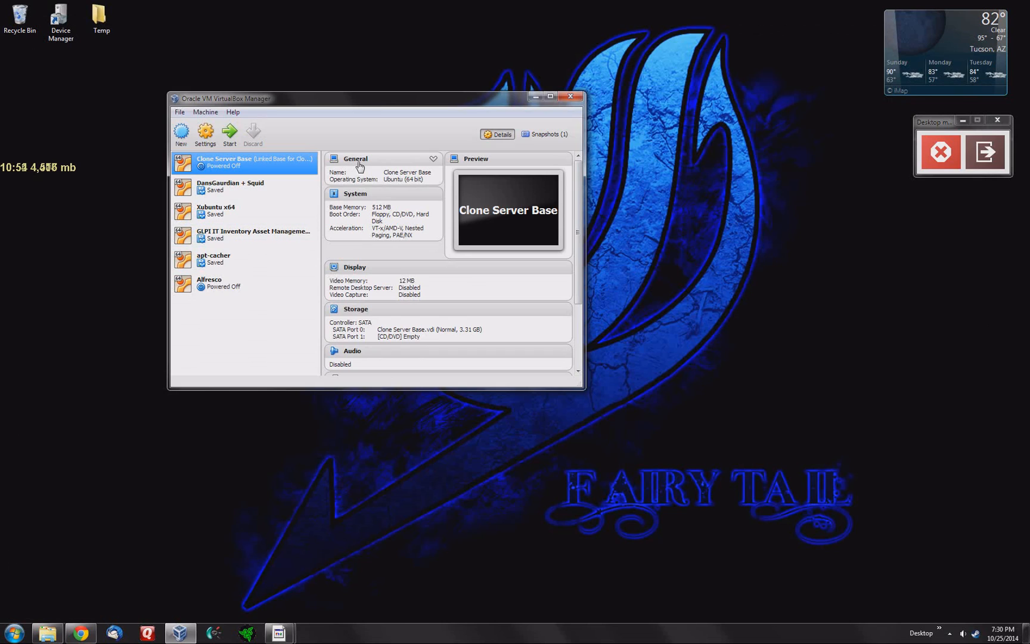
pyautogui.moveTo(935, 153)
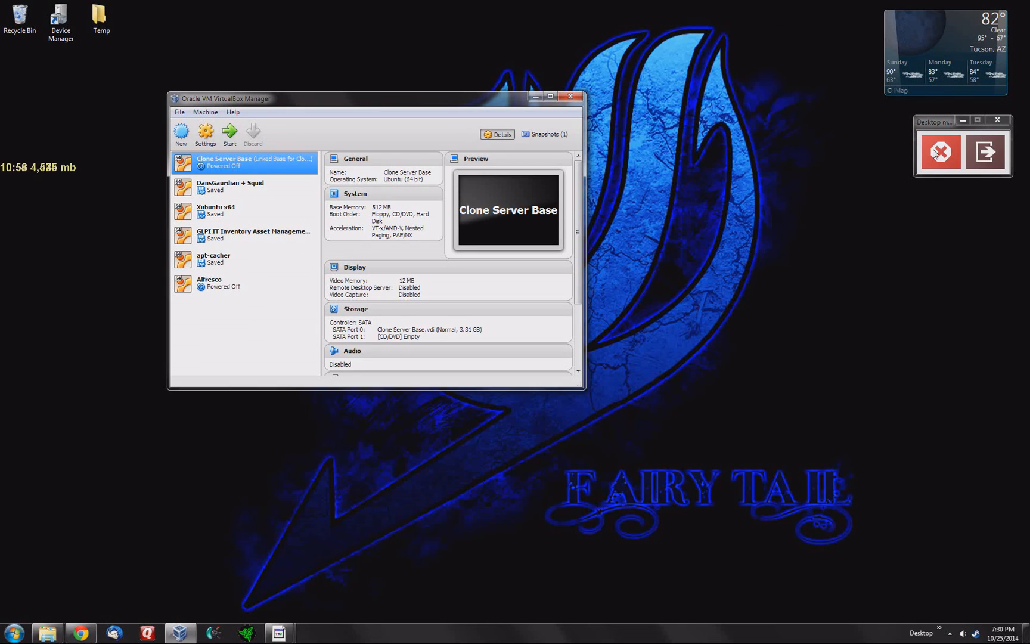
pyautogui.moveTo(939, 152)
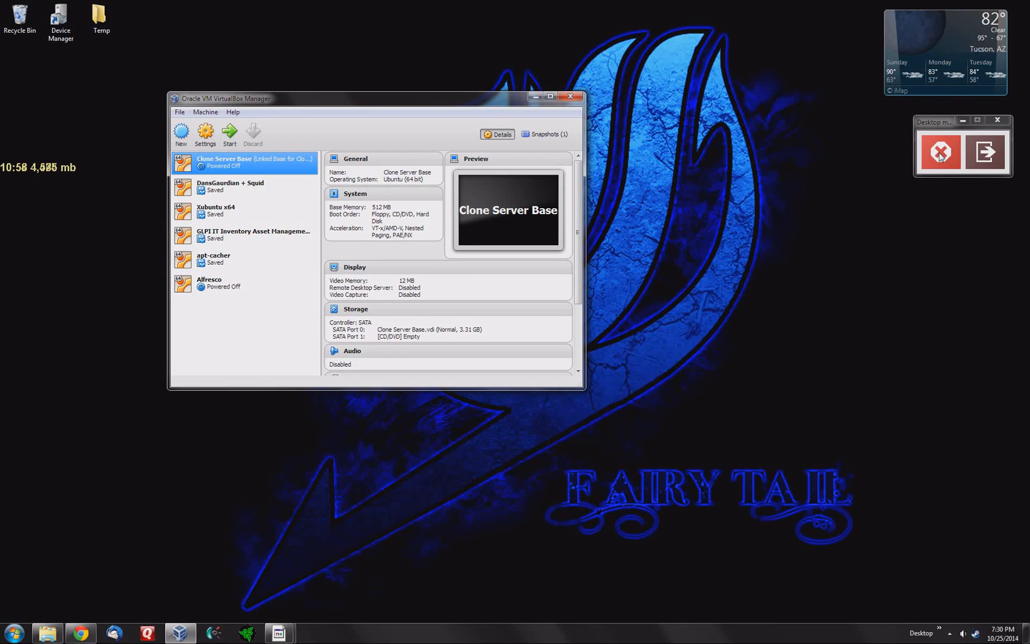